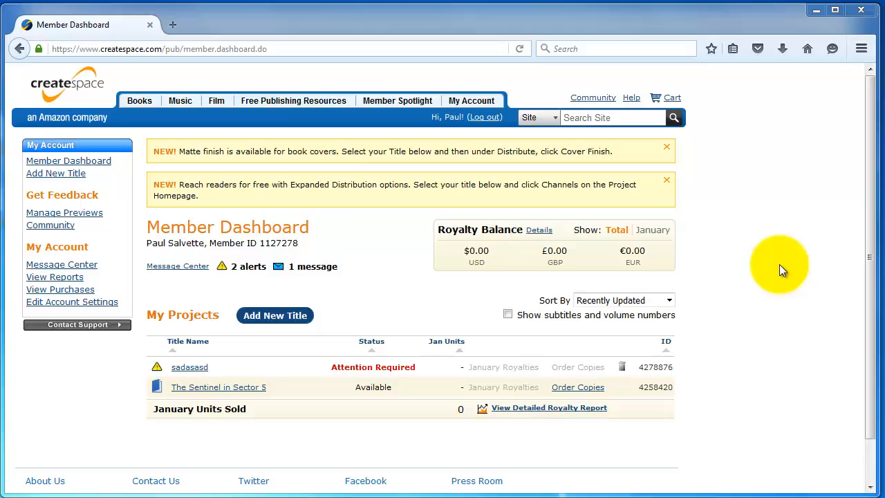
mouse_move(771, 274)
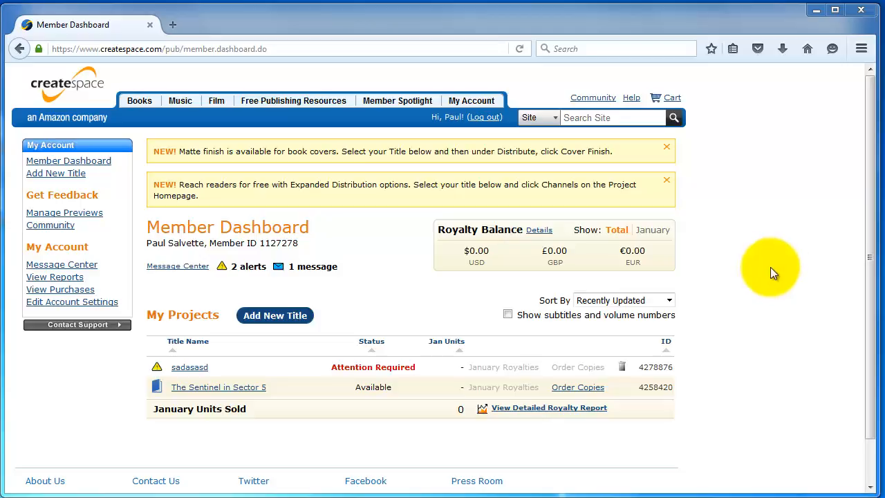
mouse_move(787, 329)
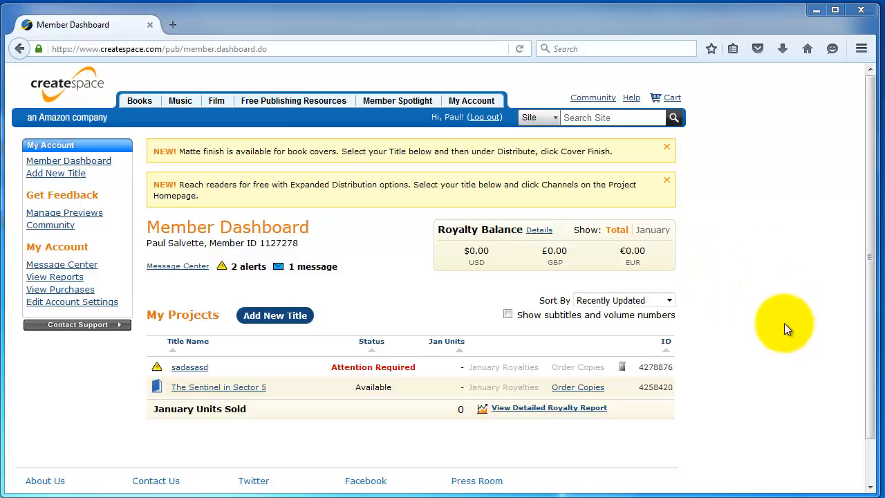
mouse_move(760, 310)
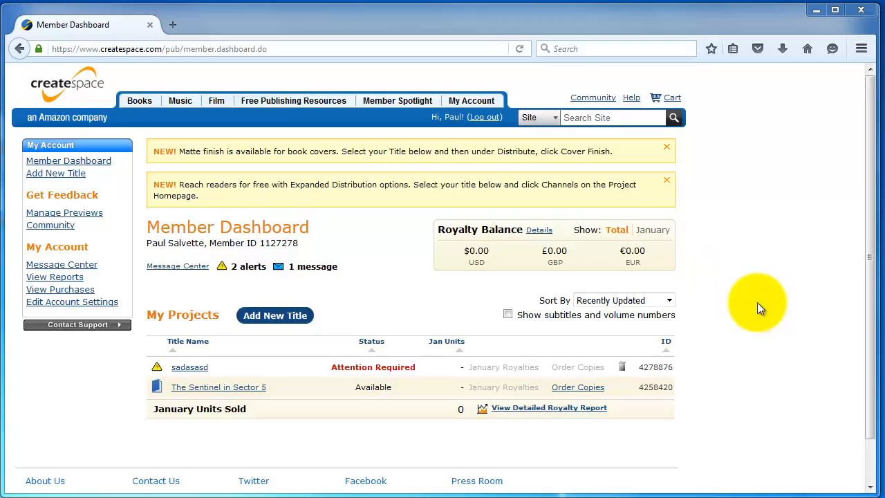
mouse_move(756, 310)
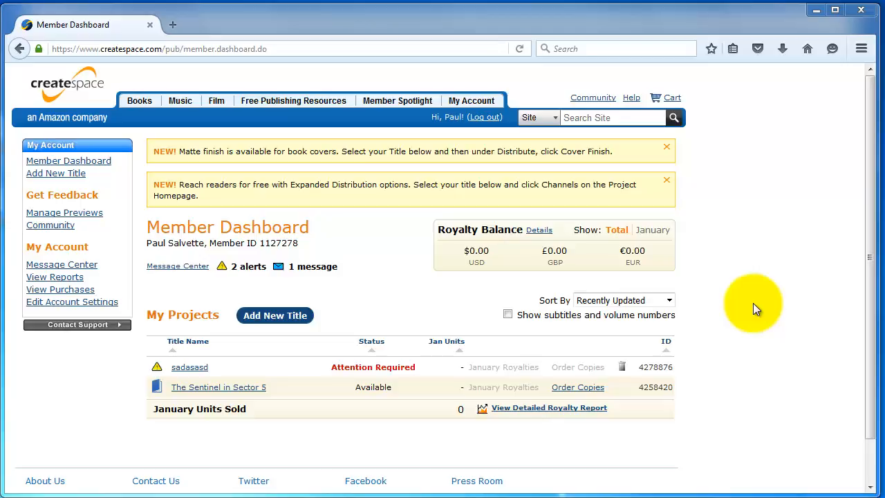
mouse_move(754, 307)
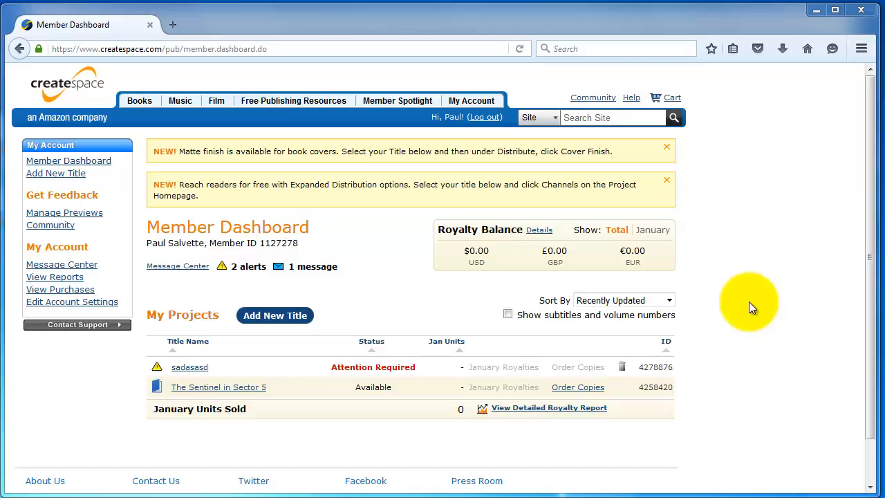
mouse_move(808, 307)
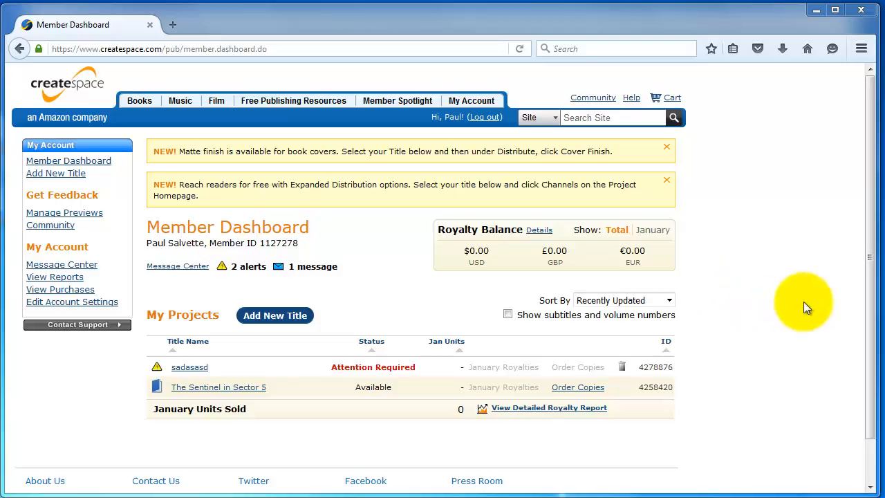
mouse_move(264, 321)
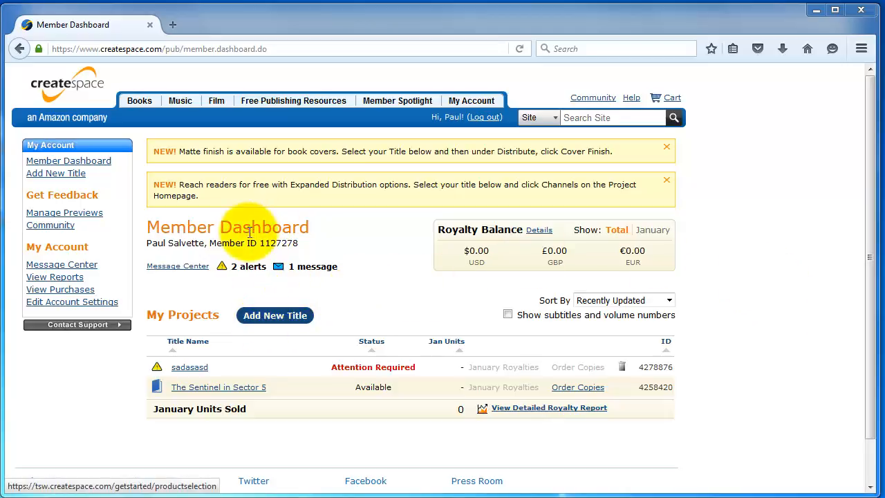
Create a new title named Princess of Mars as a Paperback and choose the Guided setup process
click(274, 315)
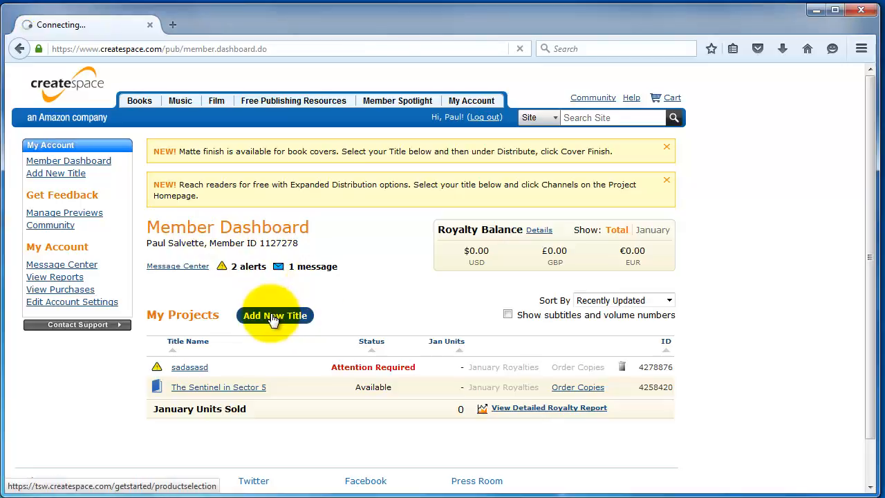
click(273, 316)
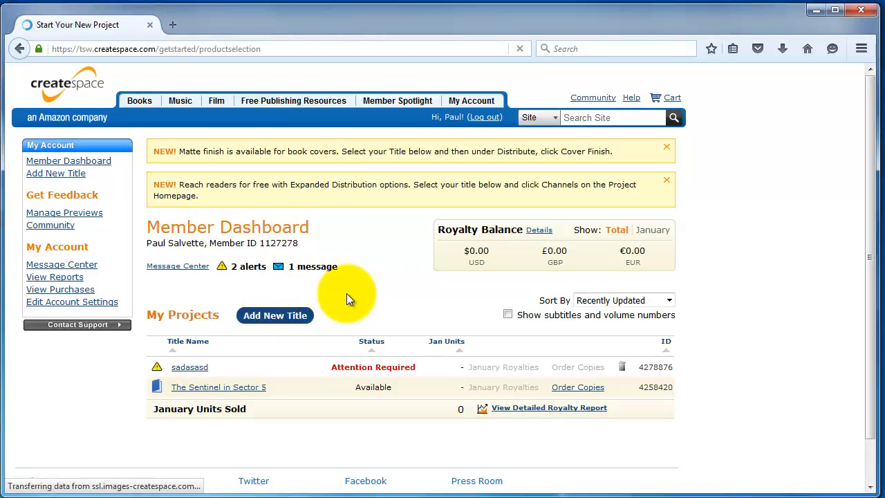
click(274, 315)
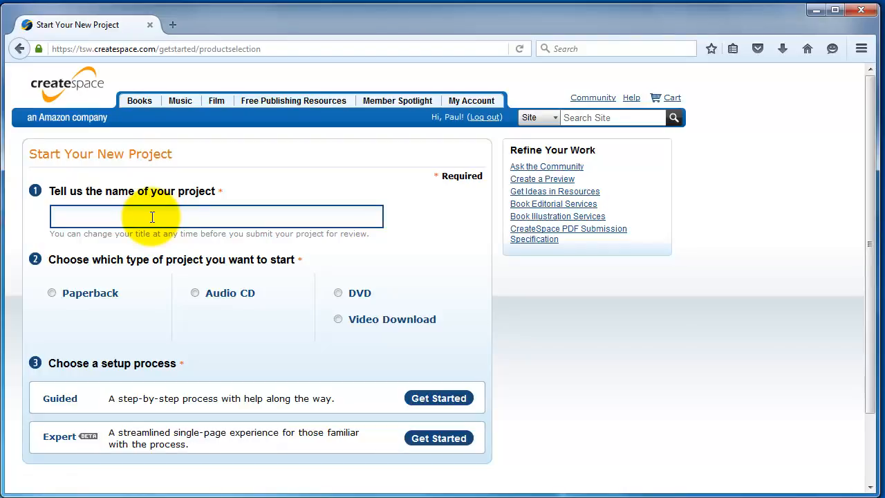
text(Princess of Mars)
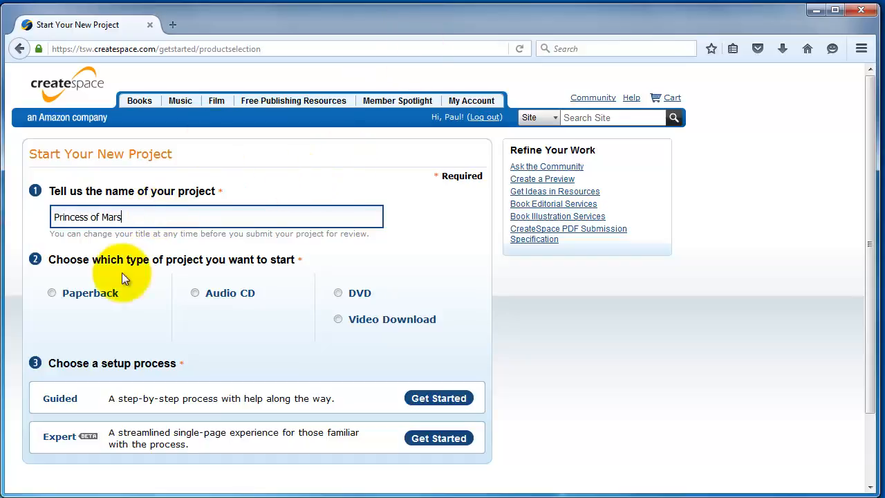
click(51, 293)
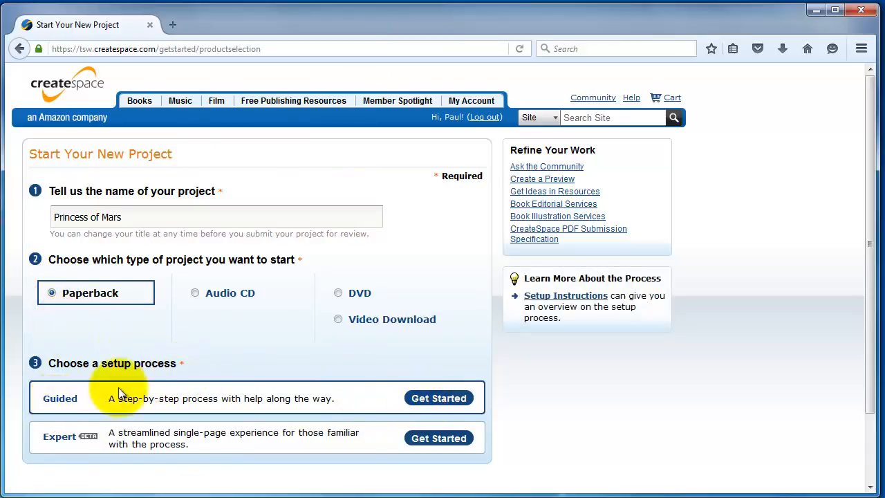
click(439, 398)
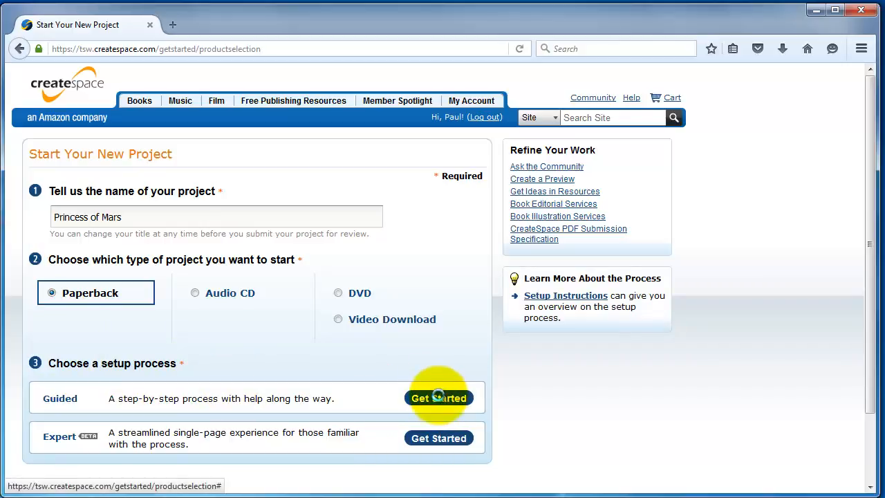
Enter primary author Edgar Rice Burroughs on Title Information, fixing the 'Esgar' first-name typo
click(439, 398)
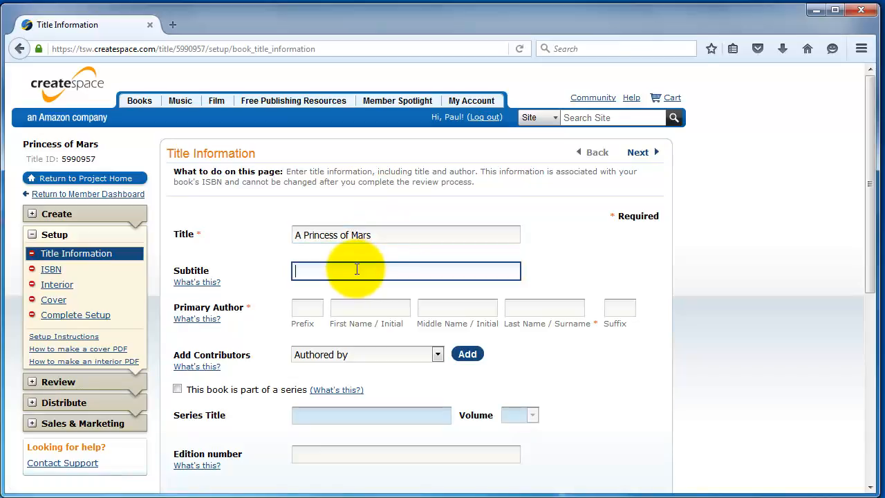
click(406, 236)
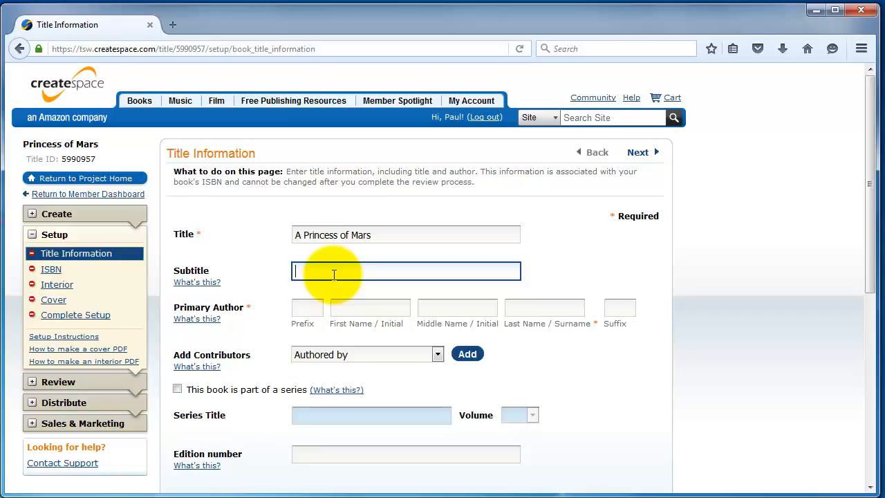
mouse_move(345, 304)
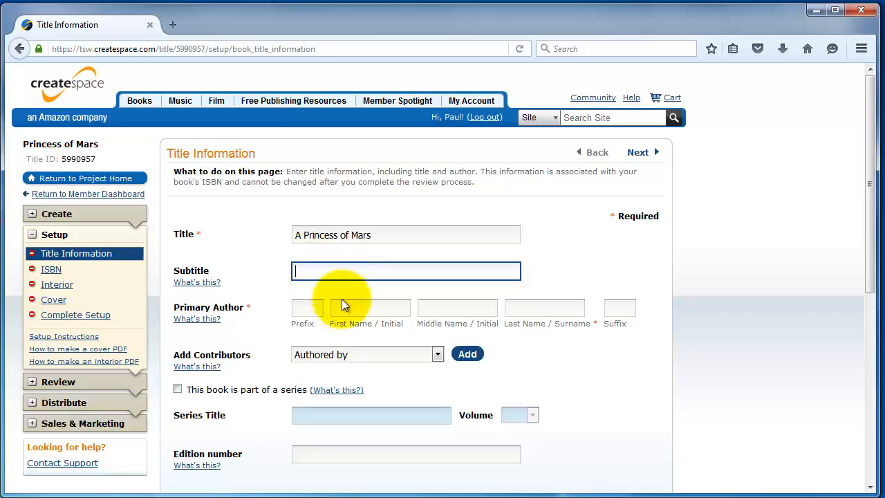
click(371, 307)
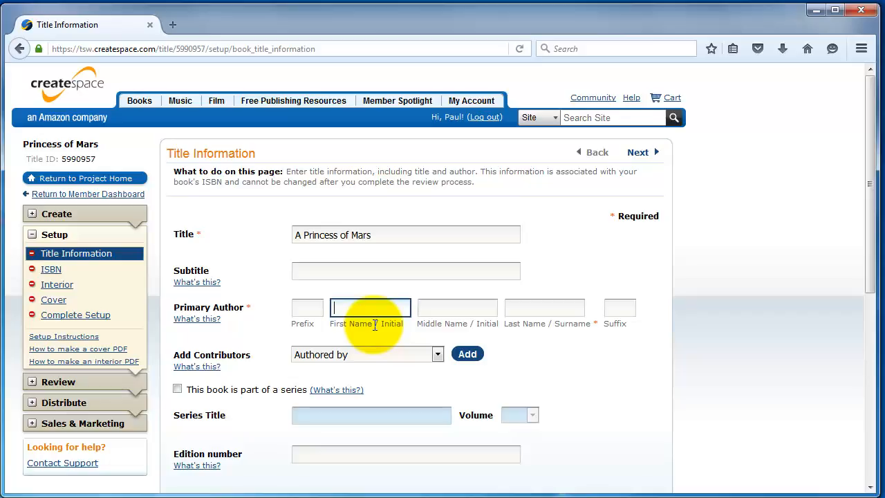
text(Esgar)
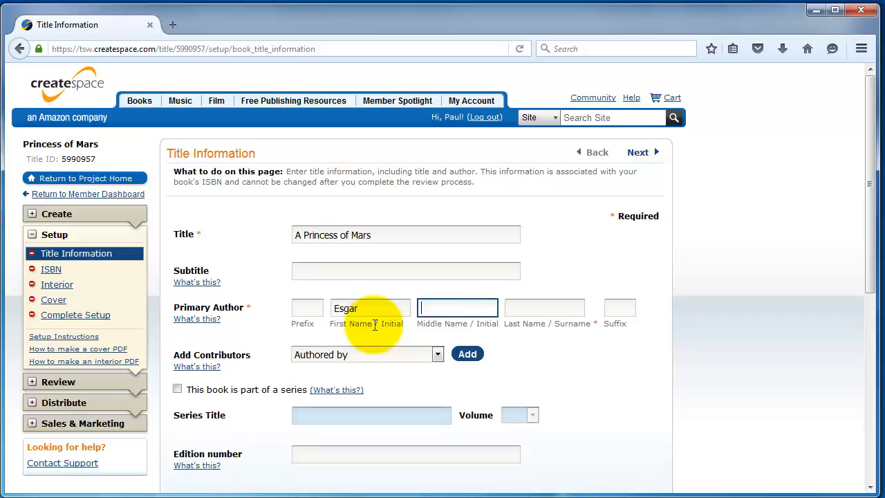
text(Rice)
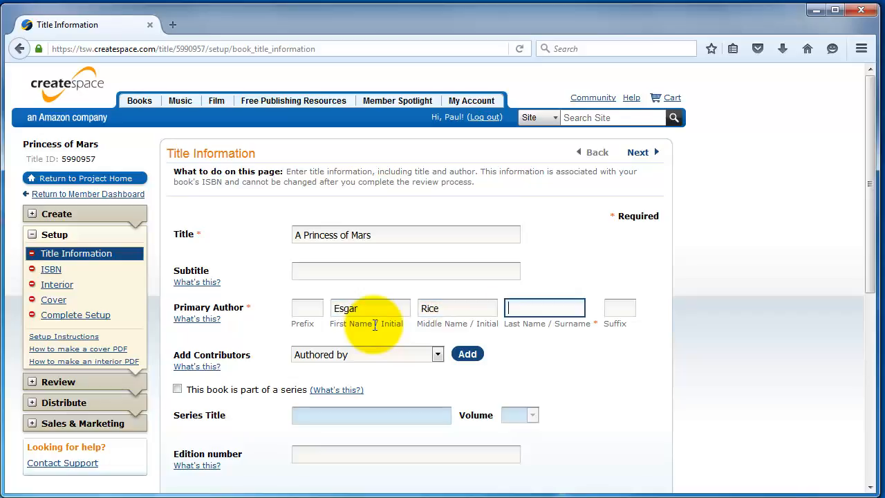
text(Burroughs)
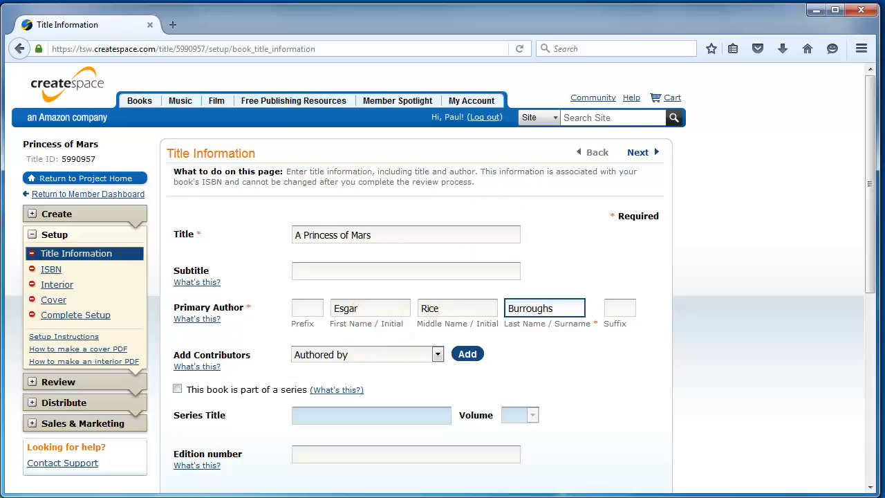
double_click(369, 307)
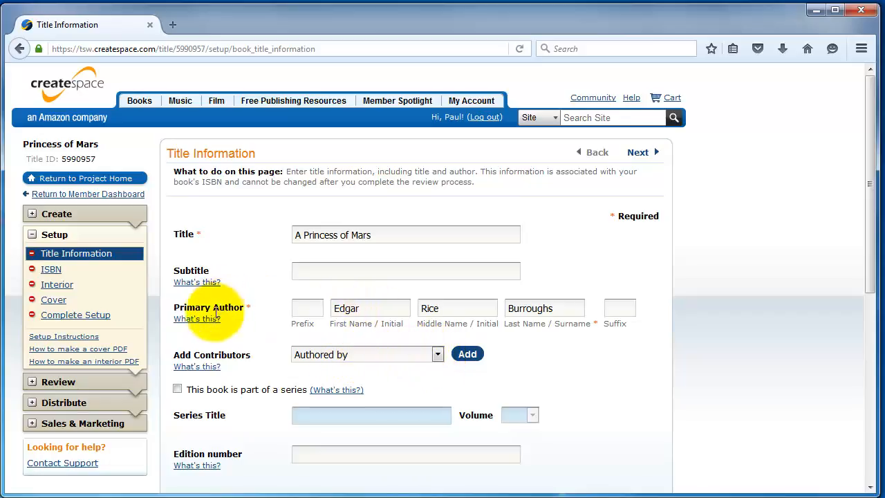
mouse_move(440, 362)
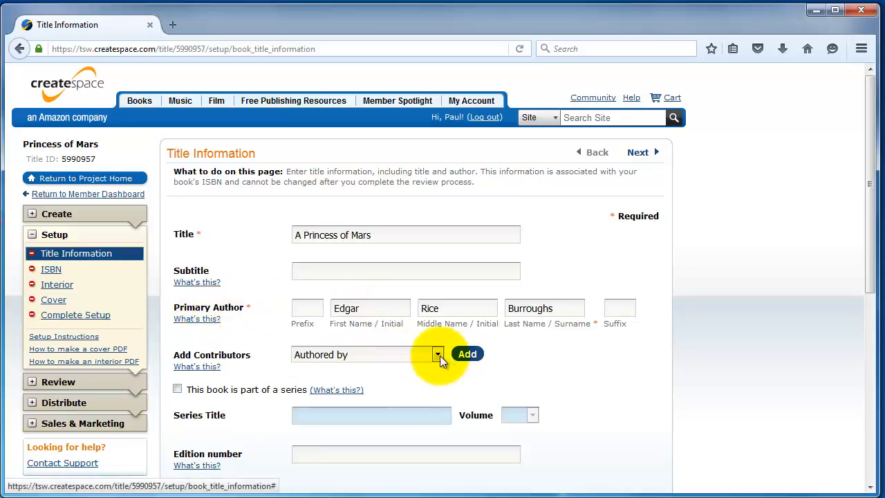
Mark the book as part of The Mars Series, volume 2, edition 2, language English
click(439, 354)
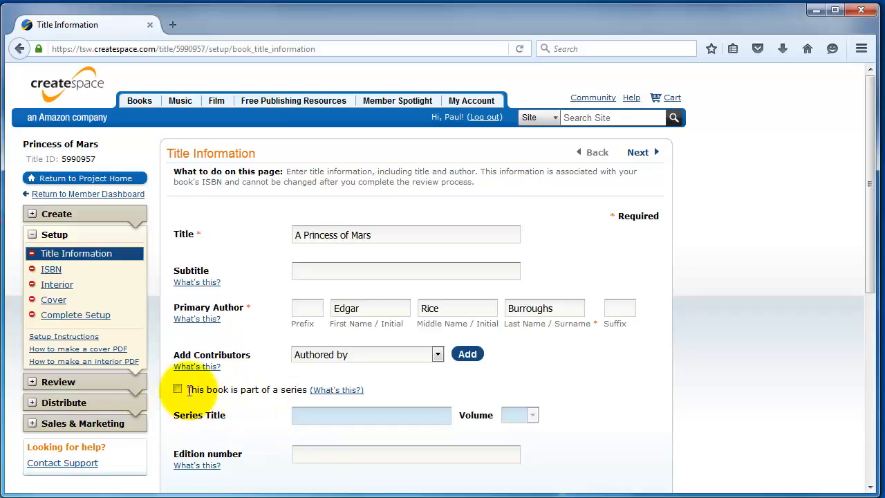
click(179, 390)
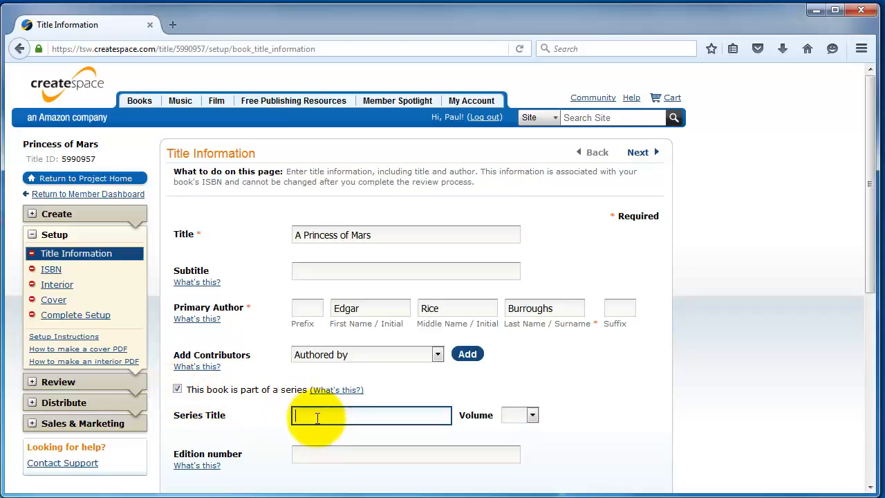
text(The Mars Series)
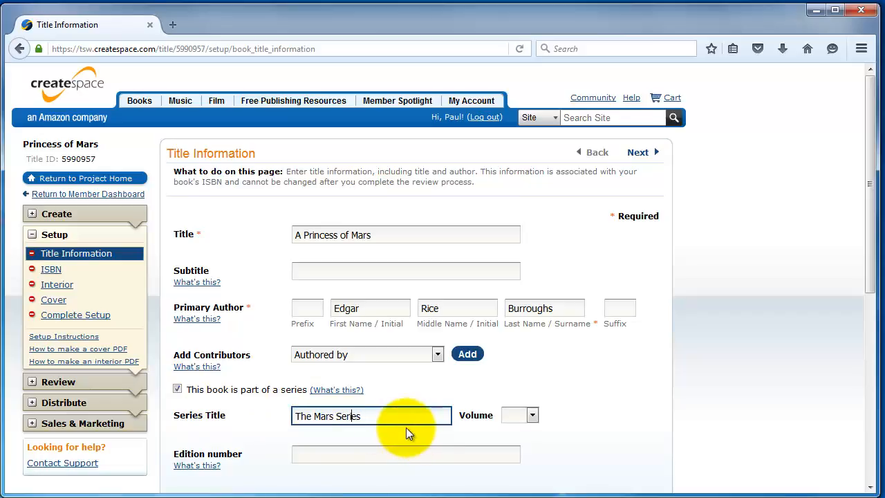
mouse_move(511, 421)
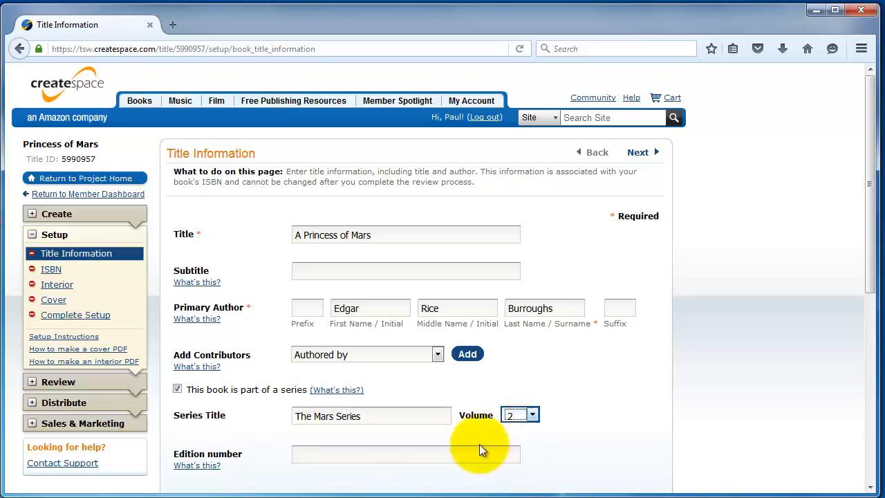
click(406, 453)
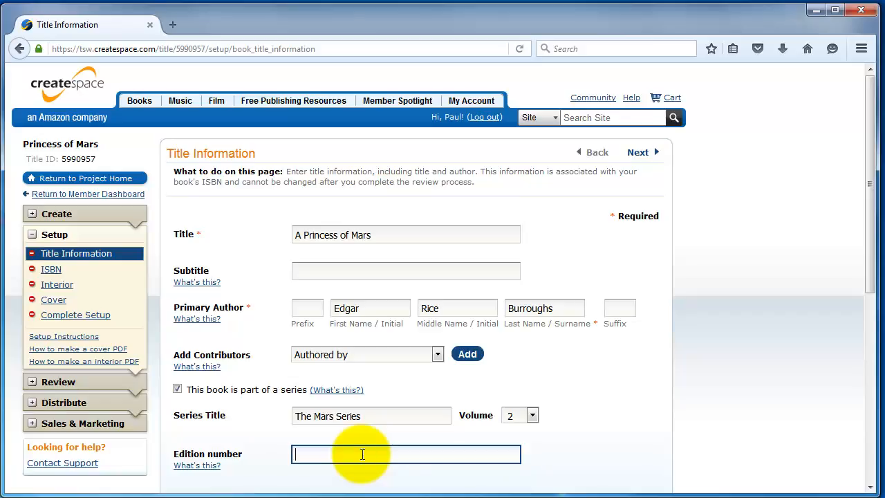
text(2)
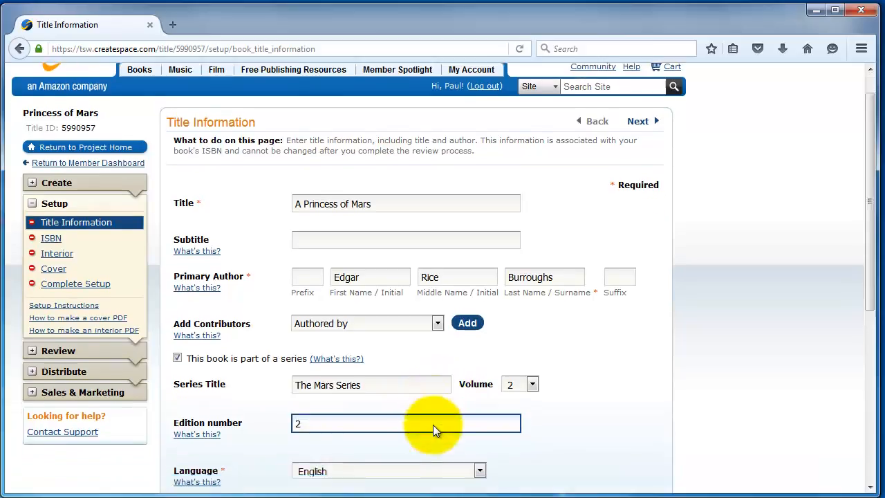
scroll(down, 3)
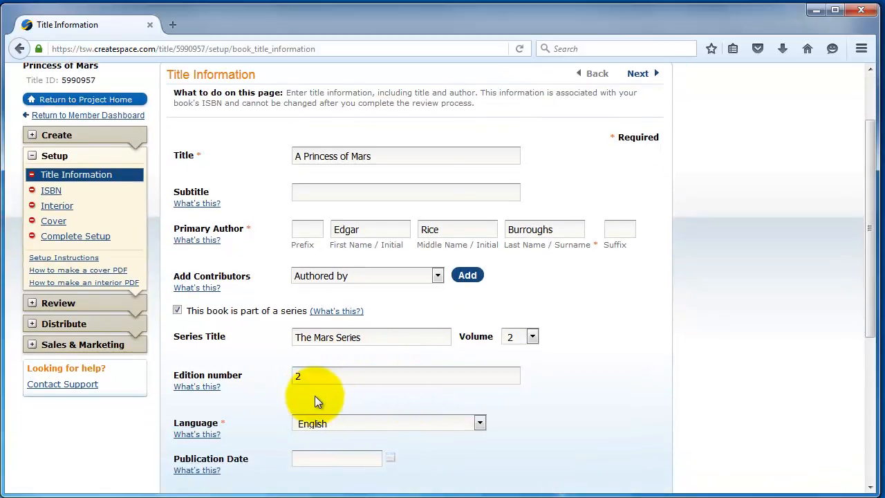
mouse_move(274, 372)
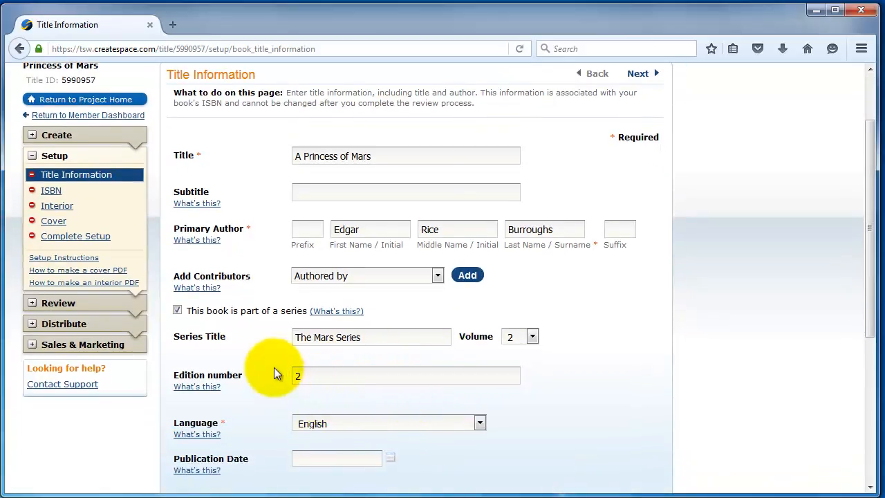
mouse_move(337, 407)
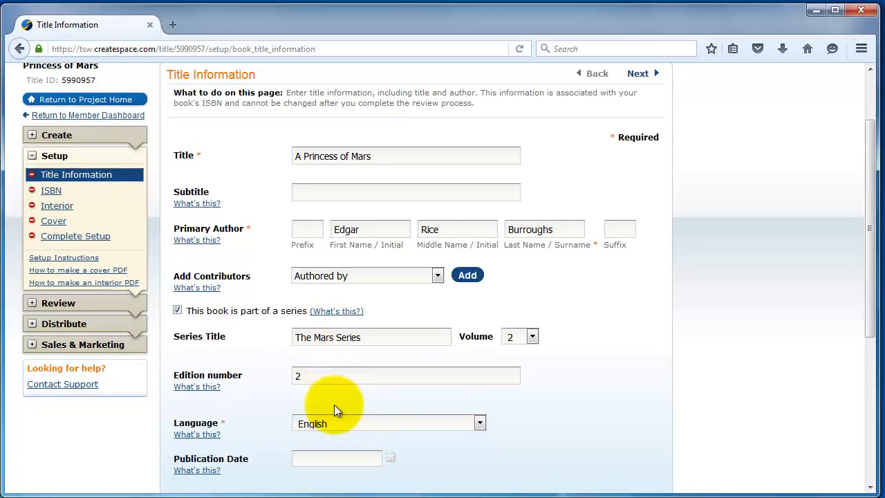
scroll(down, 3)
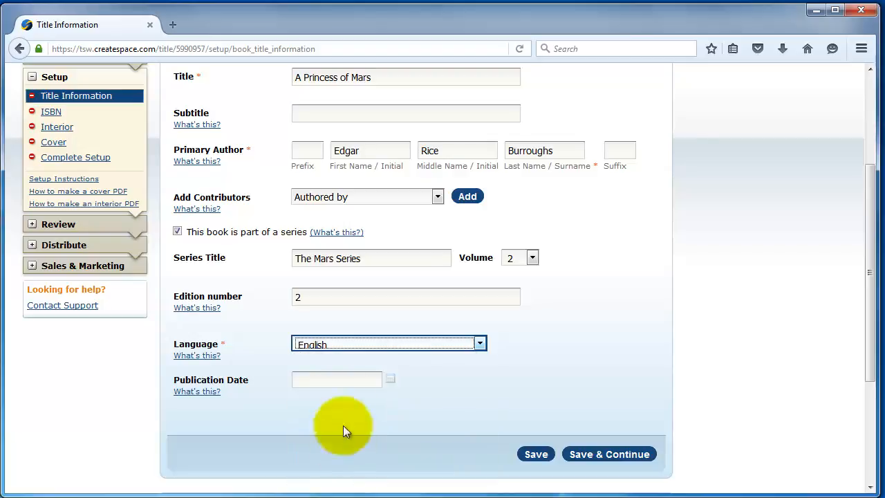
Enter January 10, 2016 as the publication date
click(336, 379)
text(January 10, 2016)
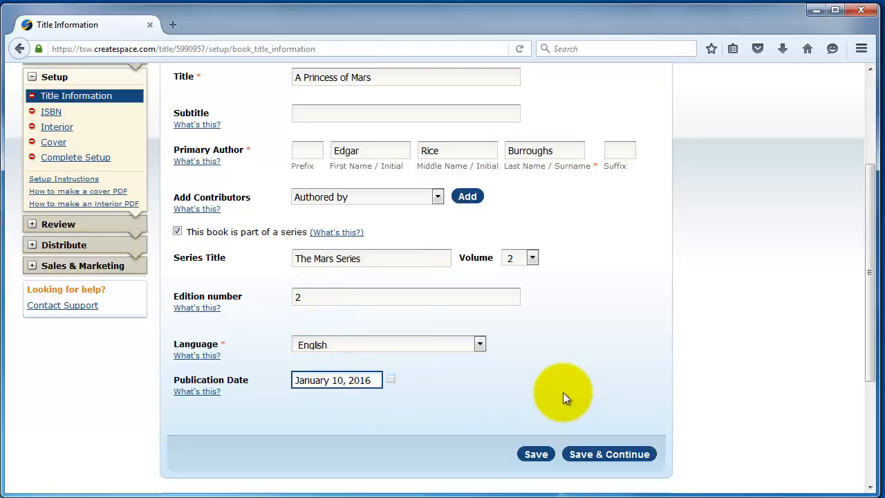
mouse_move(610, 454)
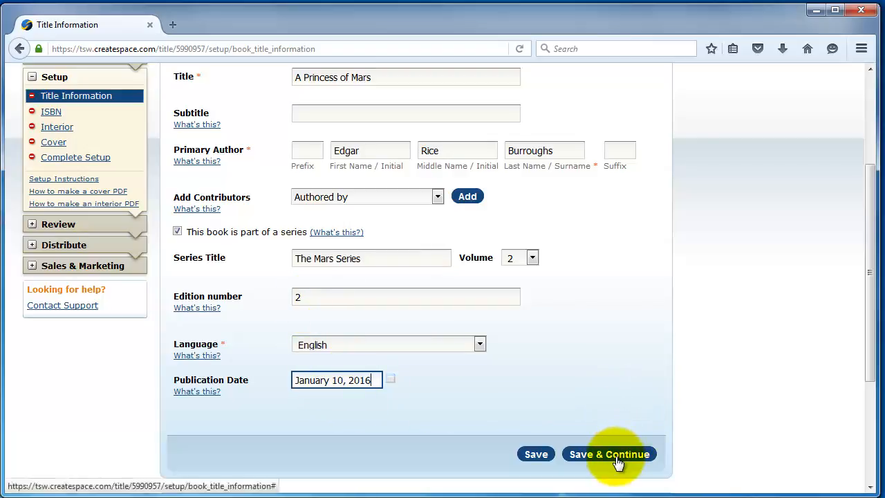
Save the title details and expand the free CreateSpace-assigned and custom ISBN options to compare them
click(608, 453)
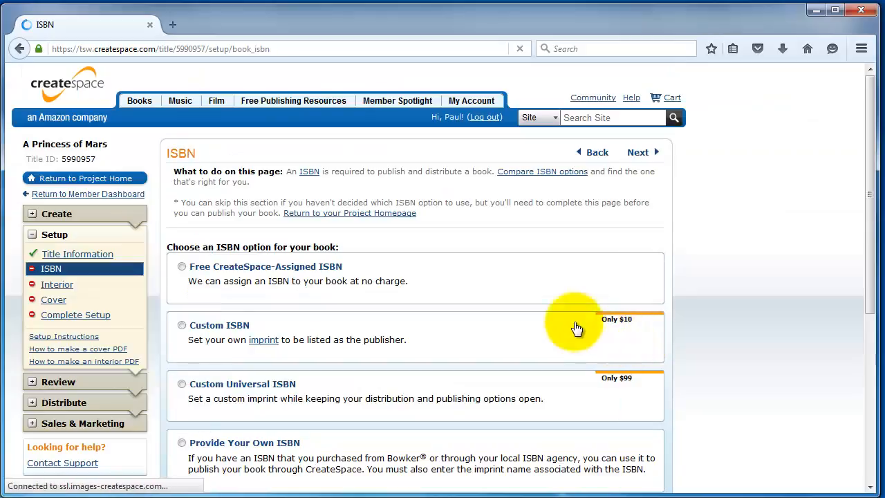
mouse_move(421, 271)
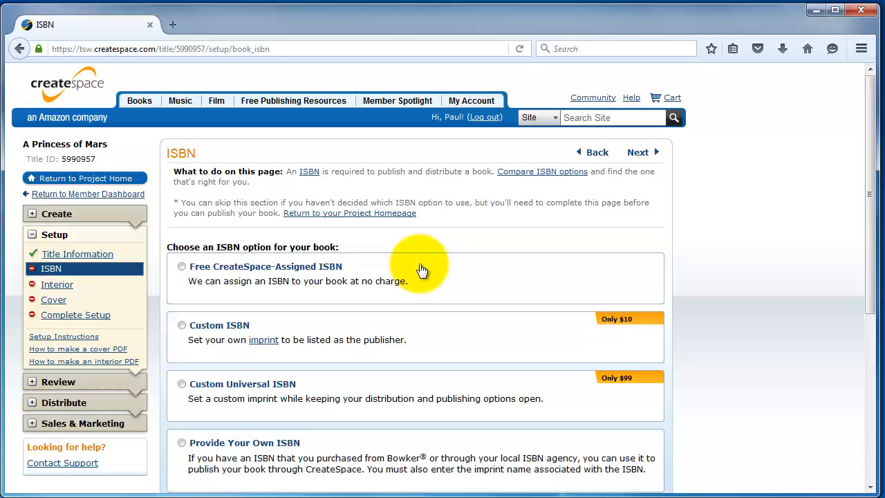
mouse_move(443, 286)
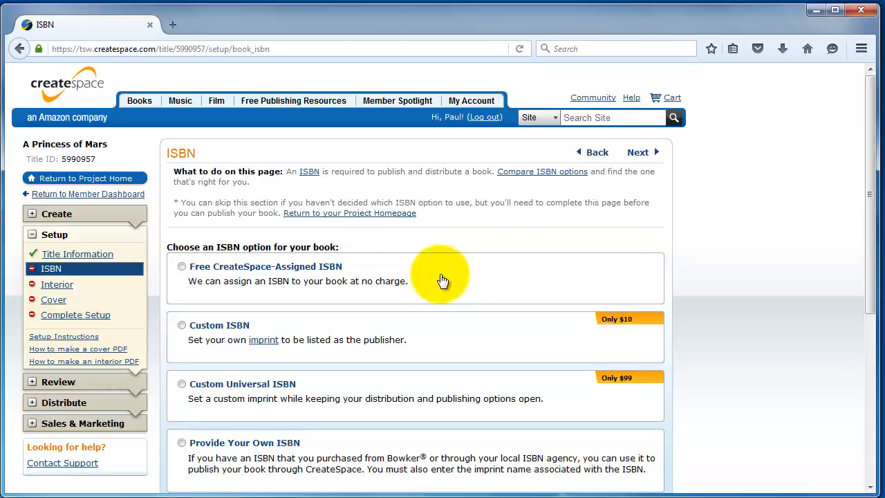
mouse_move(265, 261)
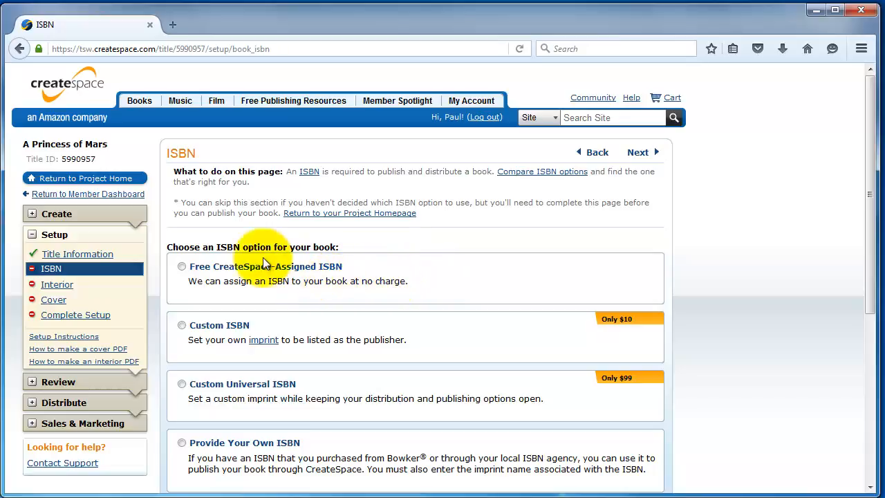
mouse_move(323, 277)
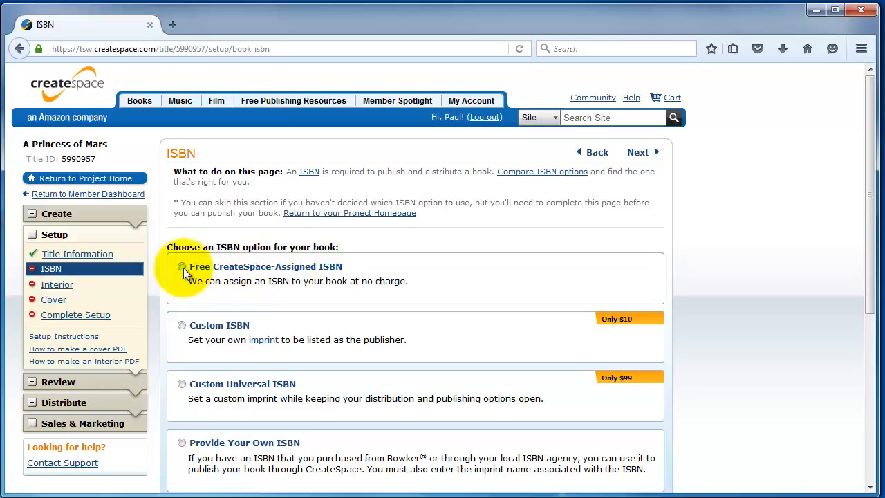
click(183, 267)
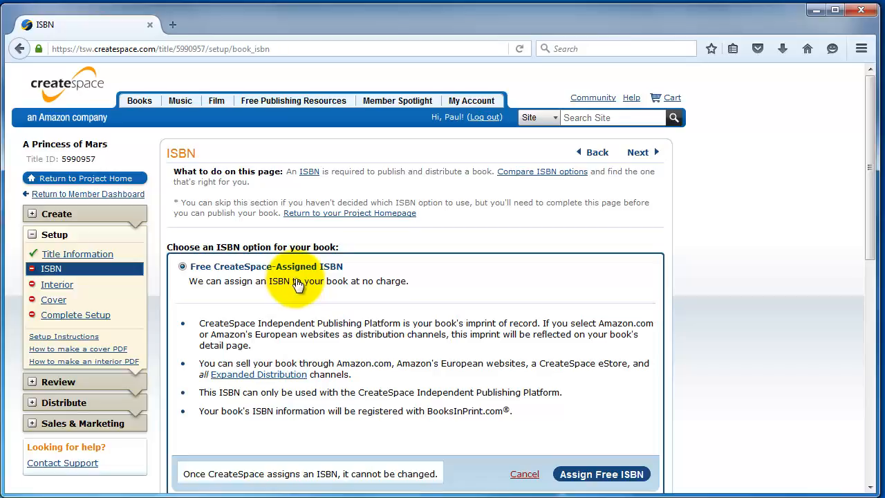
scroll(down, 3)
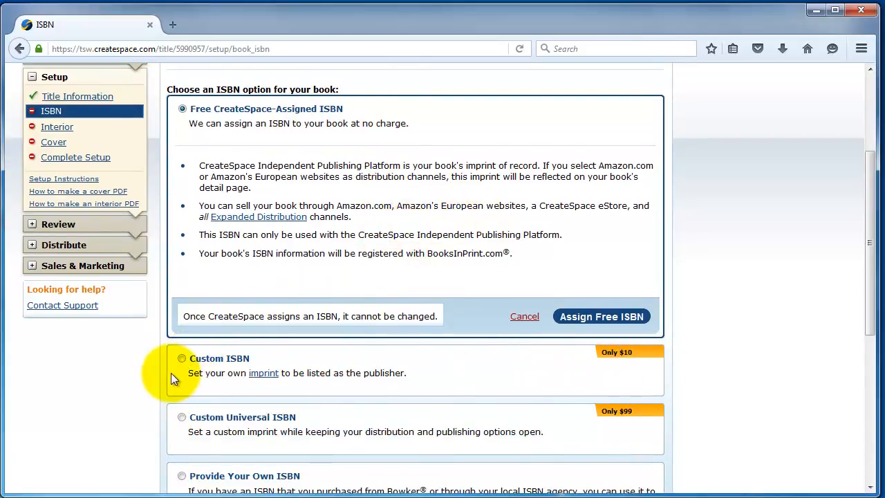
click(182, 360)
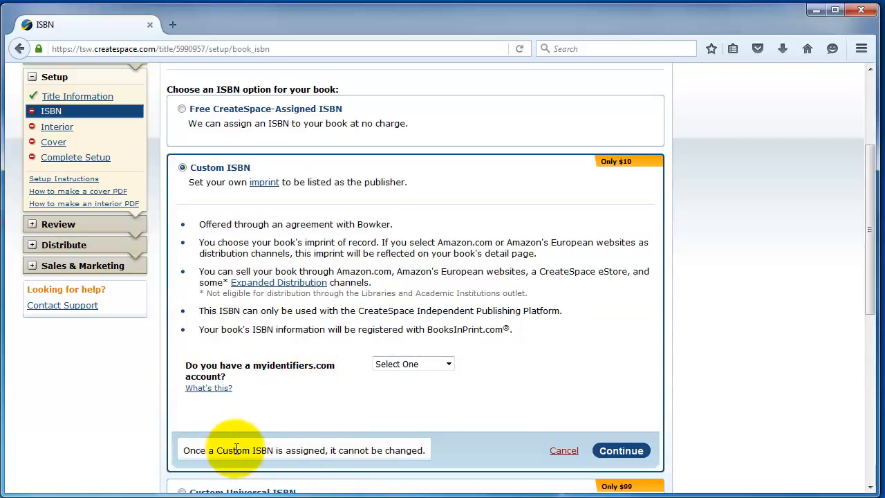
mouse_move(268, 410)
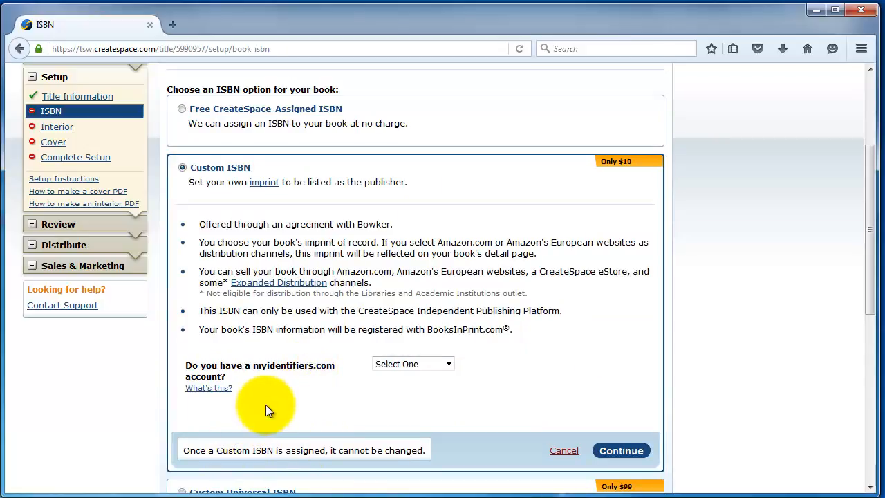
mouse_move(439, 271)
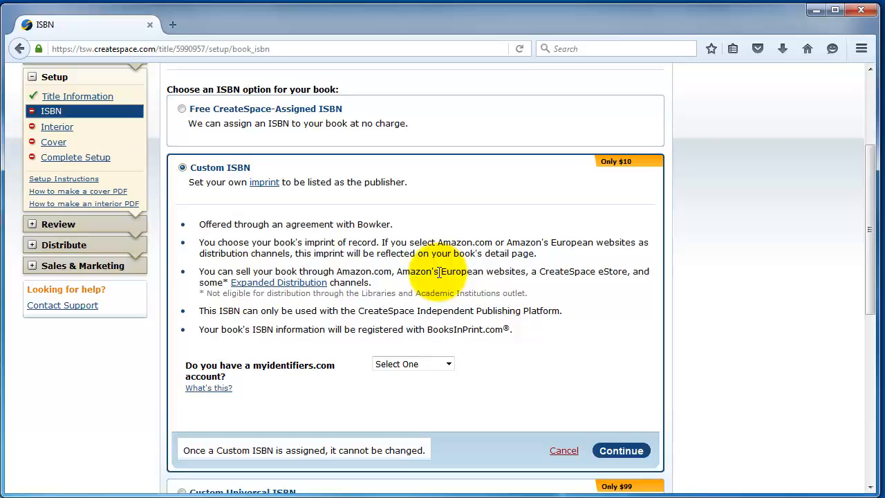
scroll(down, 3)
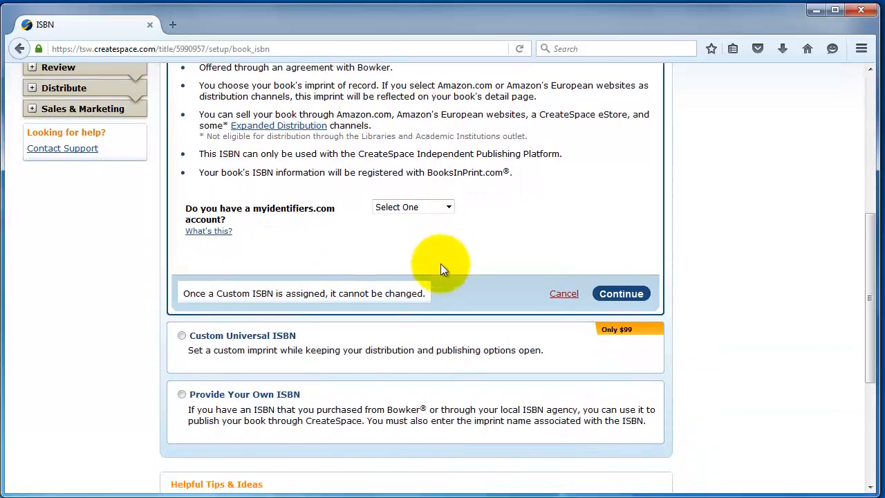
mouse_move(631, 333)
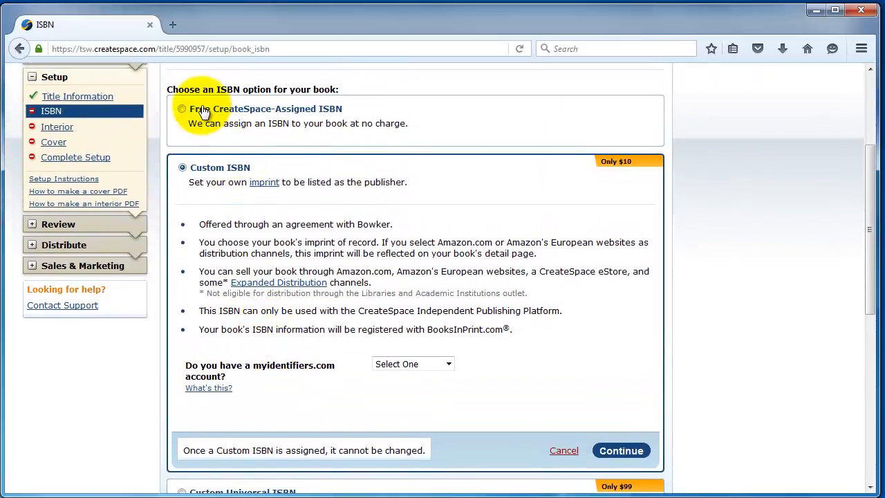
click(182, 107)
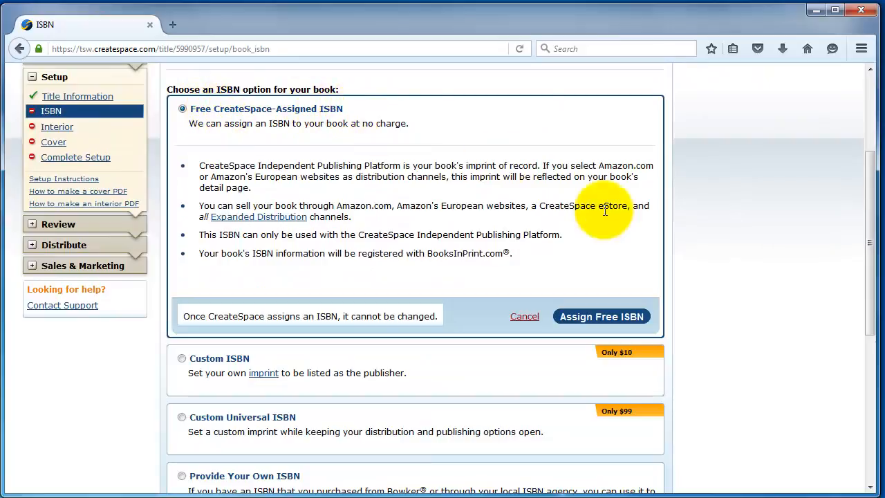
mouse_move(285, 127)
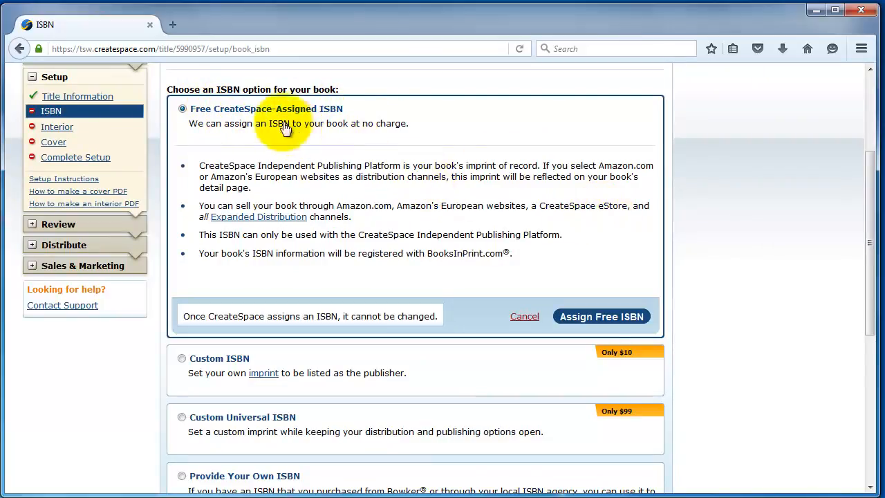
mouse_move(346, 127)
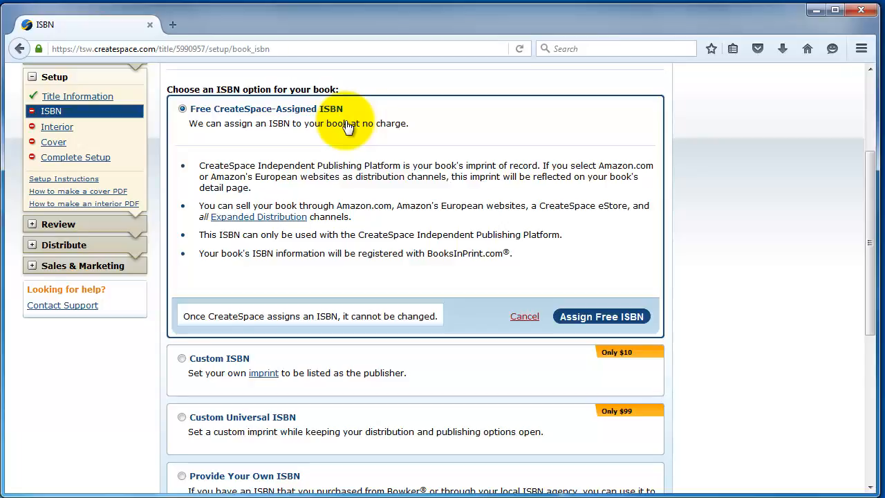
scroll(down, 3)
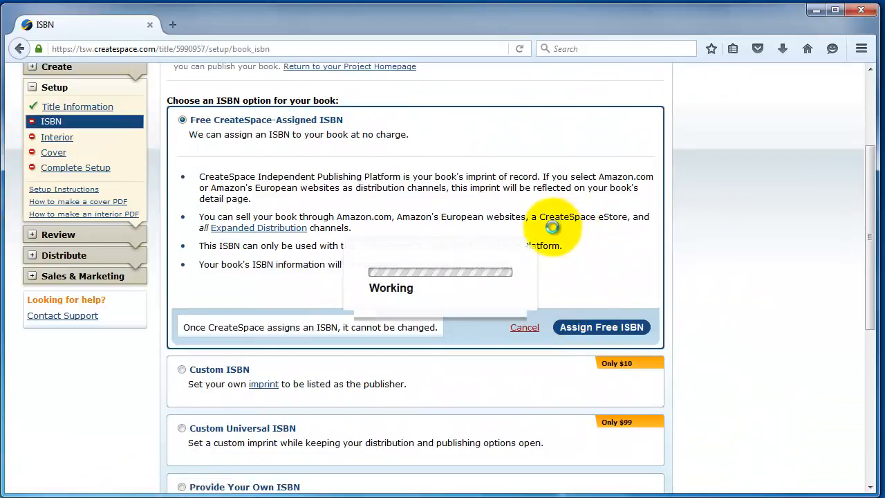
click(601, 326)
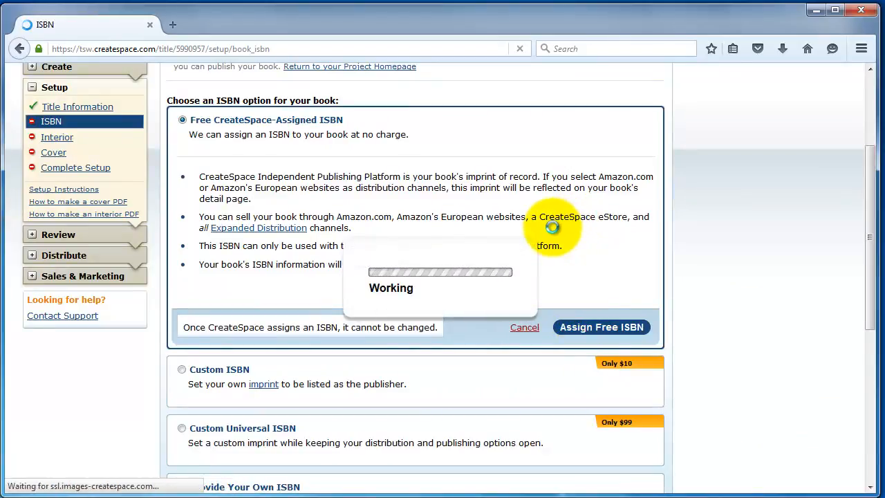
click(602, 326)
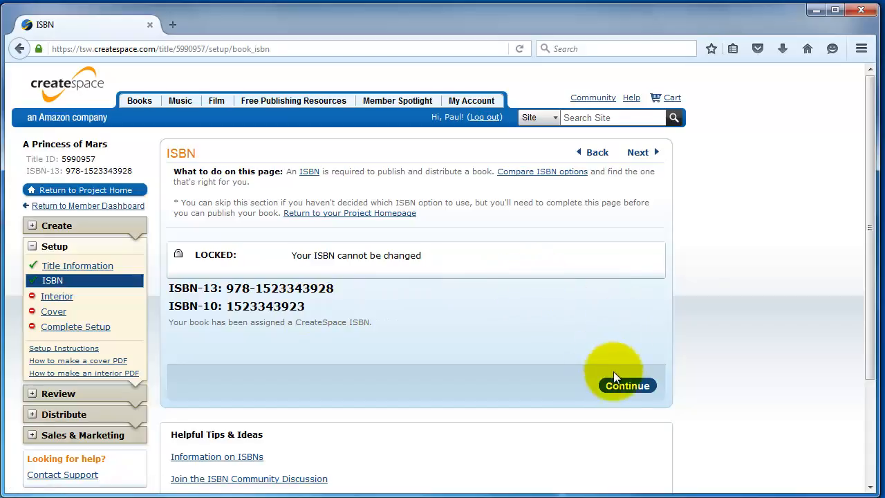
Continue to the Interior page, keeping Black & White interior on White paper
click(628, 384)
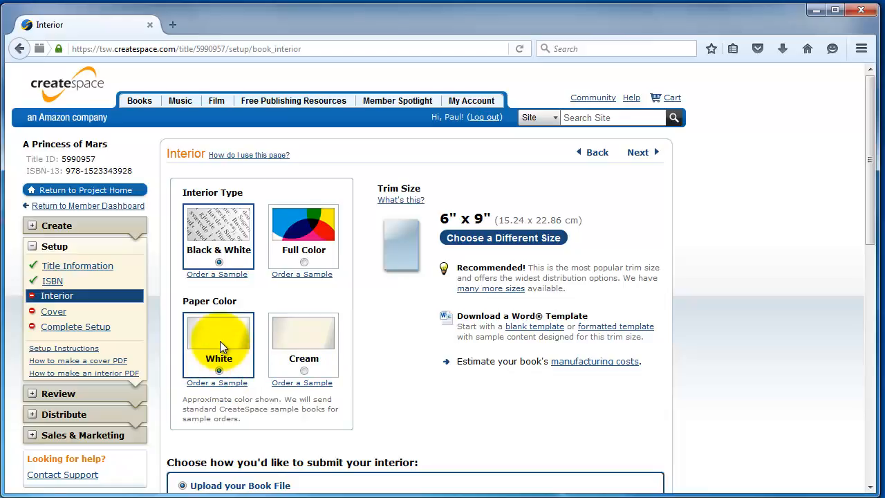
scroll(down, 3)
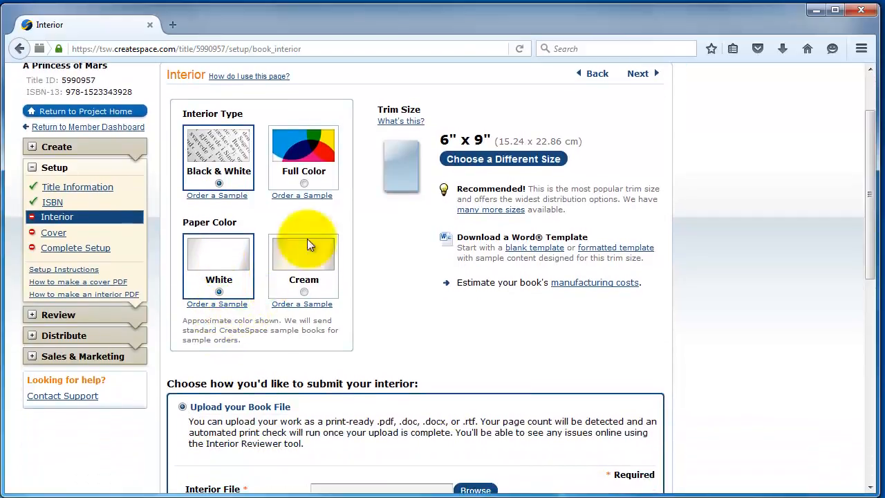
mouse_move(489, 159)
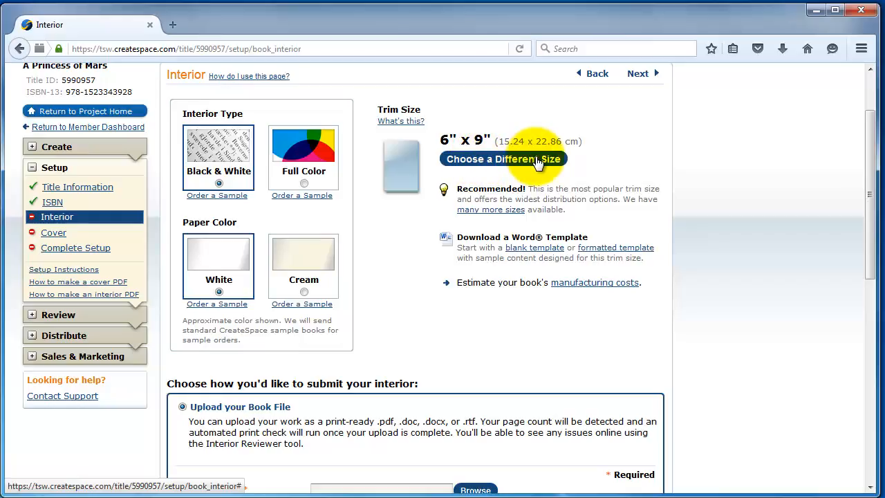
mouse_move(538, 163)
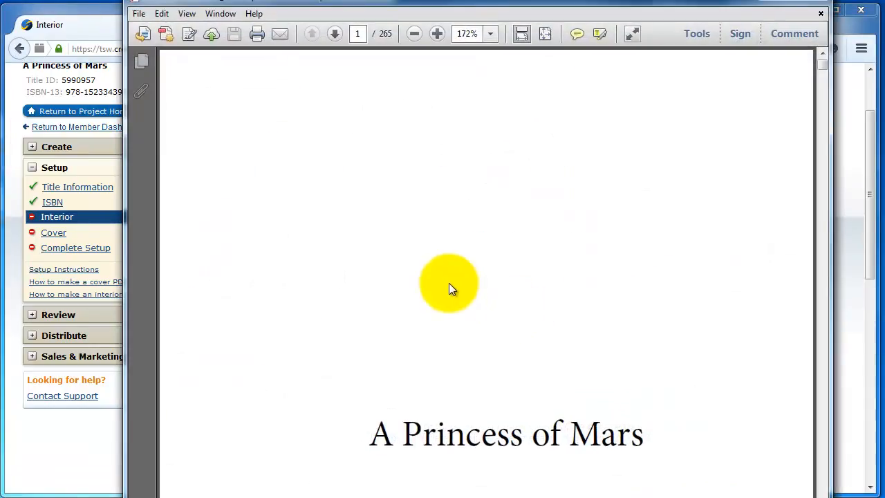
scroll(down, 3)
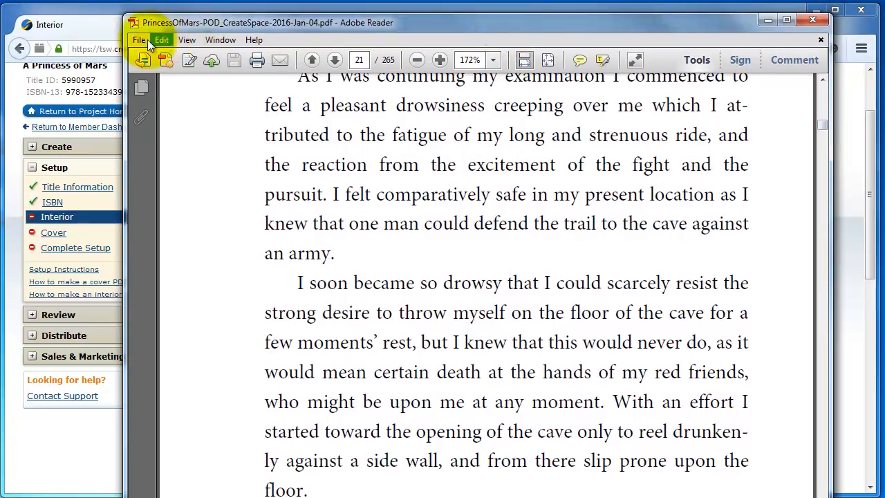
click(138, 39)
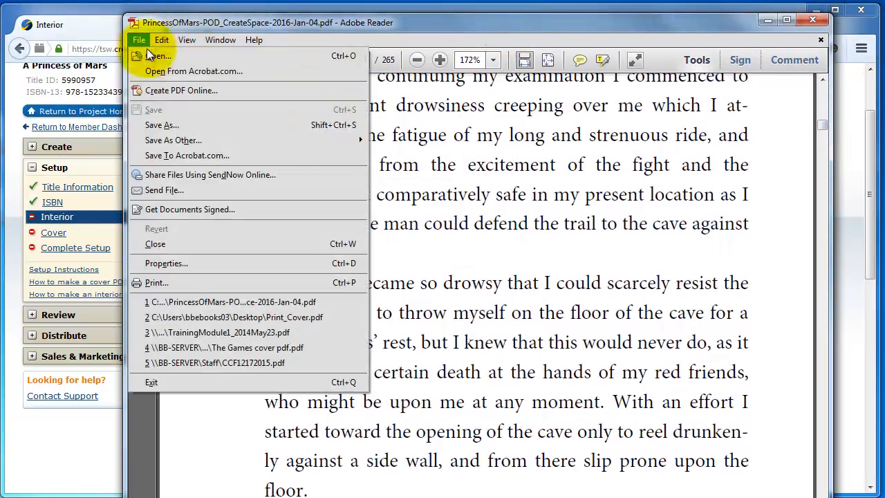
click(166, 263)
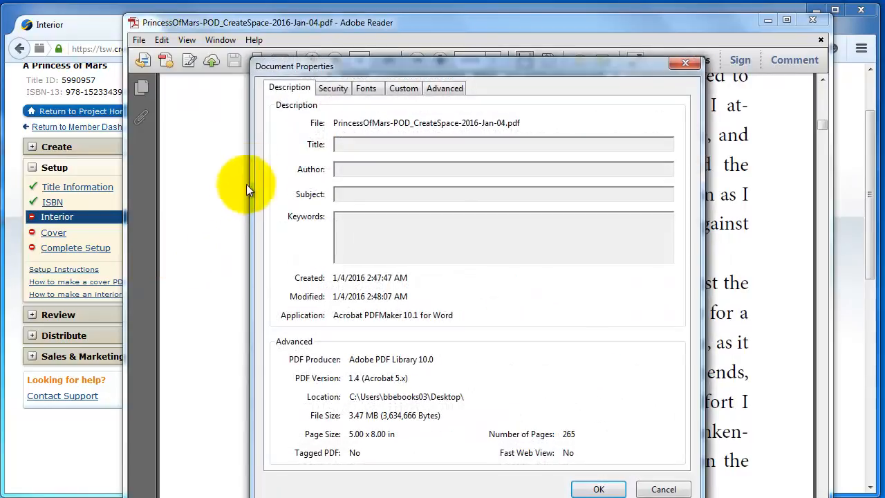
mouse_move(262, 336)
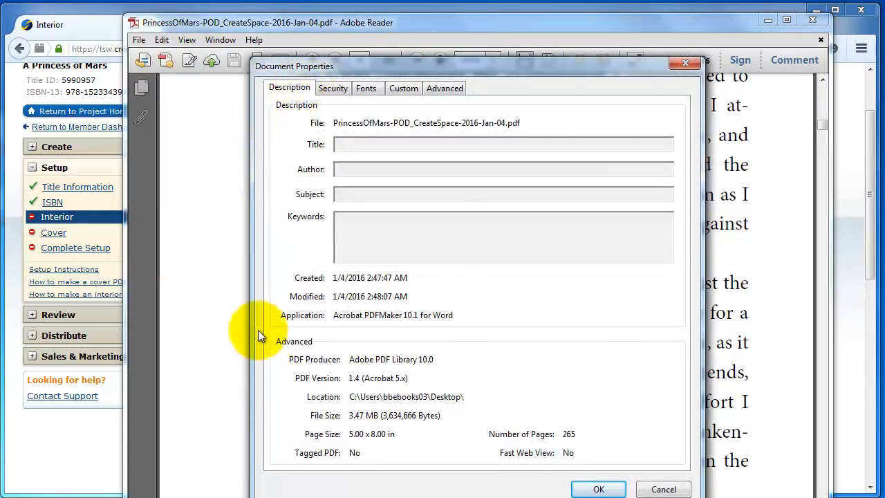
mouse_move(321, 443)
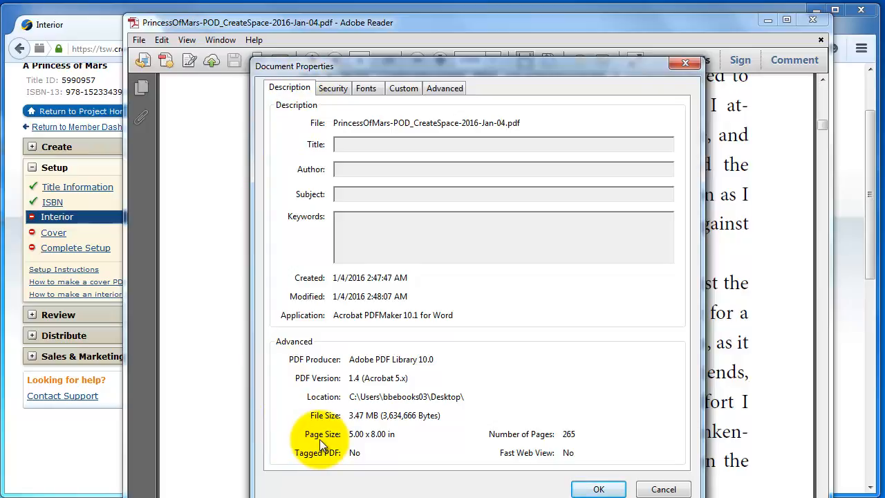
mouse_move(379, 446)
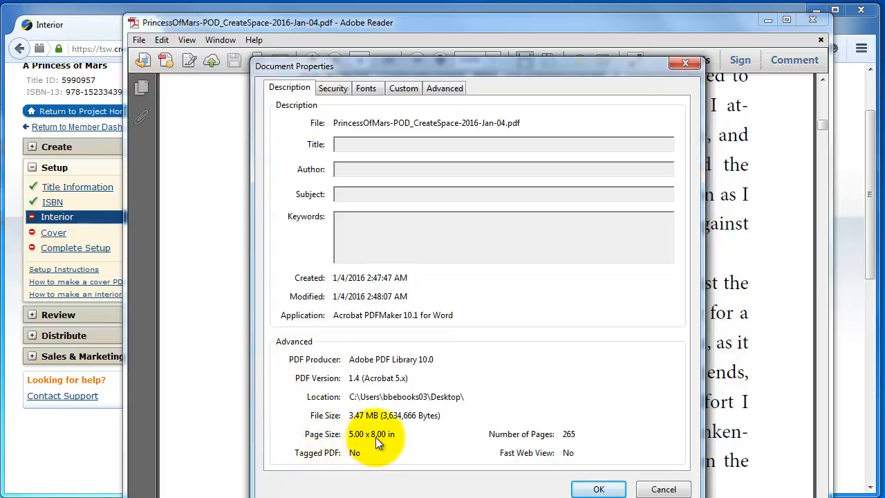
mouse_move(504, 450)
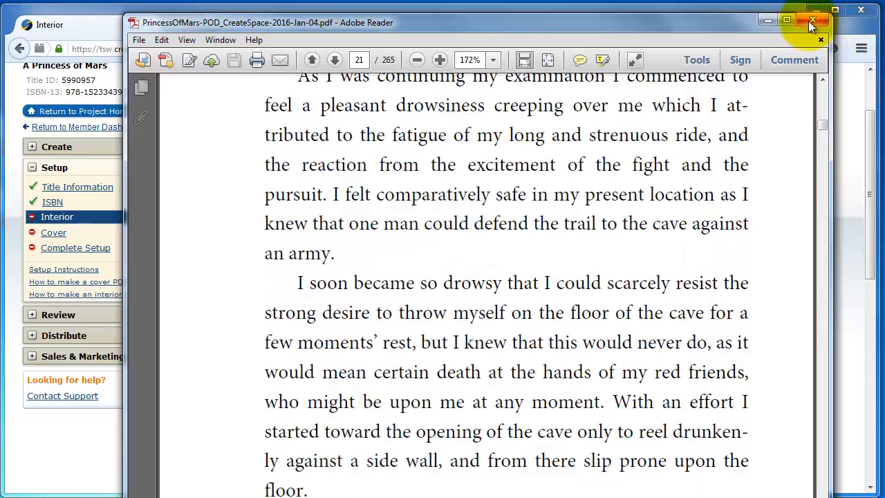
Close the PDF, switch the trim size to 5" x 8", and try custom width 4 by 6.5 without keeping it
click(807, 21)
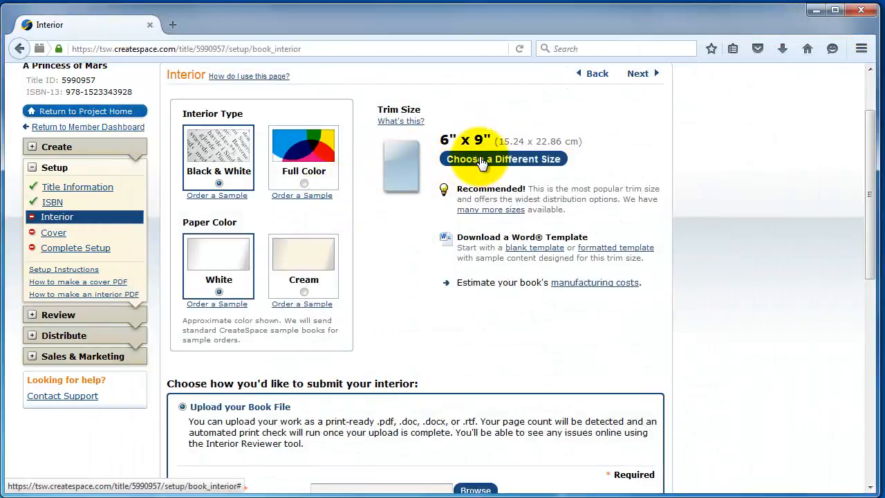
click(503, 157)
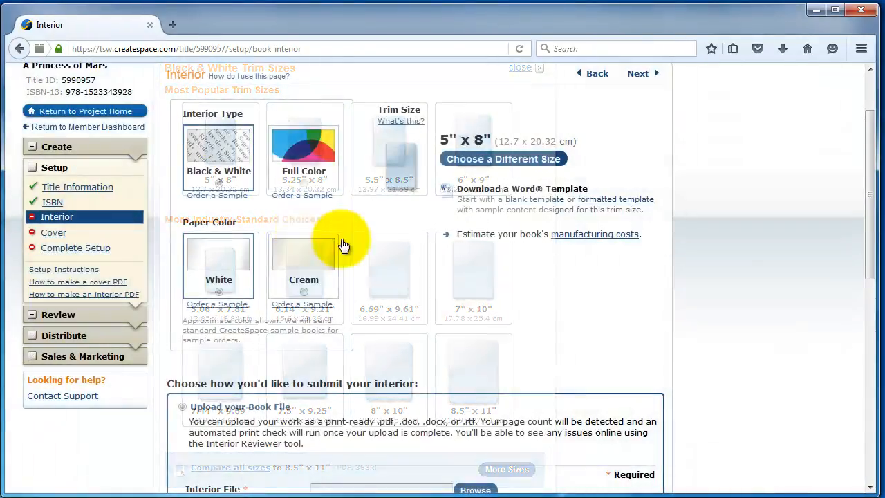
click(520, 66)
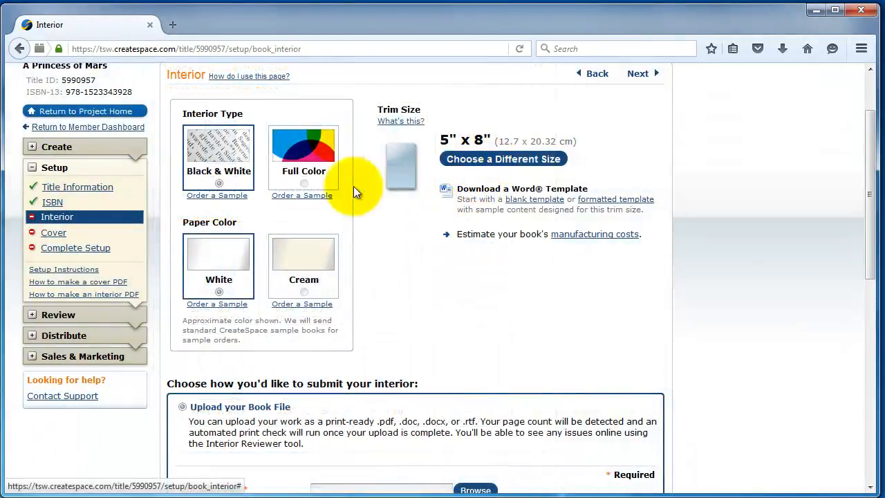
click(503, 158)
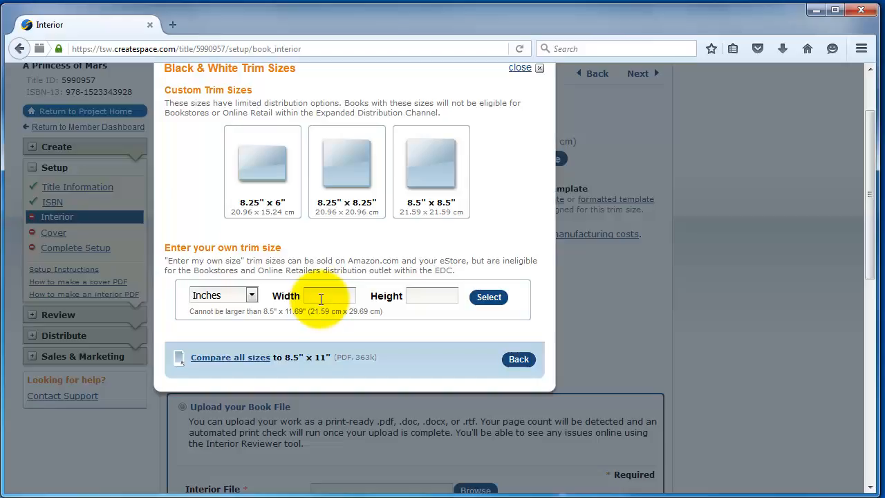
click(327, 296)
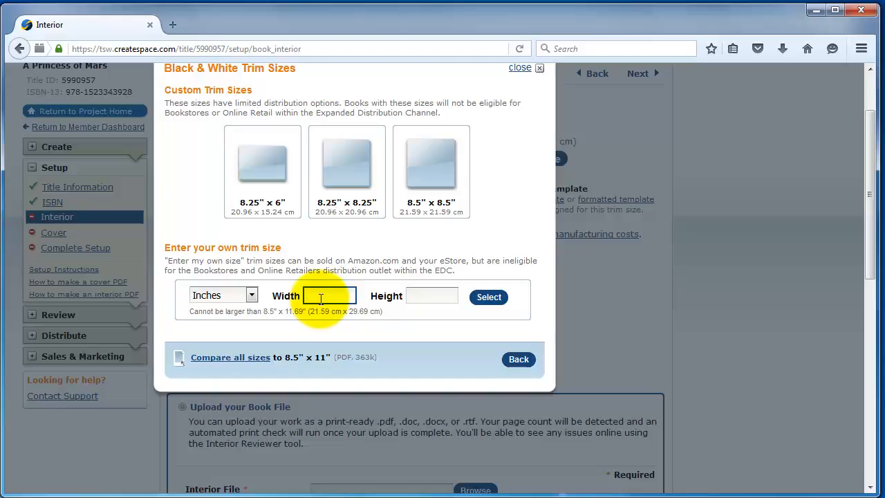
text(4)
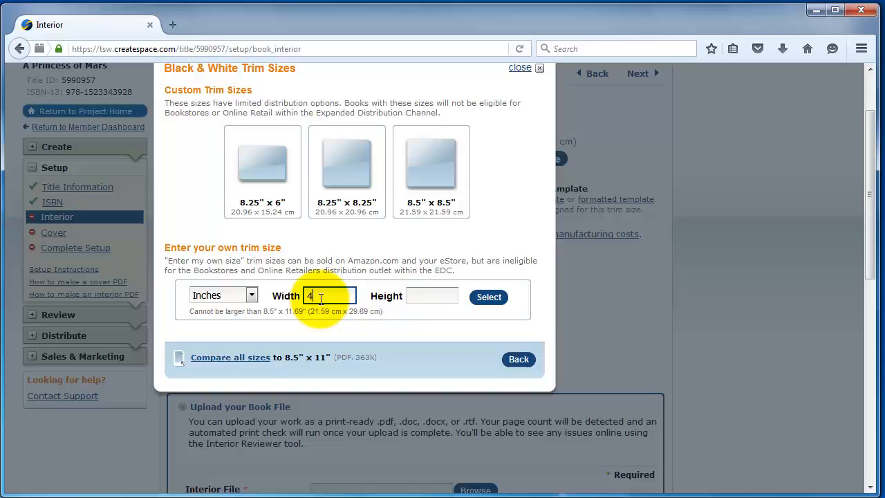
text(6.5)
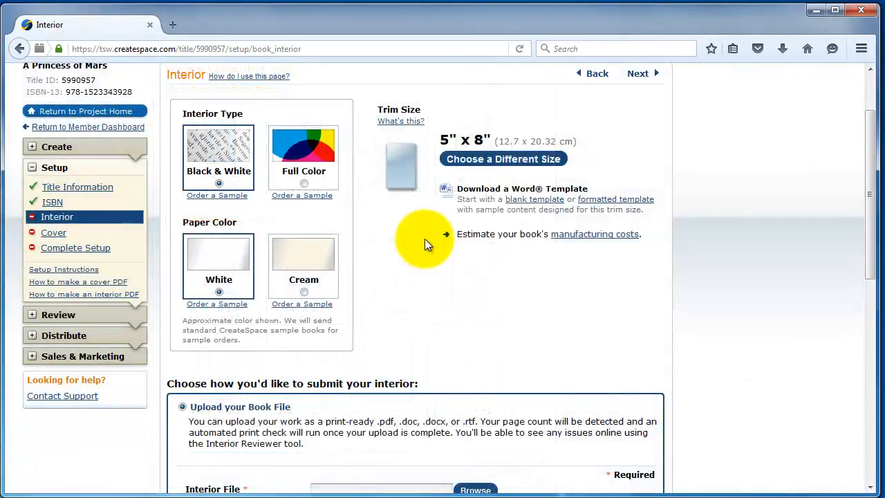
Upload the PrincessOfMars PDF as the interior file
scroll(down, 3)
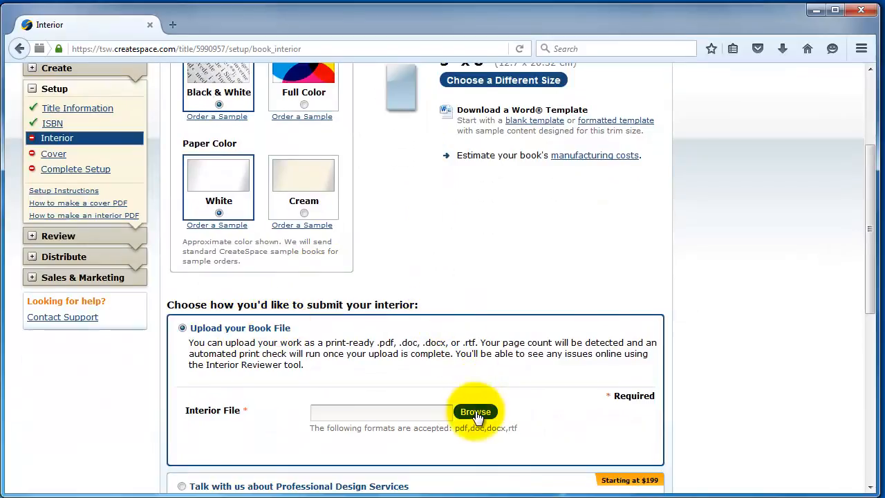
click(475, 412)
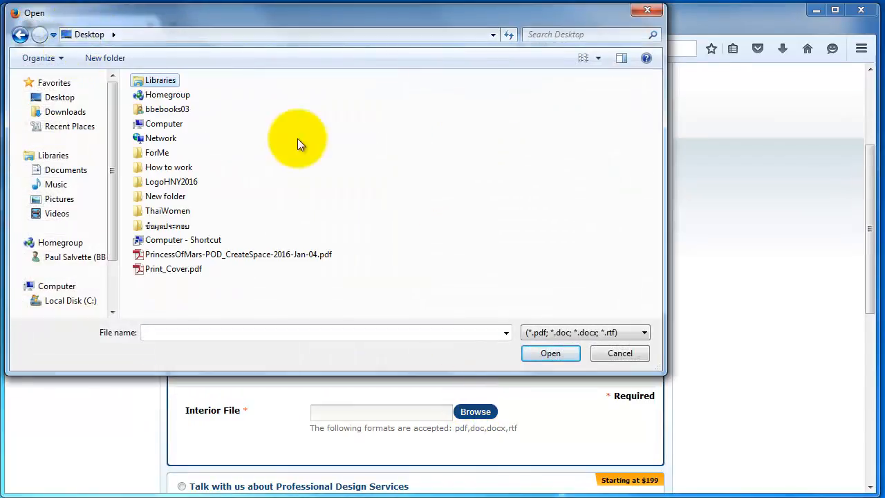
click(238, 254)
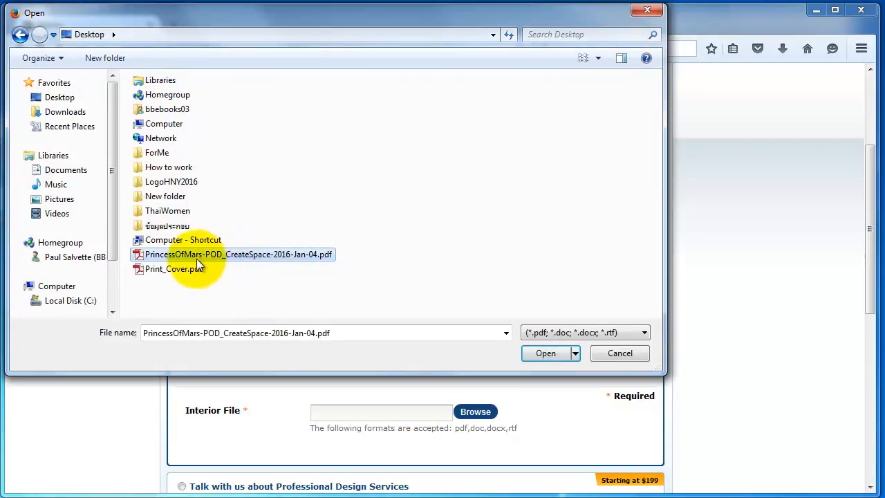
click(545, 353)
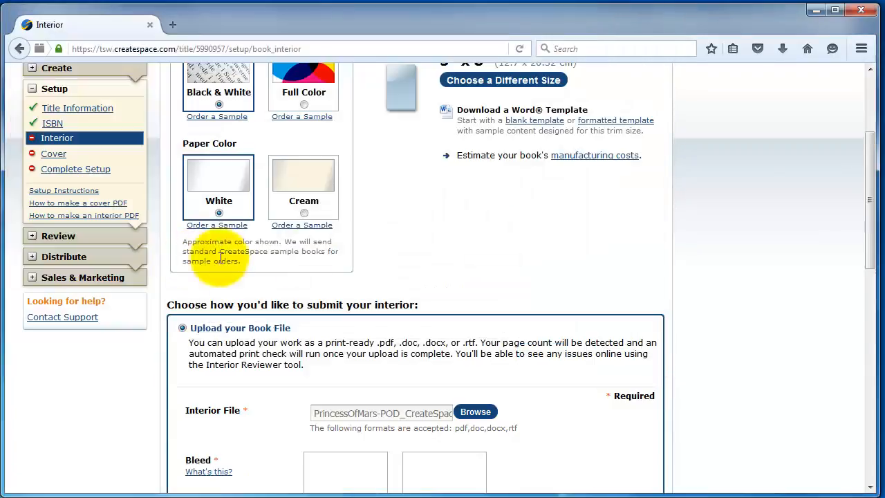
scroll(down, 3)
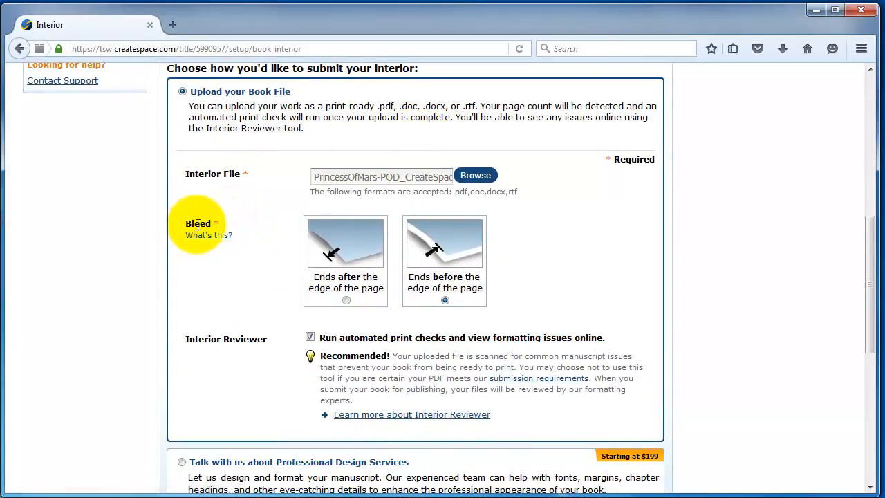
mouse_move(444, 301)
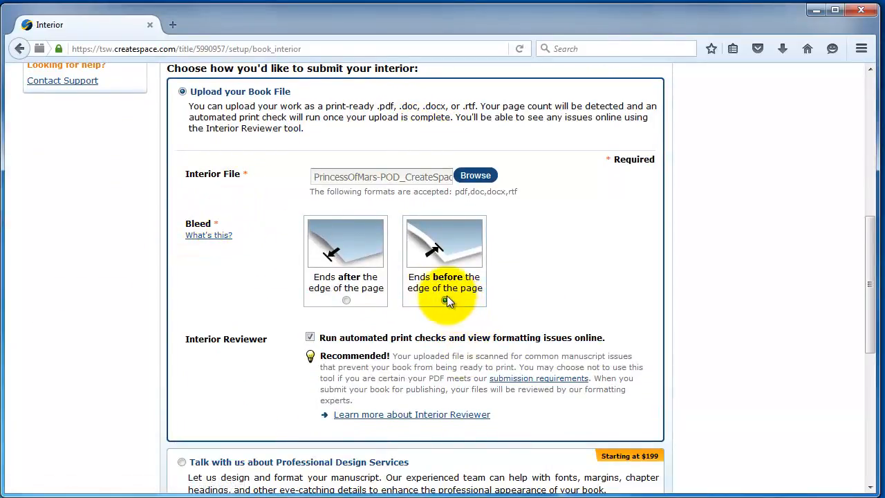
Set bleed to end before the page edge, keep Interior Reviewer checked, and save the interior
click(441, 302)
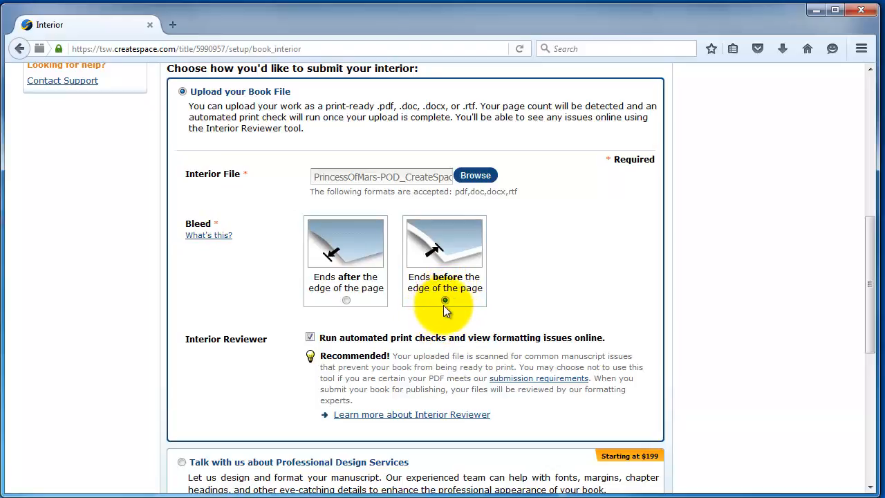
click(346, 300)
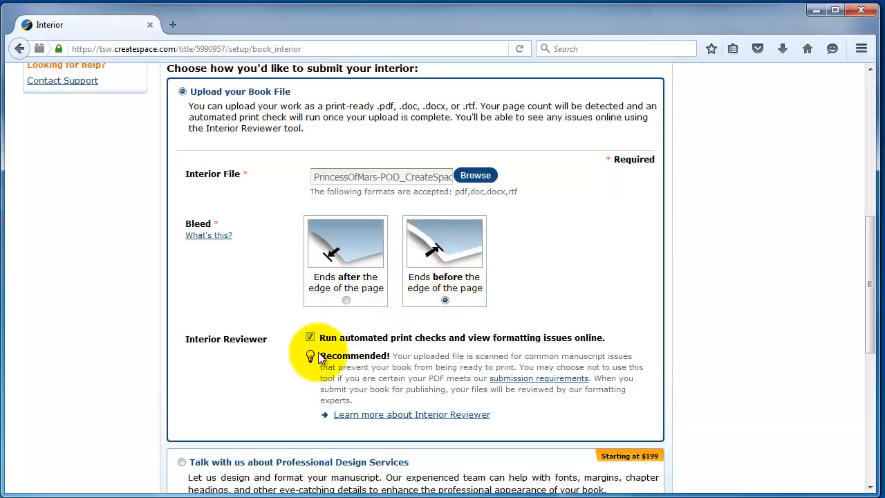
mouse_move(438, 349)
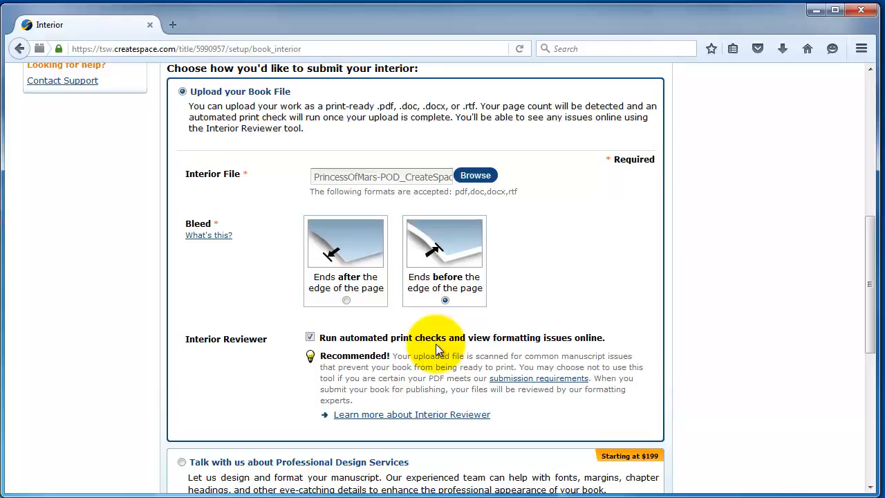
scroll(down, 3)
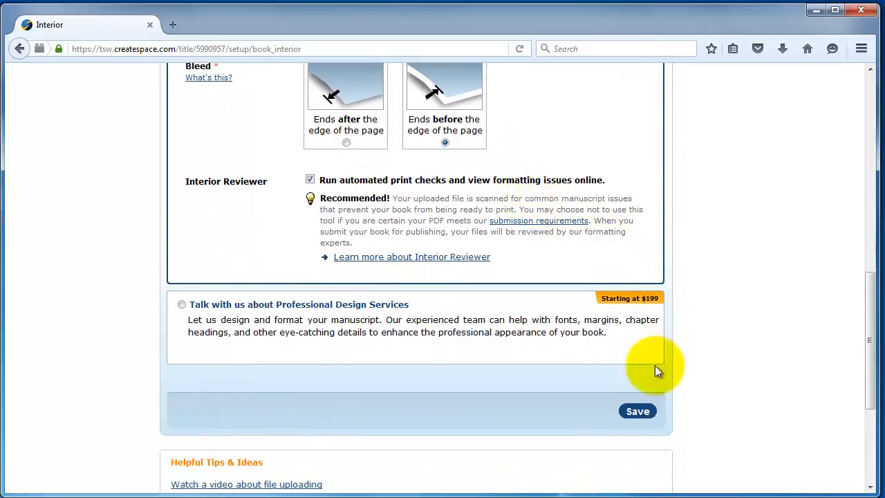
click(638, 410)
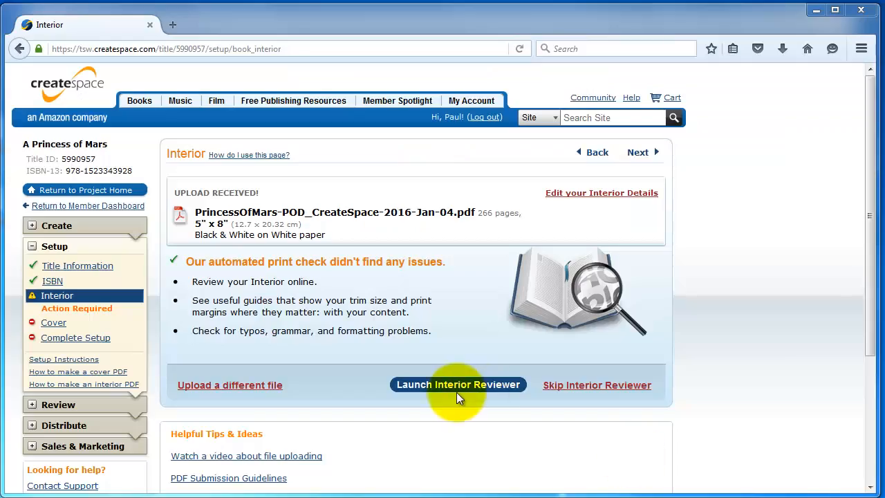
mouse_move(423, 312)
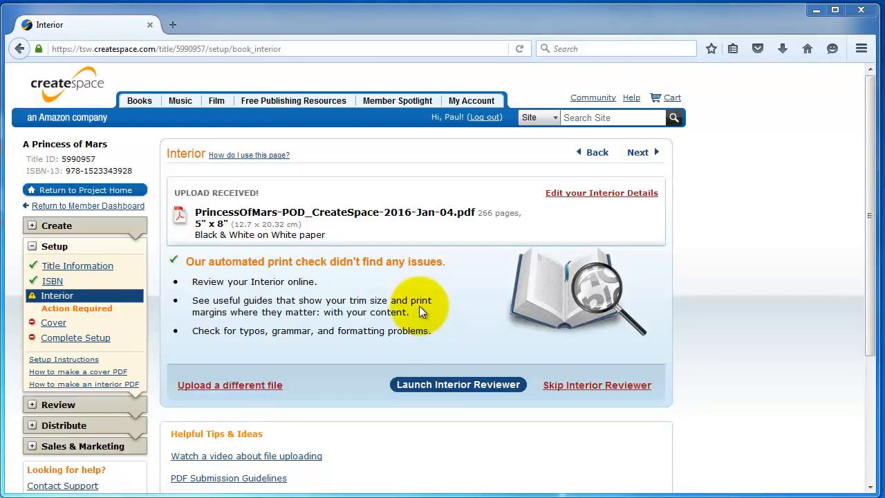
mouse_move(185, 270)
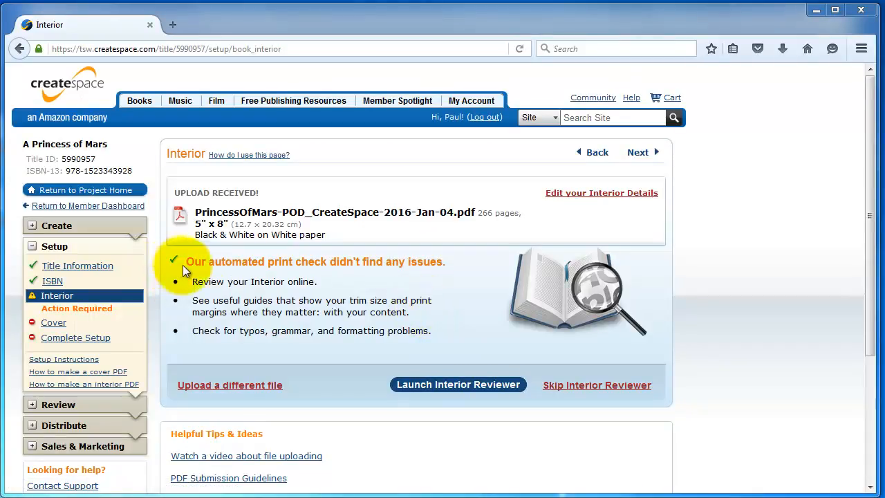
mouse_move(396, 277)
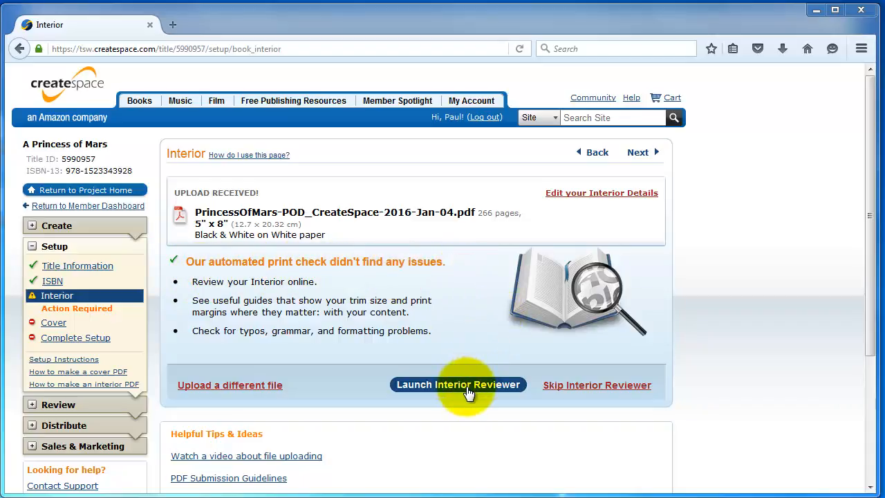
Launch the Interior Reviewer and start its walkthrough of the 265-page proof
click(458, 384)
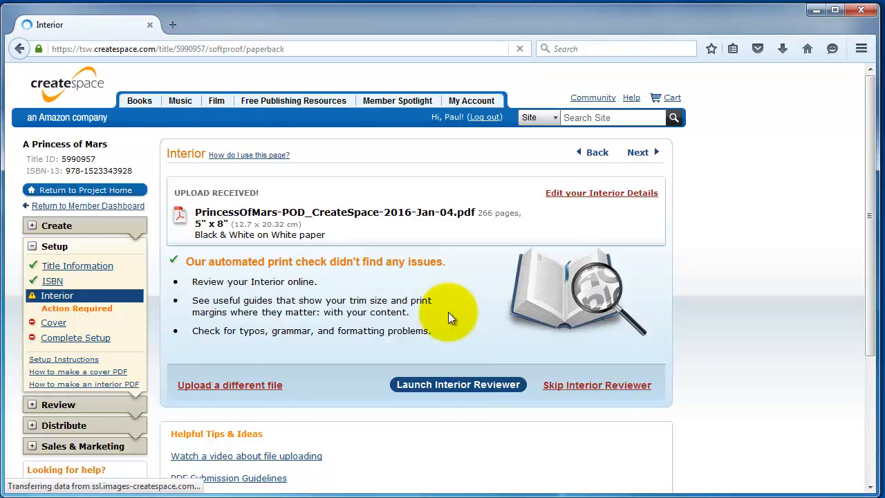
click(457, 384)
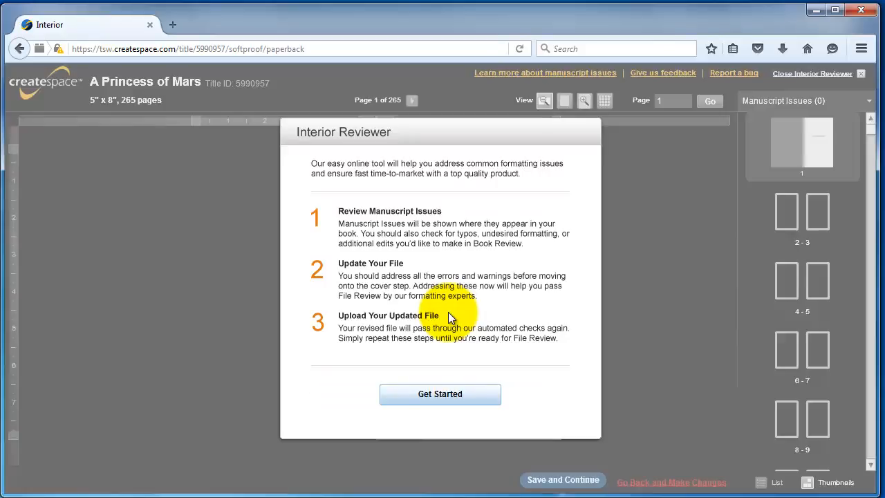
click(440, 394)
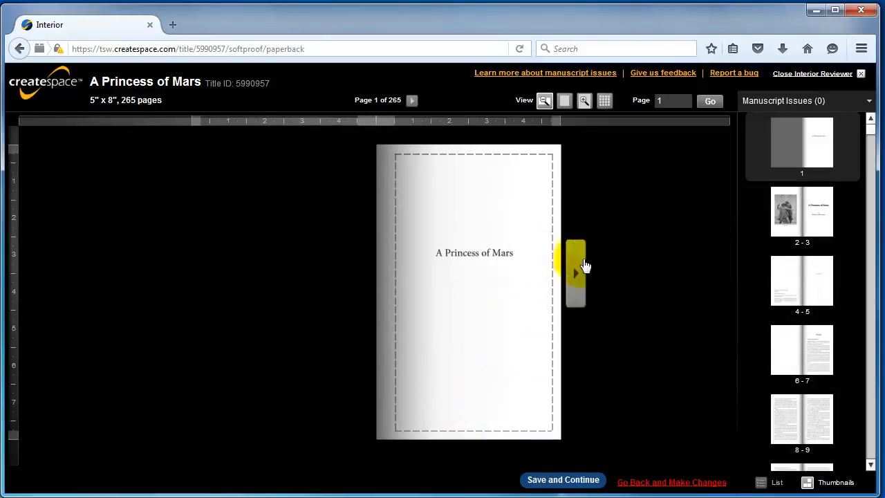
Flip through the proof spreads from the title page up to pages 16–17
click(575, 274)
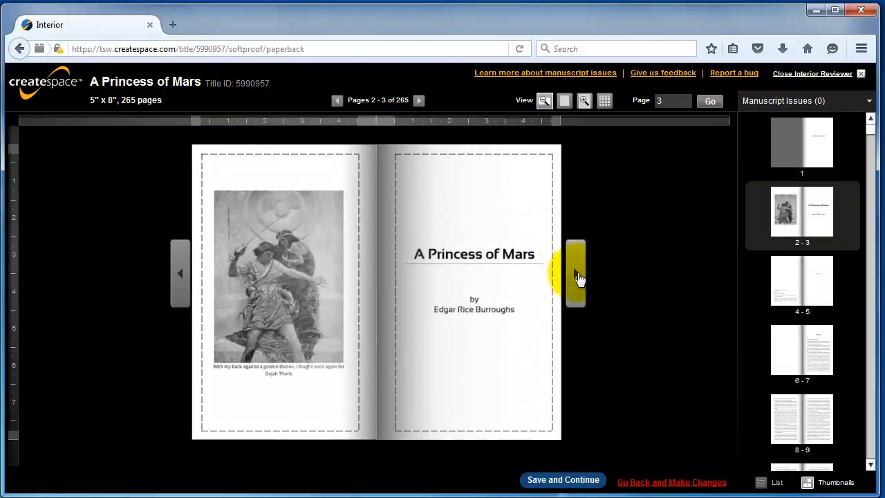
click(575, 274)
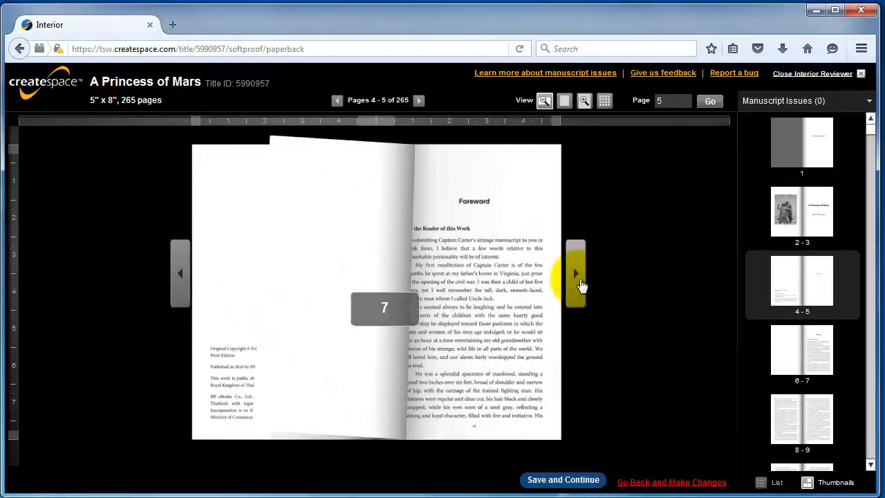
click(576, 274)
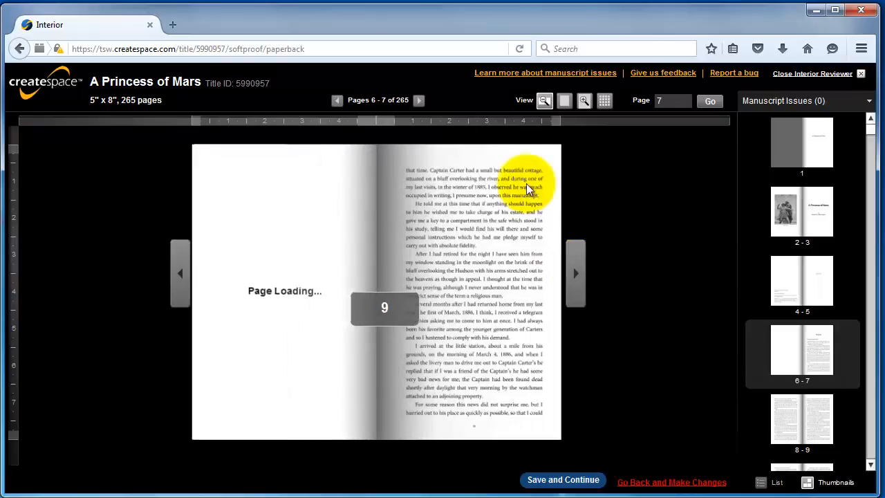
click(576, 274)
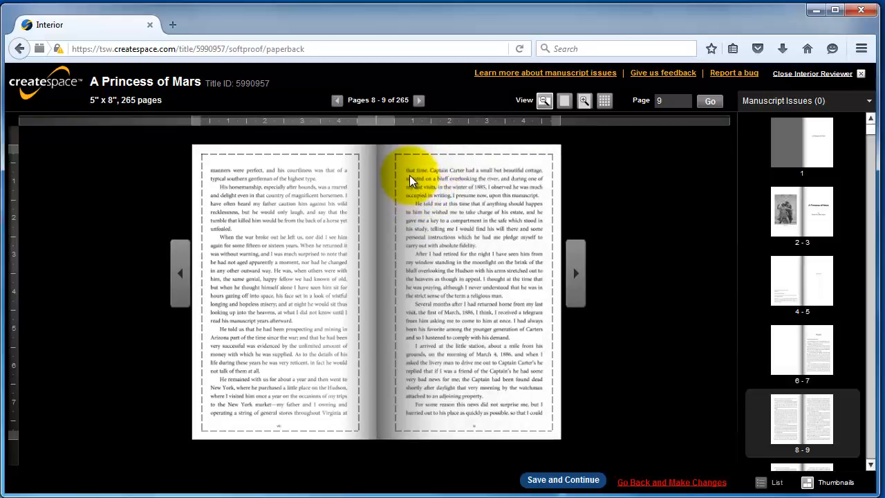
mouse_move(548, 296)
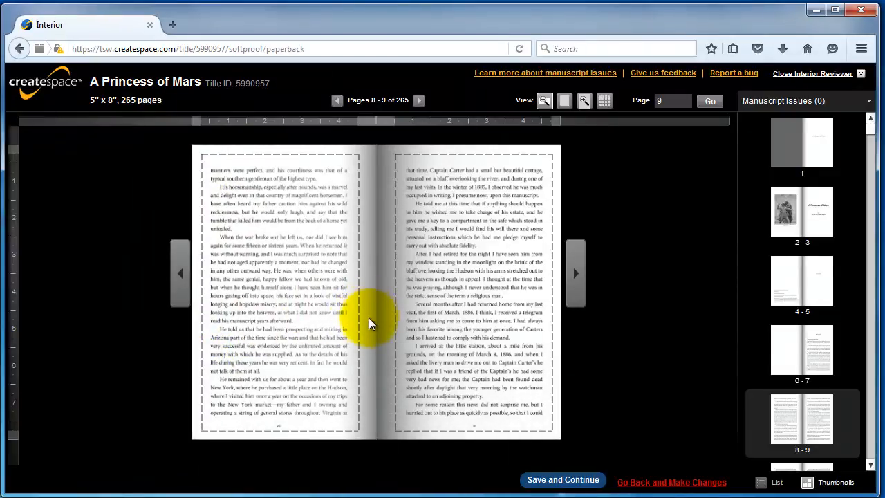
mouse_move(381, 238)
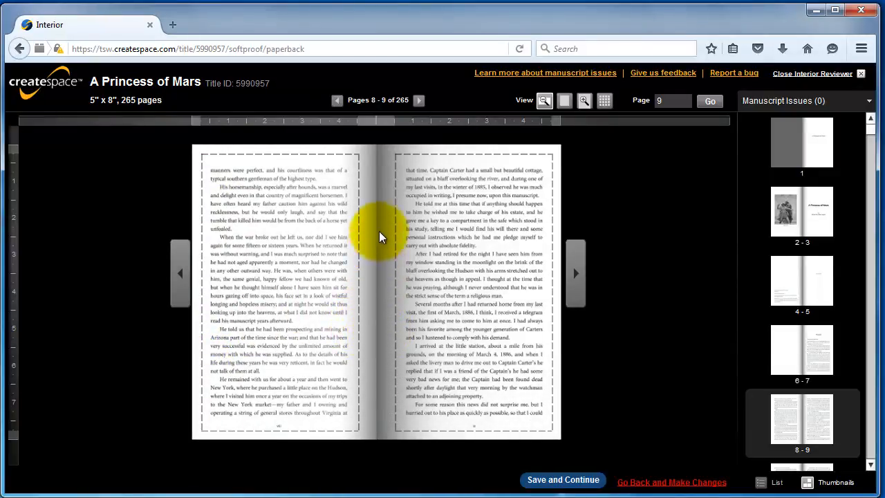
mouse_move(361, 296)
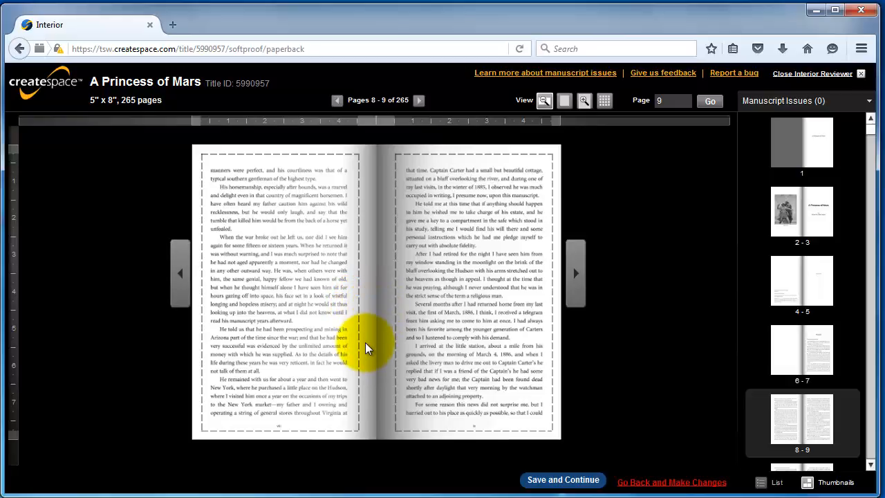
click(575, 274)
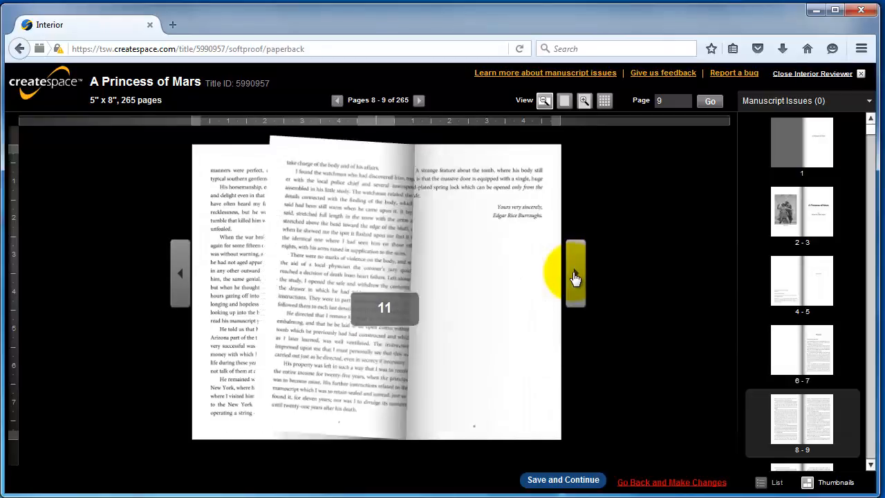
click(576, 274)
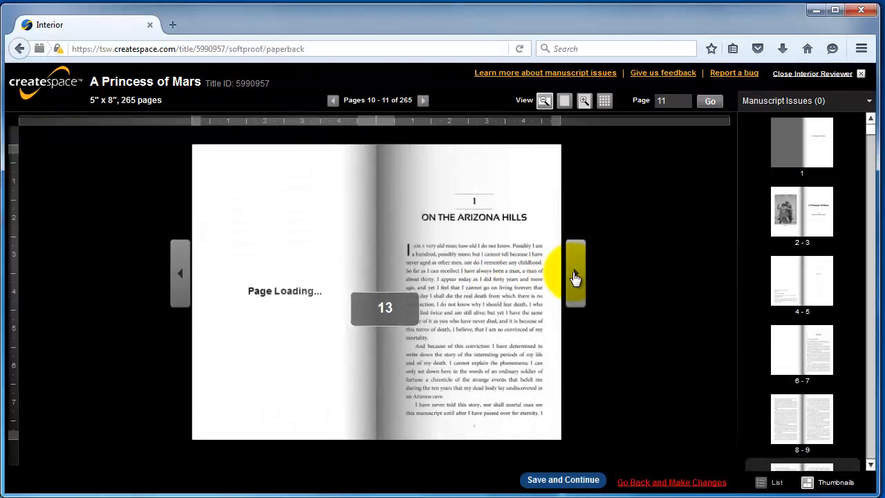
click(575, 276)
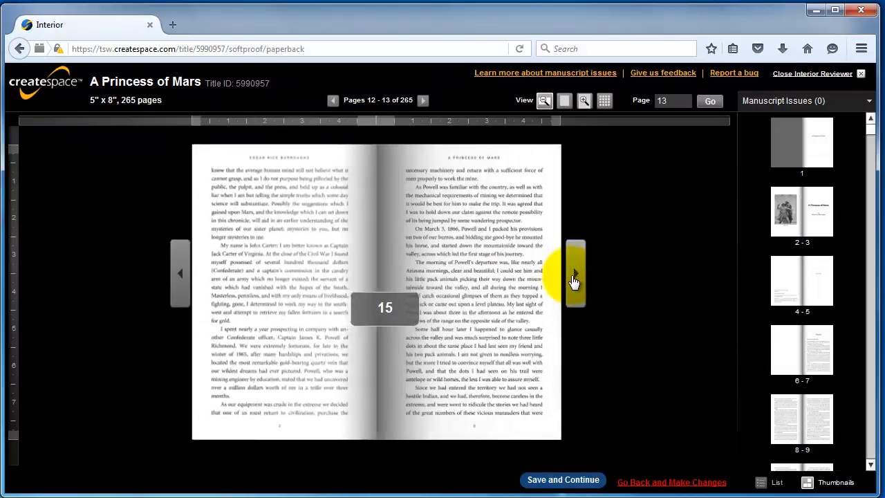
click(575, 274)
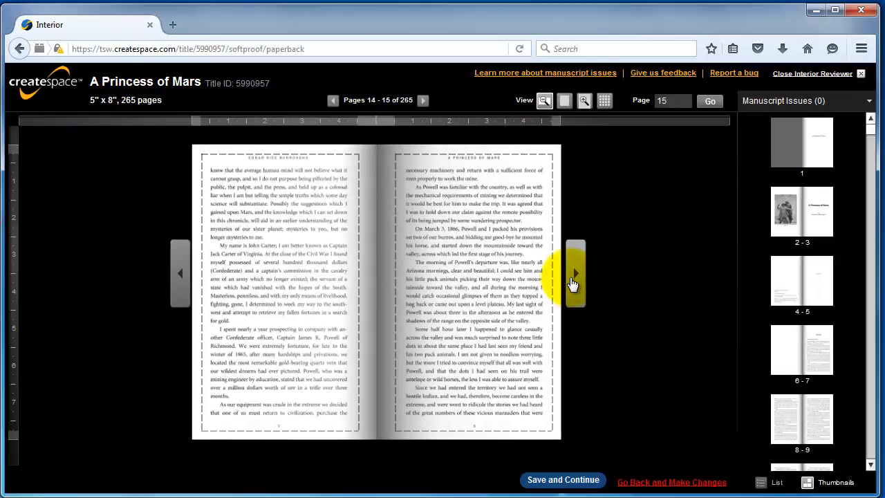
click(576, 274)
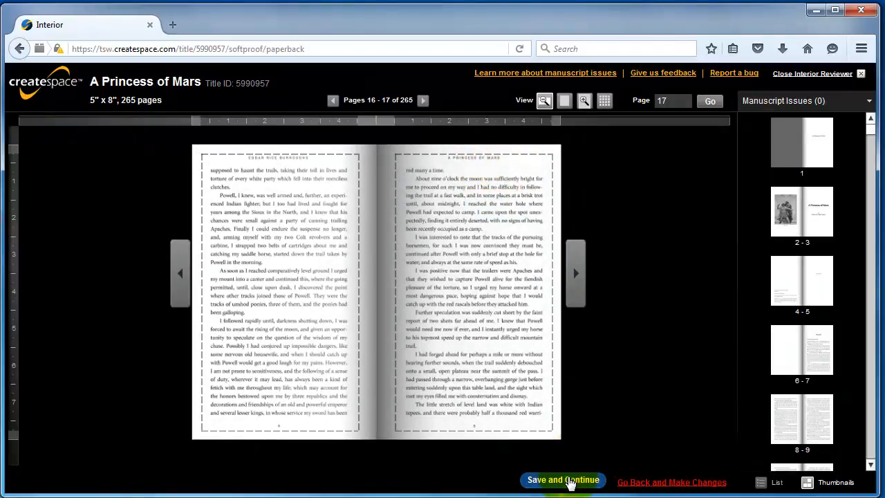
Save the passed interior review and move to the Cover setup step
click(563, 480)
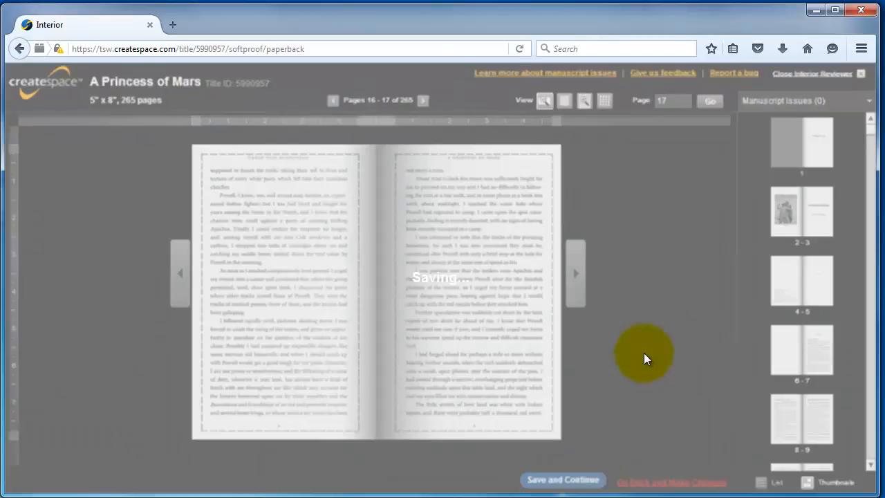
click(563, 481)
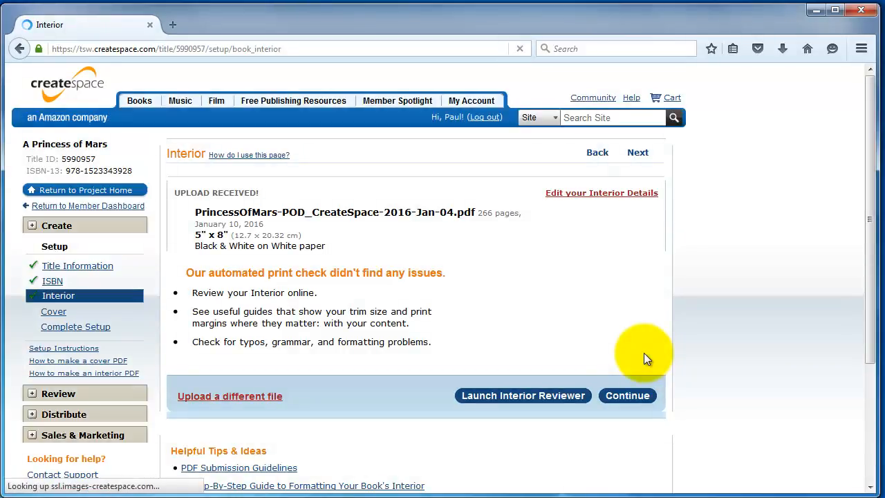
mouse_move(51, 313)
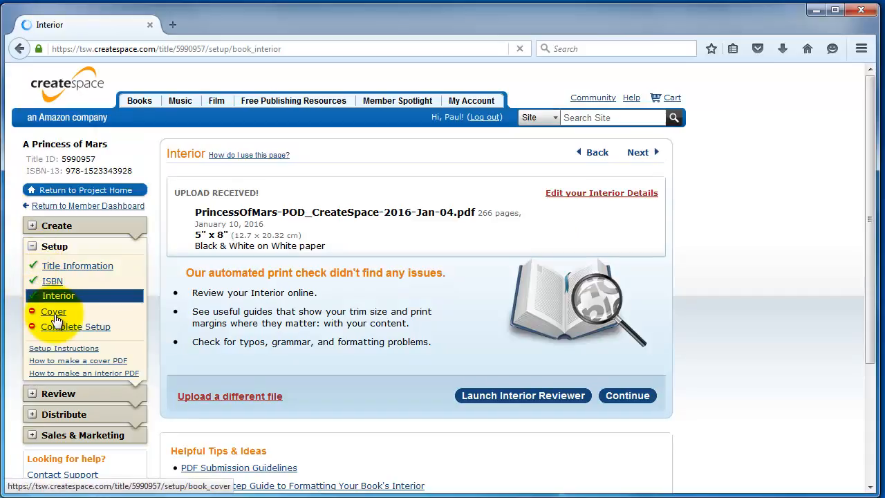
click(53, 311)
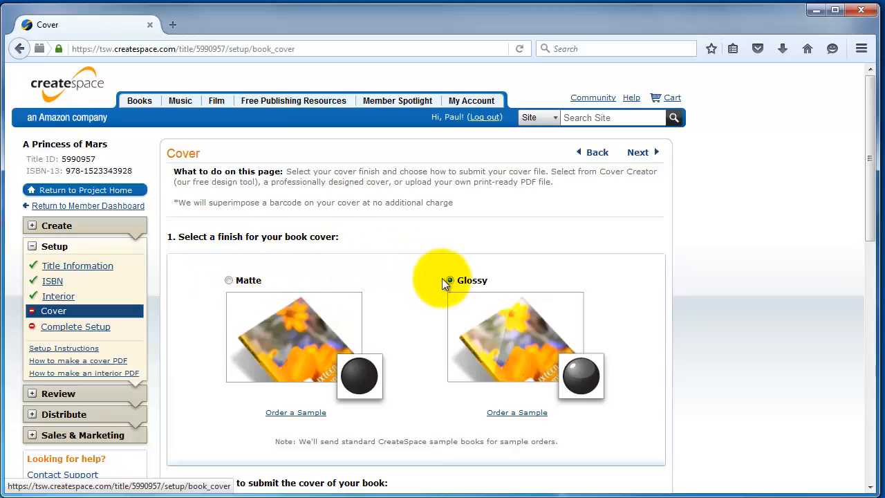
Choose Upload a Print-Ready PDF Cover and pick Print_Cover.pdf as the cover file
scroll(down, 3)
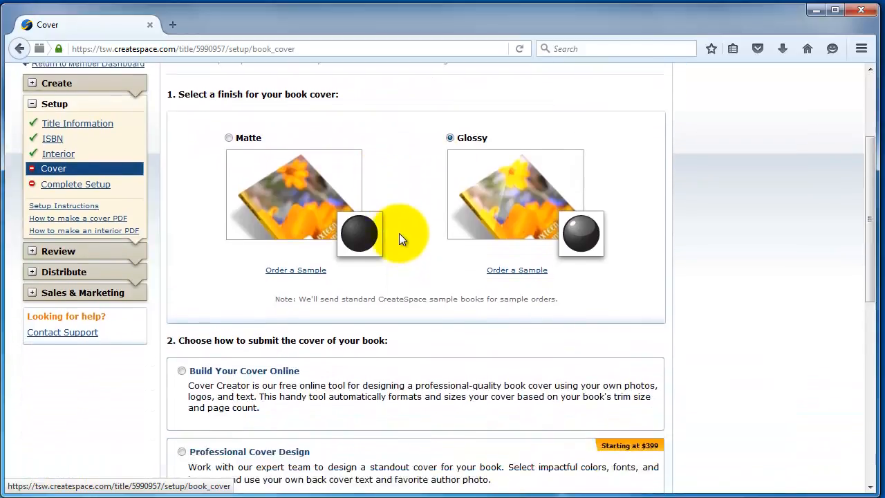
scroll(down, 3)
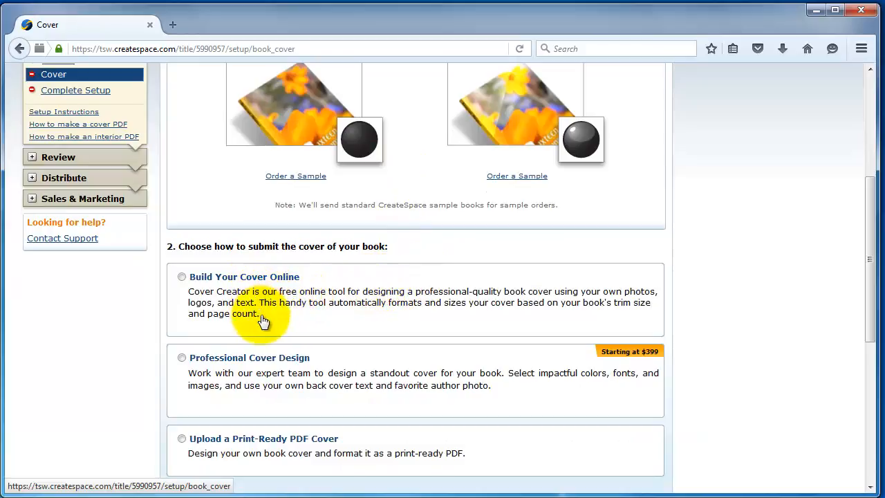
scroll(down, 3)
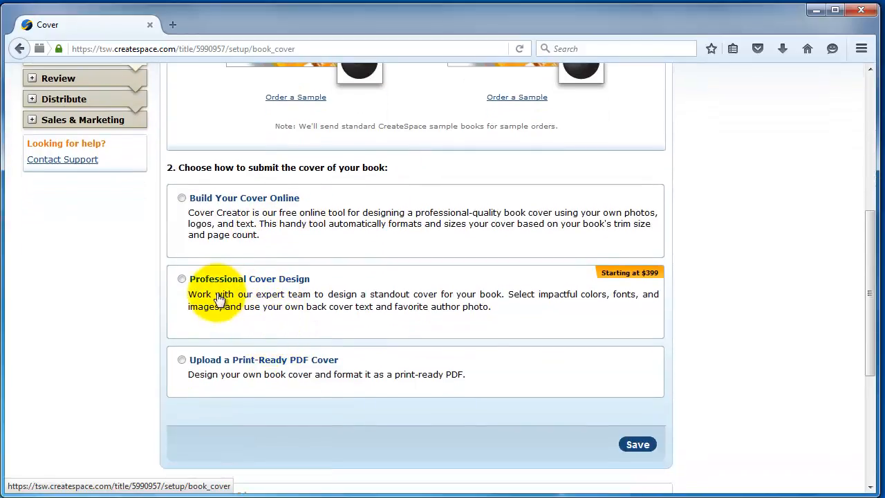
mouse_move(250, 302)
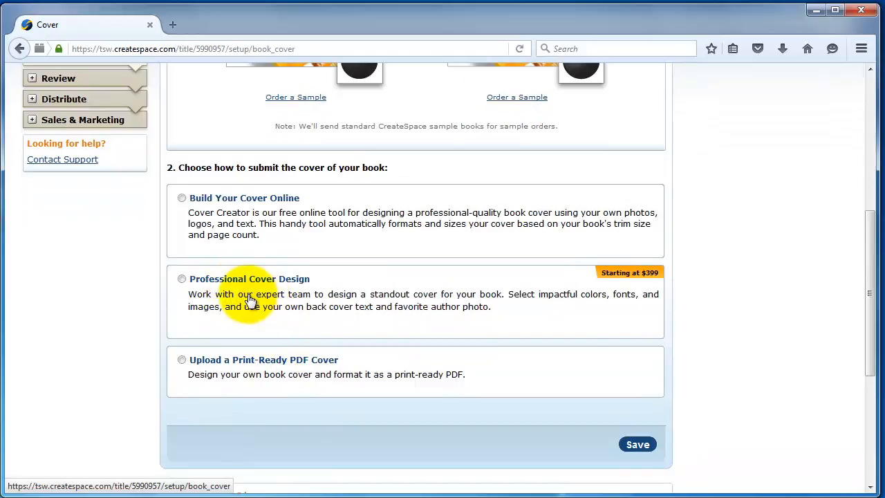
mouse_move(282, 344)
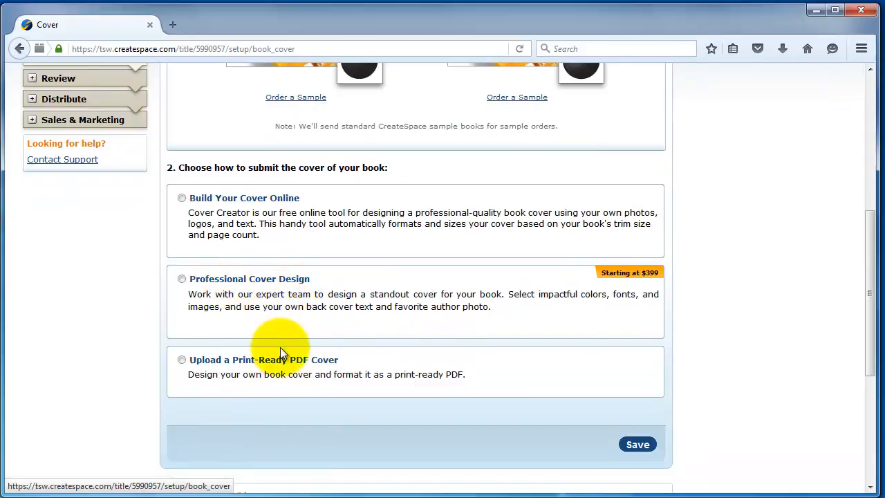
mouse_move(91, 326)
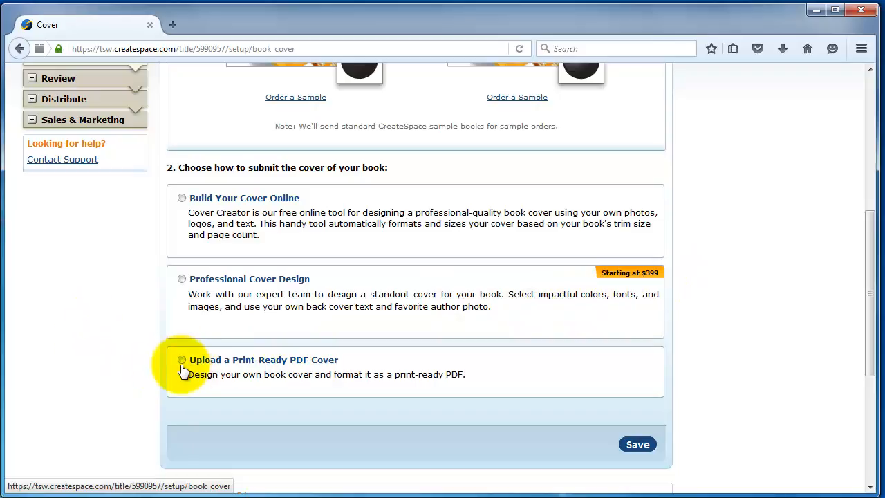
click(181, 360)
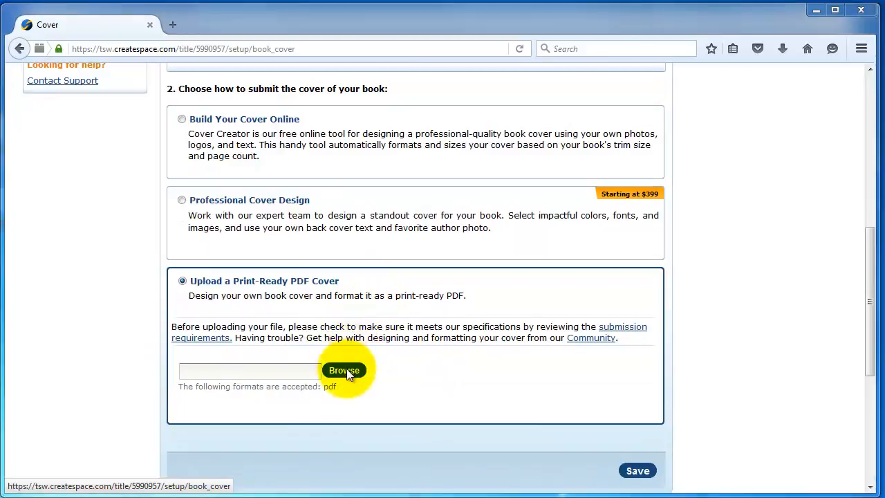
click(343, 371)
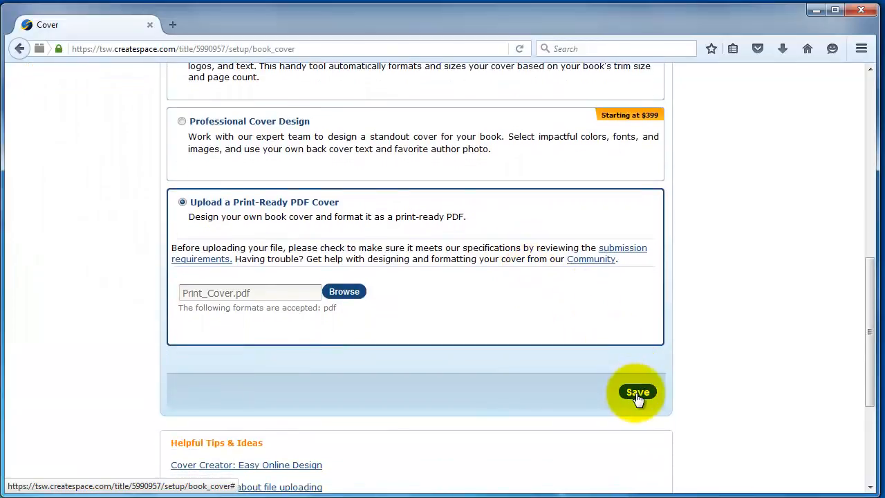
Save the glossy finish and uploaded Print_Cover.pdf to complete the cover upload
click(637, 393)
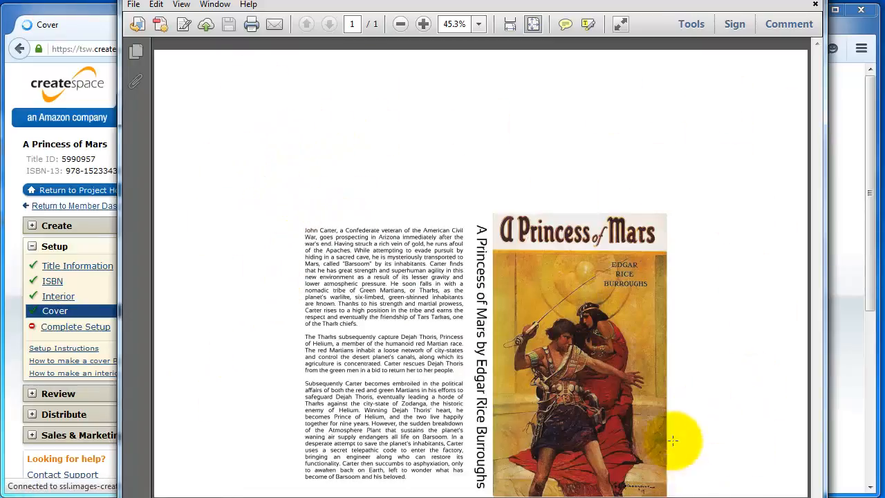
mouse_move(517, 209)
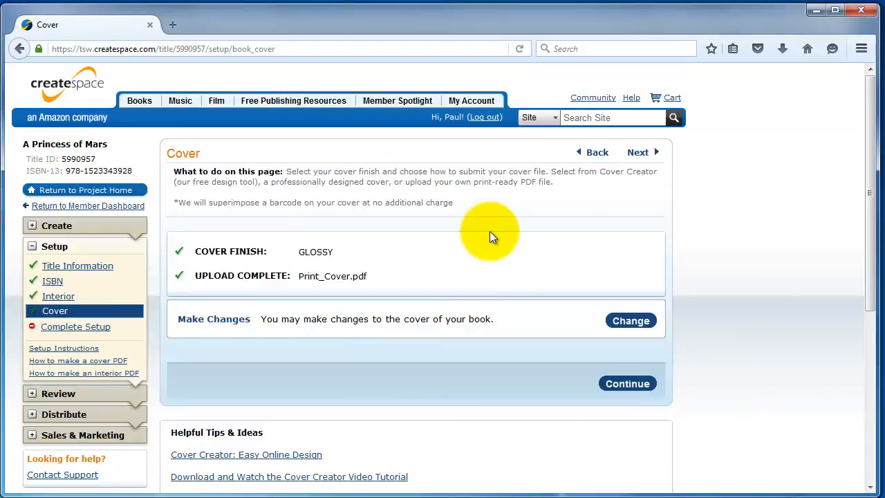
mouse_move(643, 387)
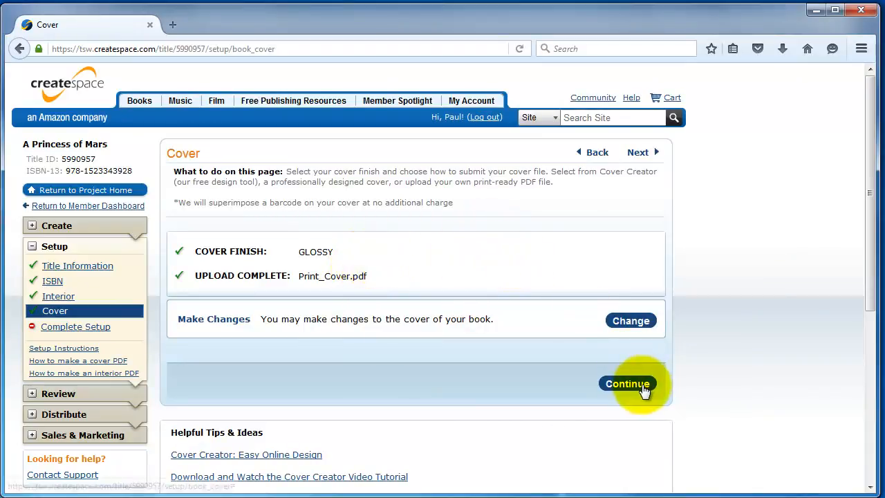
Leave the completed cover step and go to the Channels page under Distribute
click(628, 383)
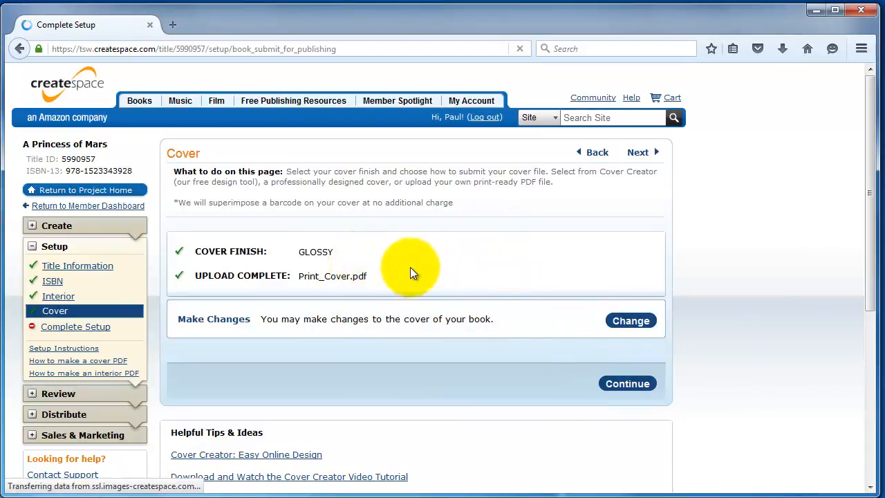
click(75, 326)
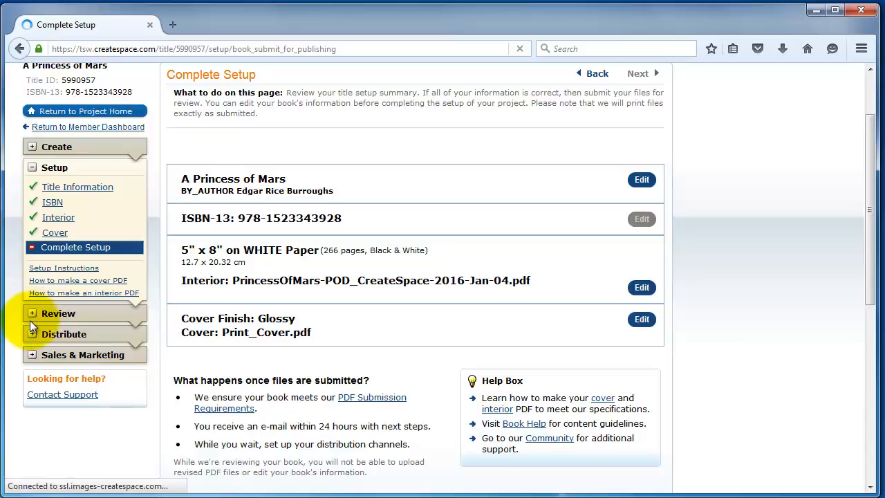
click(64, 333)
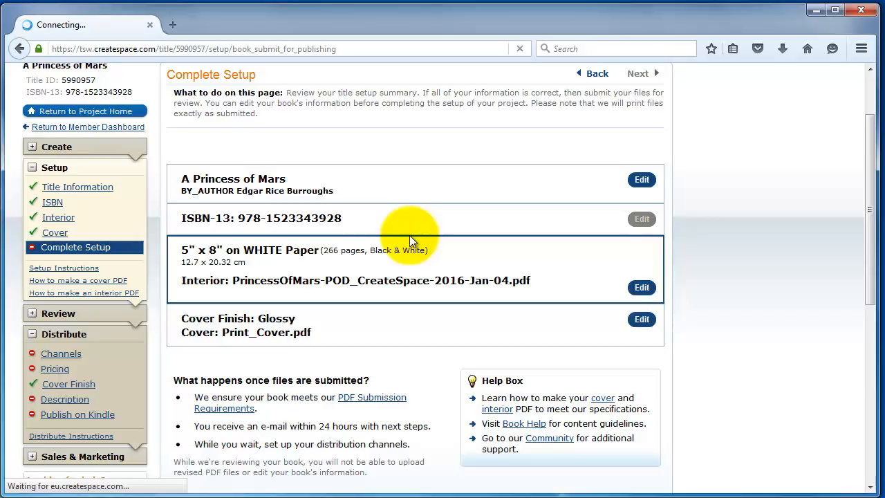
click(61, 354)
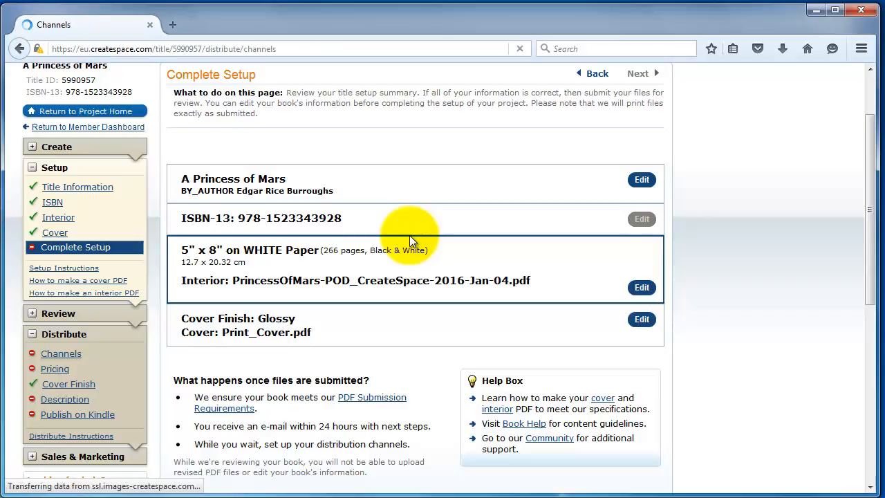
click(60, 354)
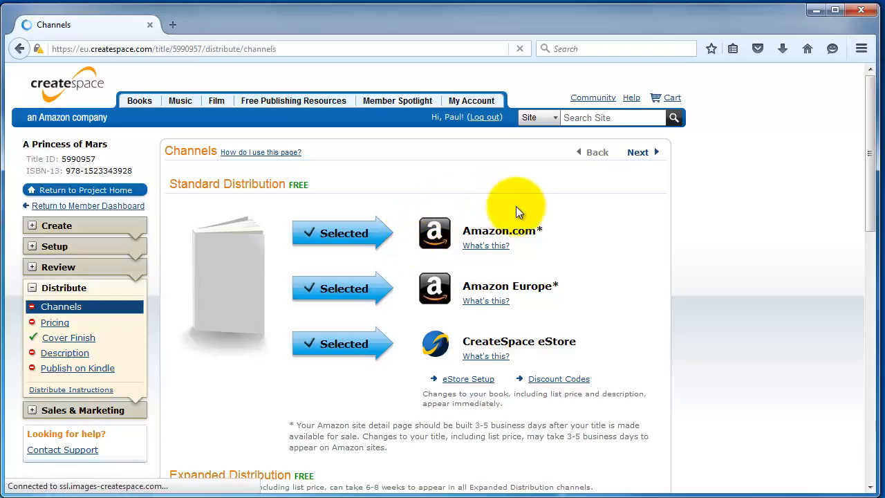
mouse_move(555, 287)
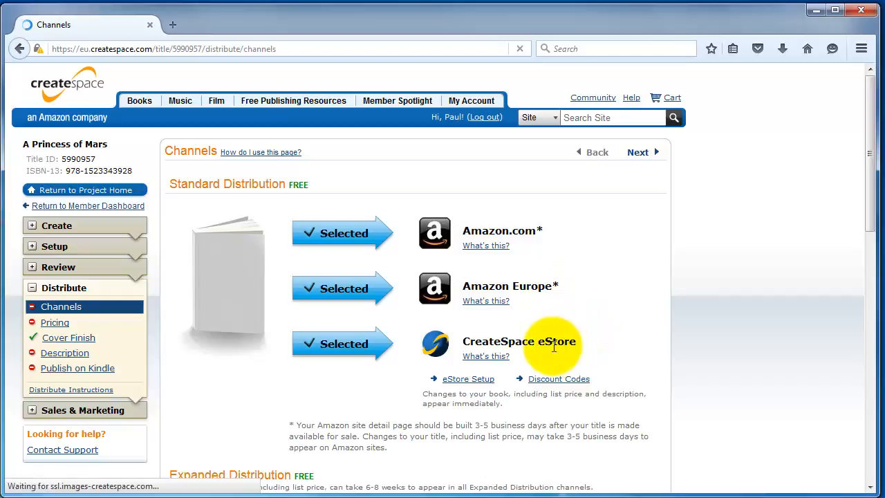
mouse_move(505, 238)
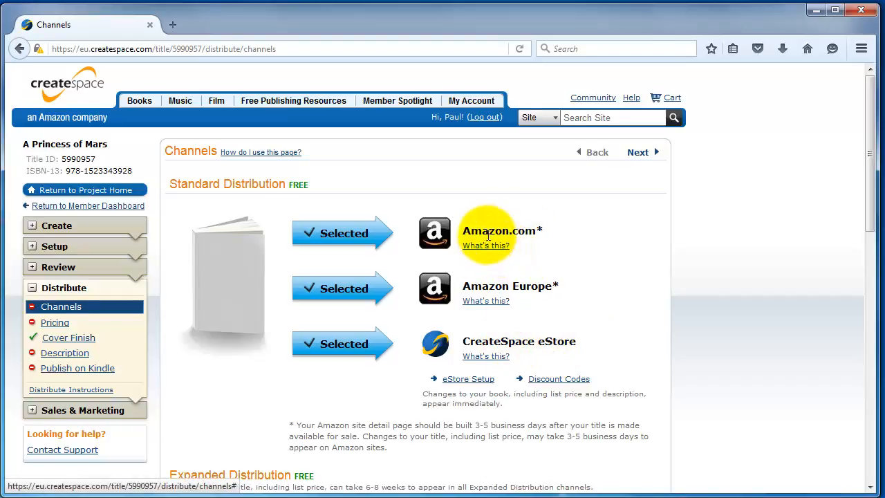
Add Libraries & Academic Institutions and CreateSpace Direct to expanded distribution
scroll(down, 3)
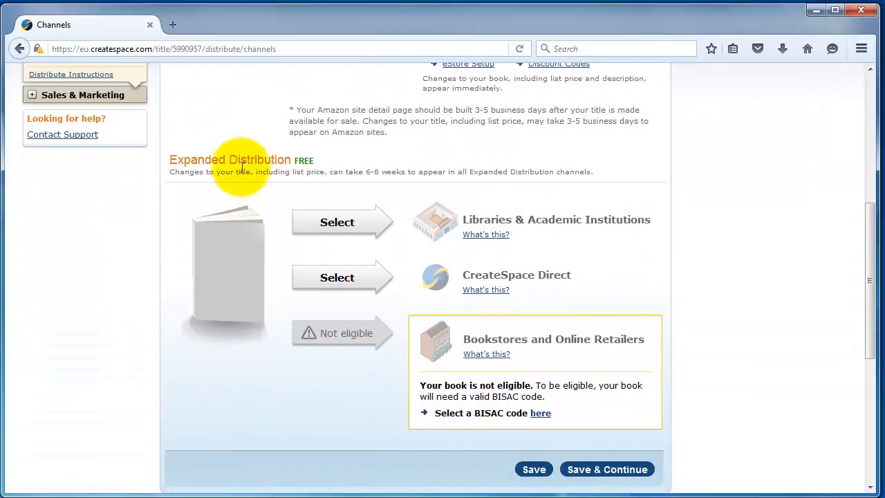
mouse_move(325, 169)
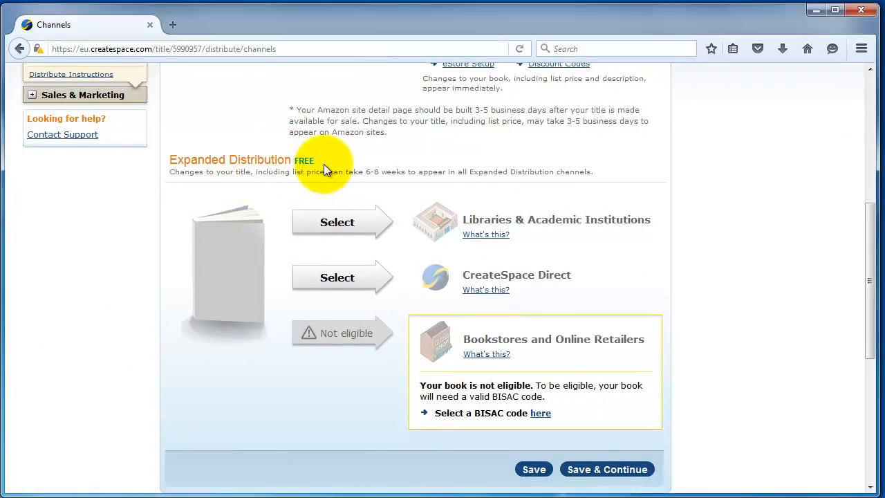
mouse_move(343, 278)
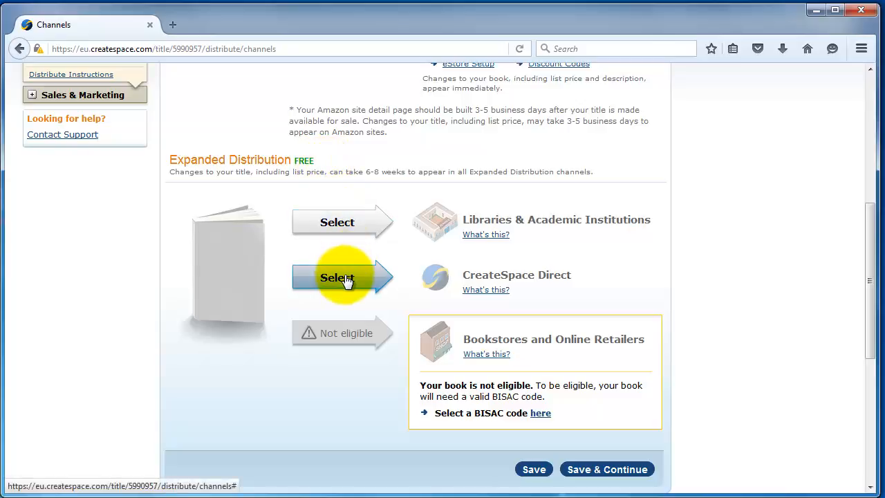
click(337, 277)
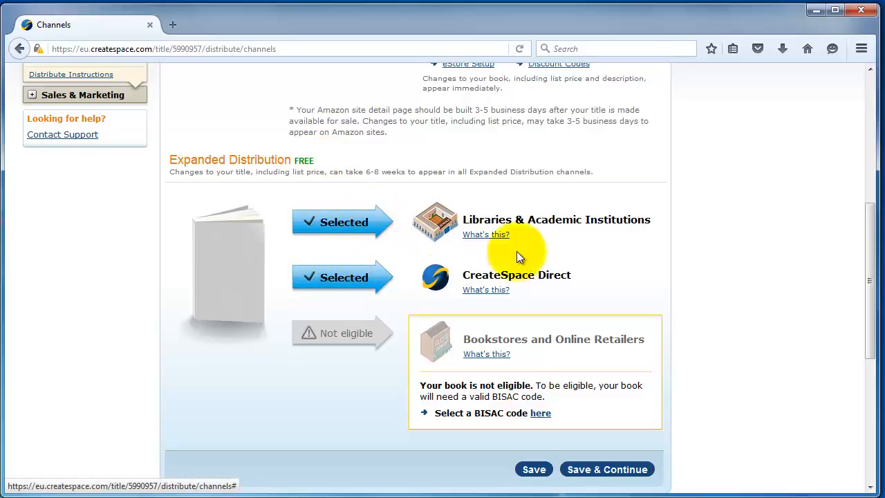
mouse_move(337, 343)
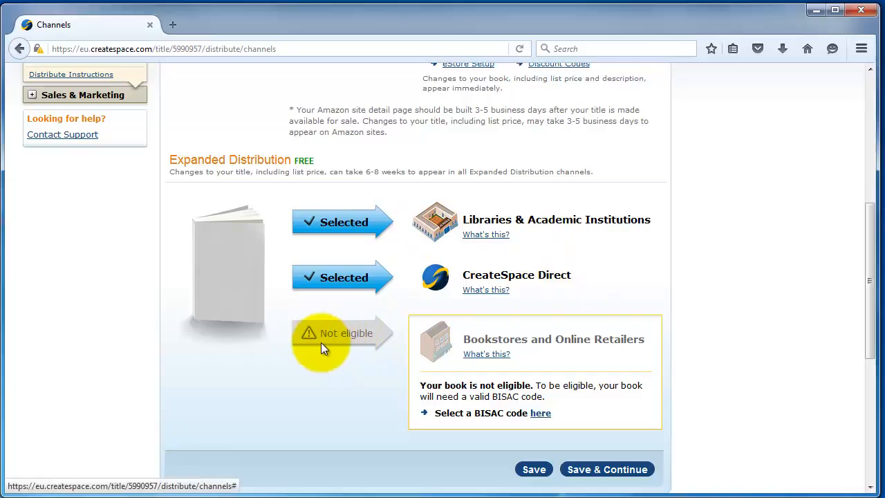
mouse_move(473, 436)
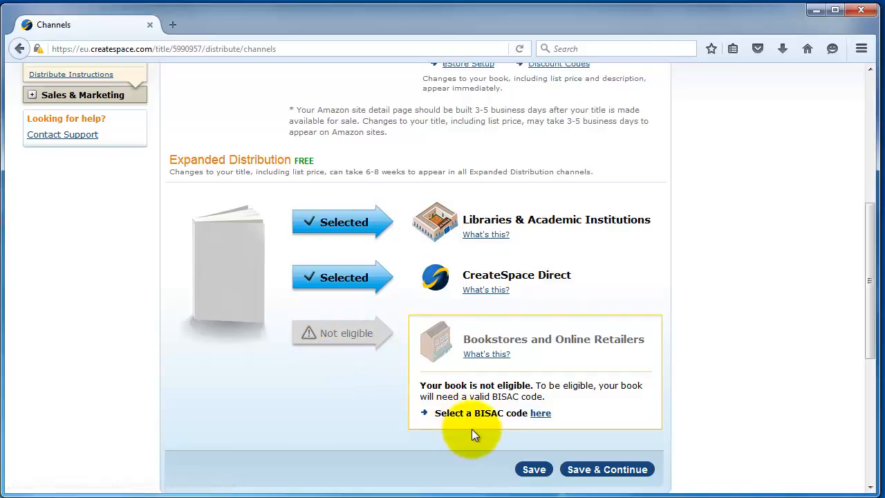
mouse_move(509, 416)
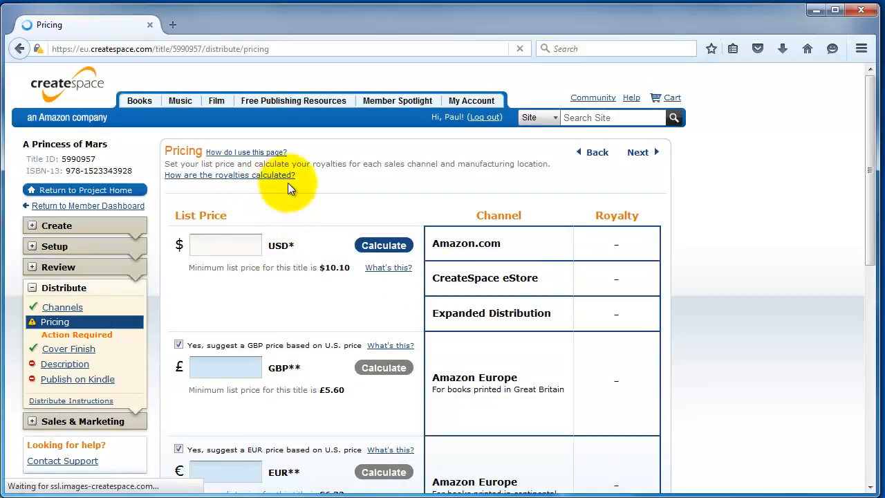
mouse_move(315, 183)
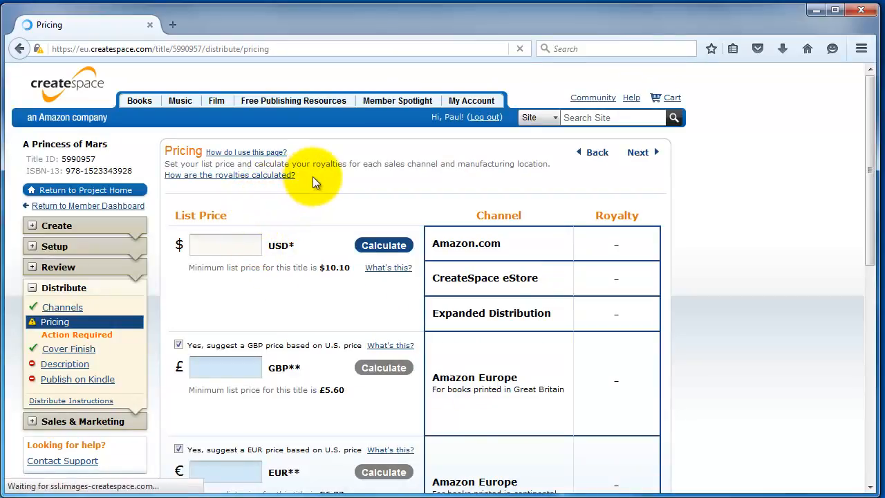
click(224, 244)
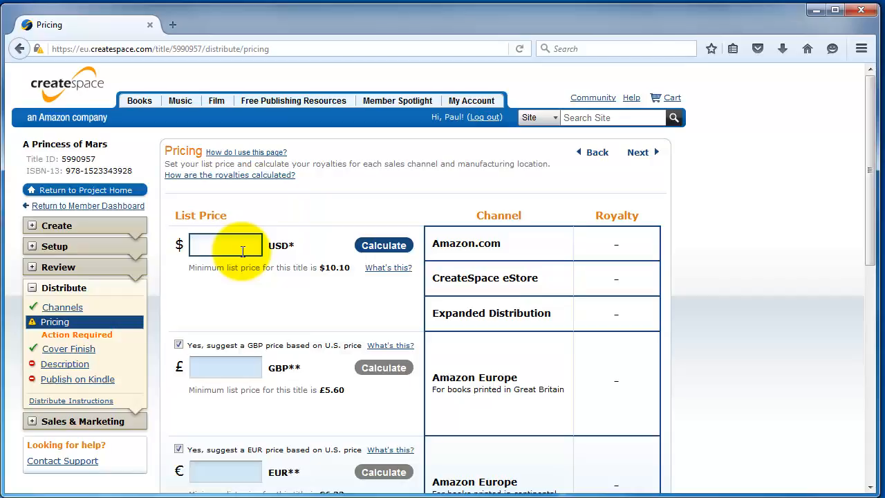
Enter a $17.99 US list price and calculate royalties and suggested GBP/EUR prices
text(17.99)
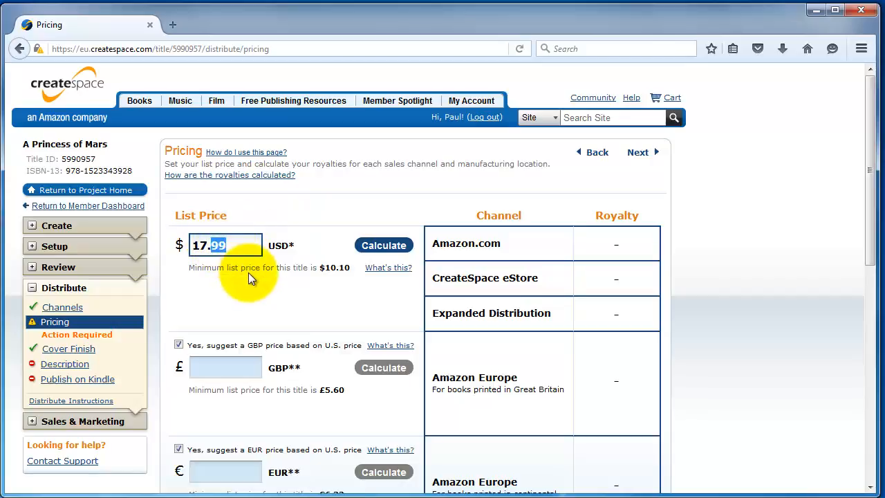
click(383, 245)
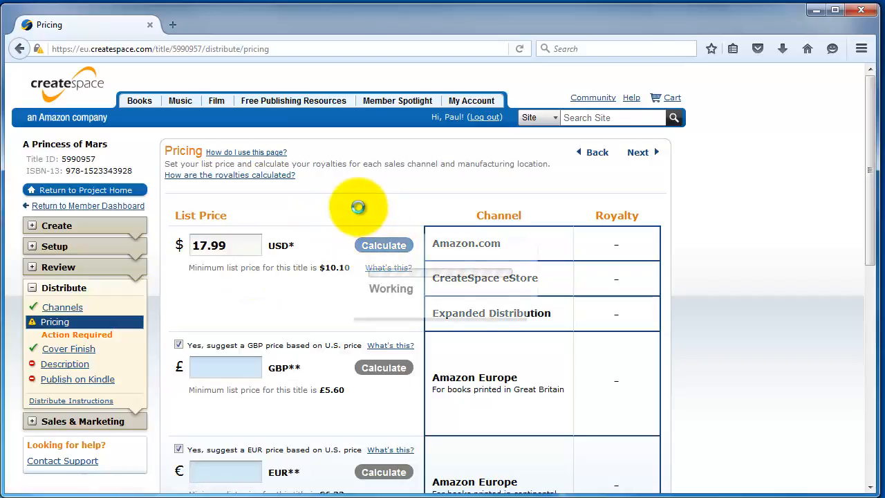
click(385, 245)
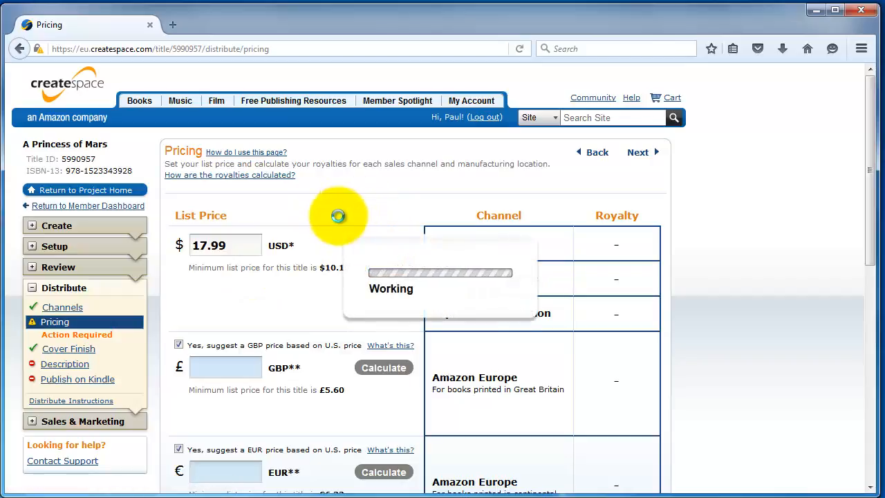
click(384, 245)
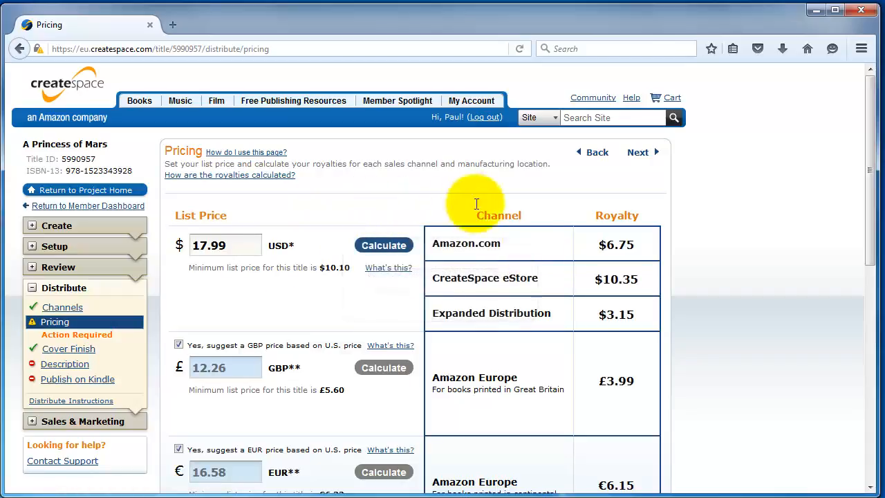
mouse_move(506, 246)
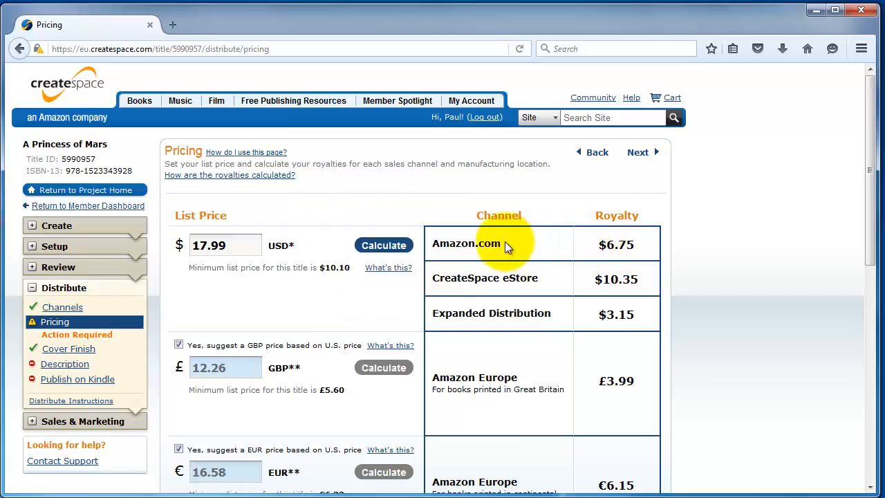
mouse_move(268, 256)
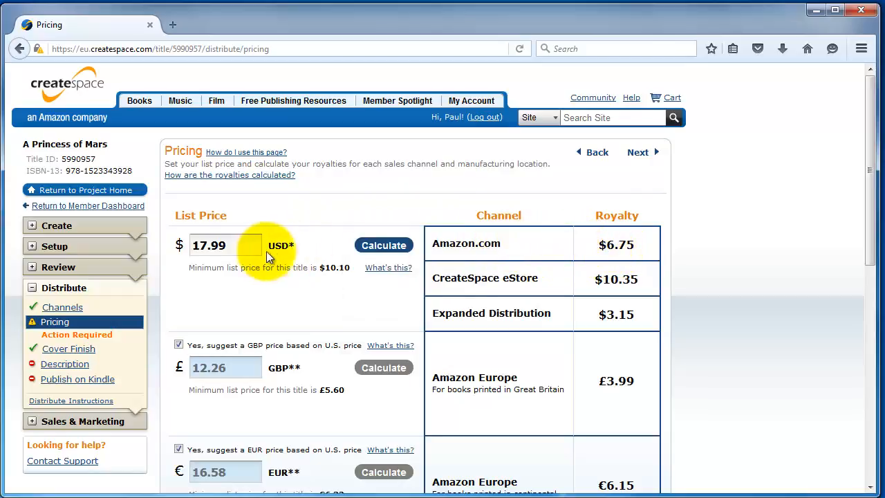
mouse_move(619, 246)
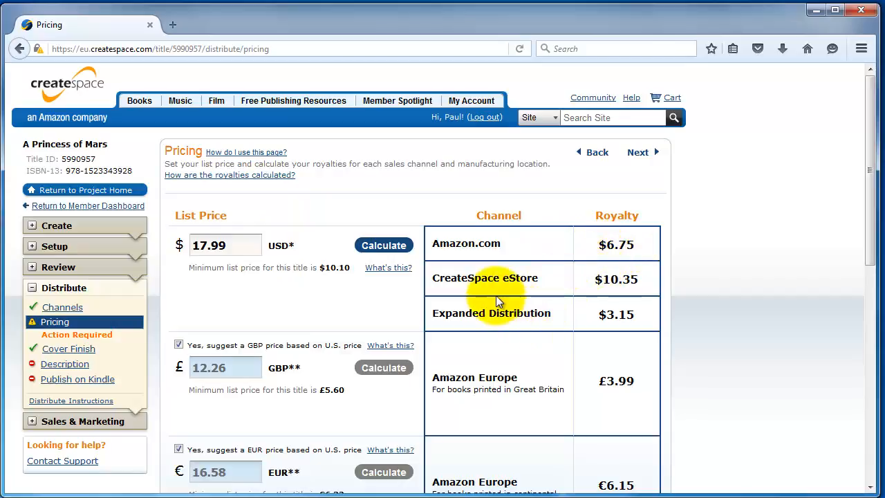
mouse_move(567, 317)
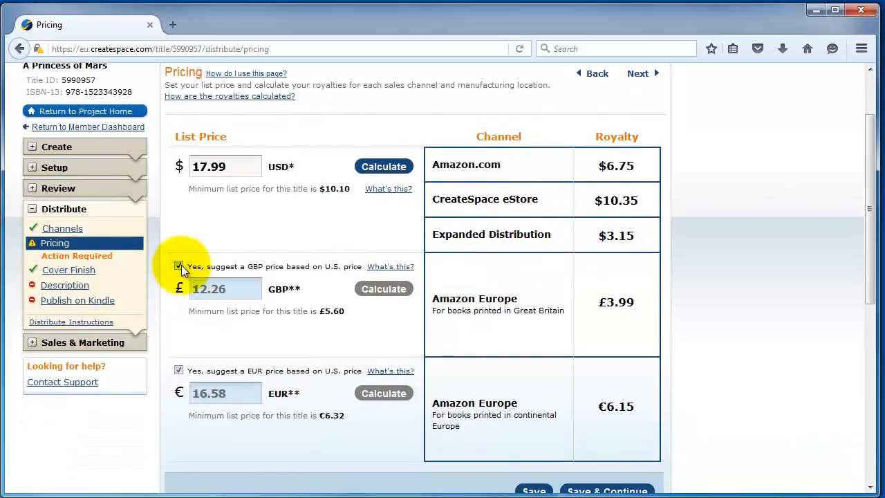
mouse_move(285, 290)
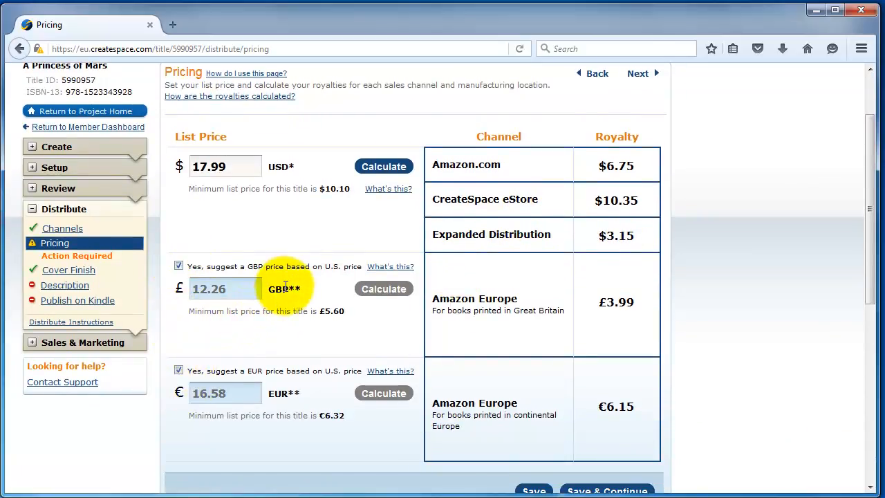
mouse_move(279, 238)
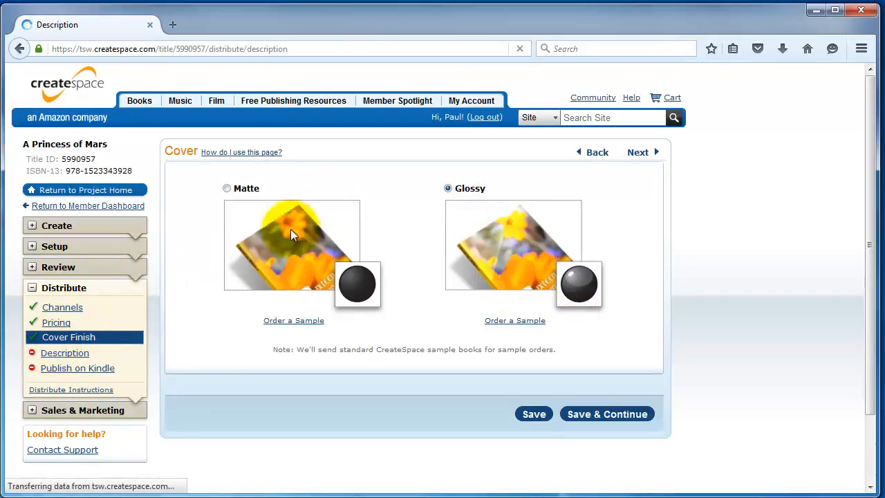
Keep the glossy finish and paste the John Carter blurb into the Description box
click(63, 353)
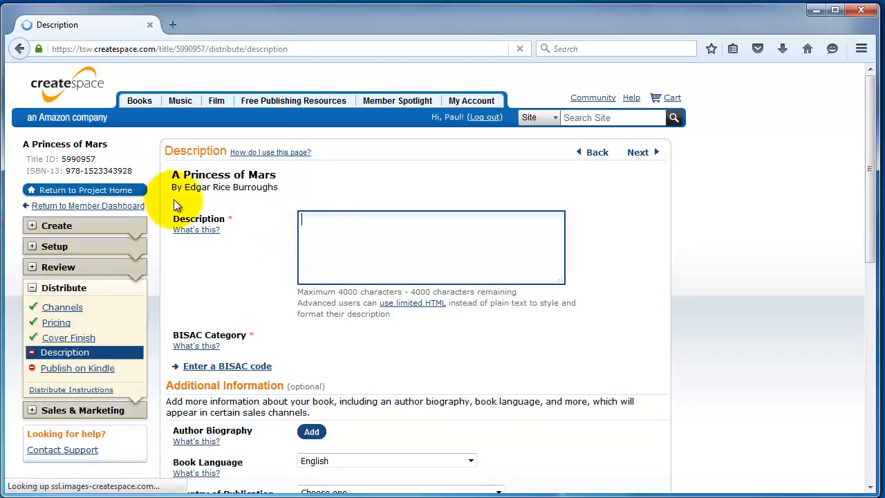
mouse_move(346, 235)
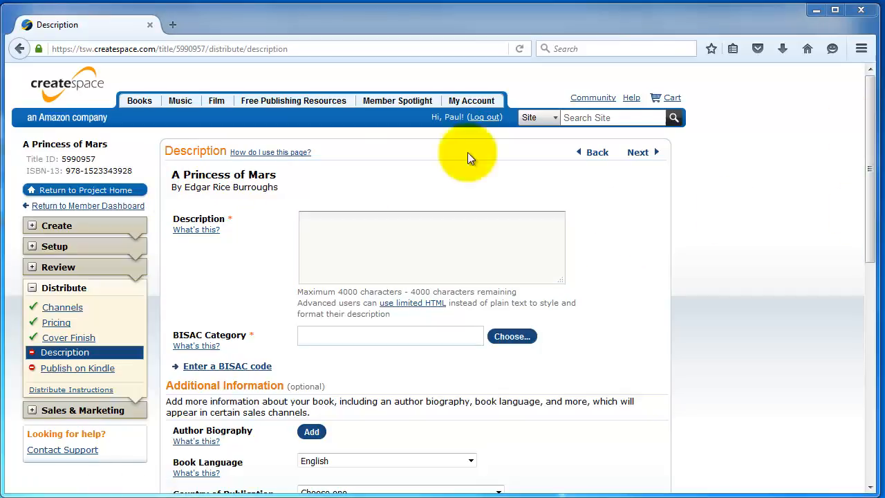
text(A Princess of Mars description text)
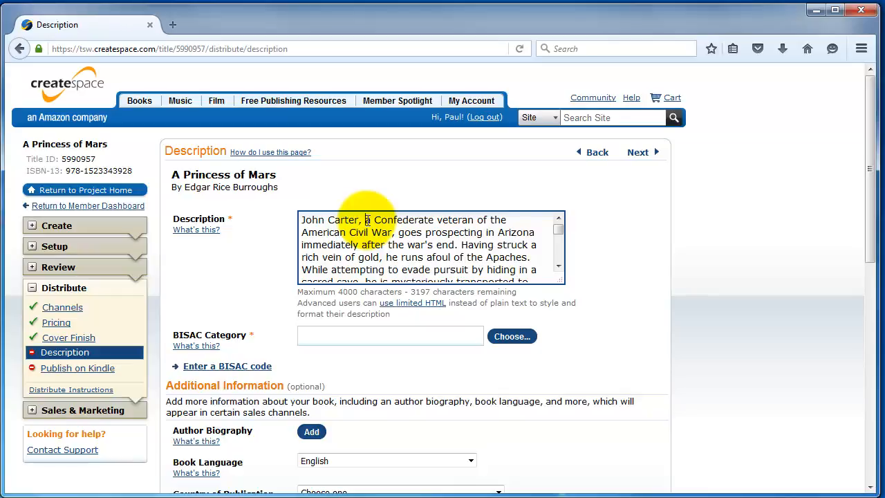
mouse_move(448, 214)
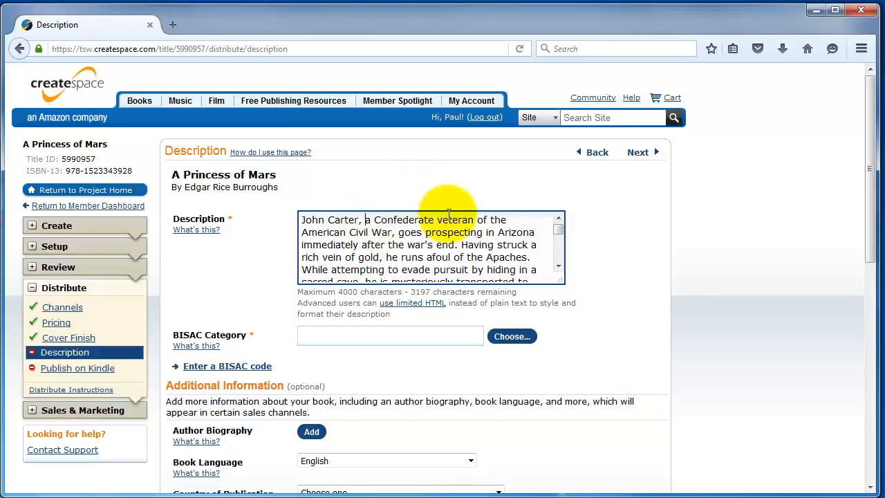
Add </b> after 'Confederate veteran', <em></em> around 'American Civil War', and a closing </p>
drag(365, 219, 476, 218)
text(<b>)
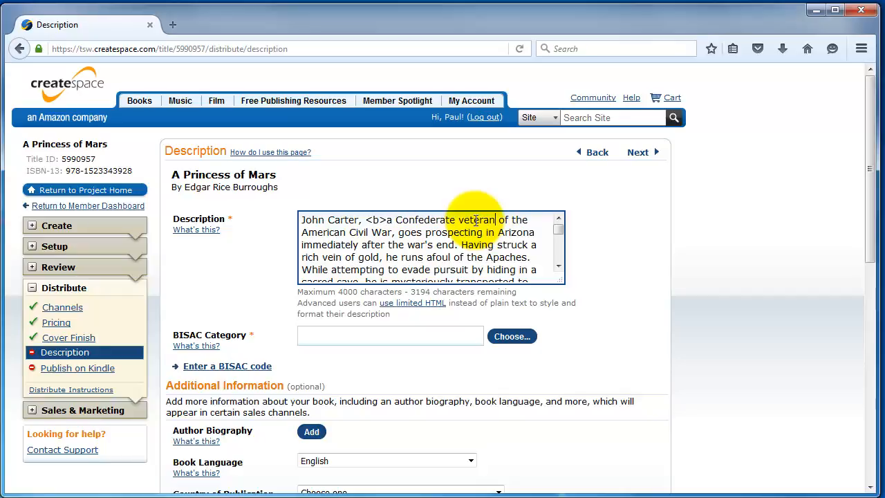
text(</b>)
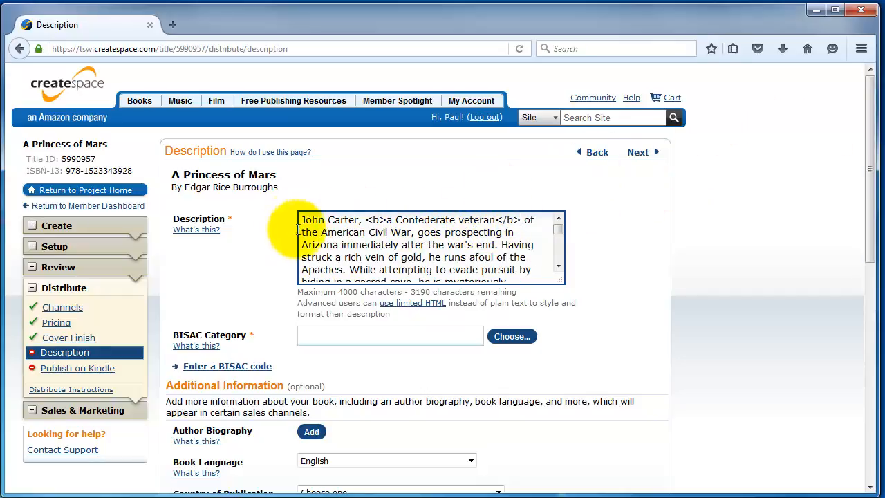
drag(300, 232, 342, 270)
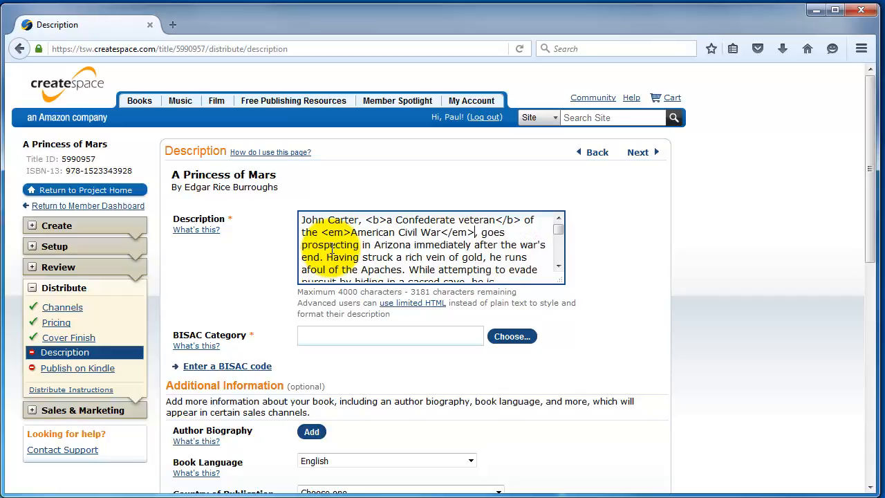
text(<)
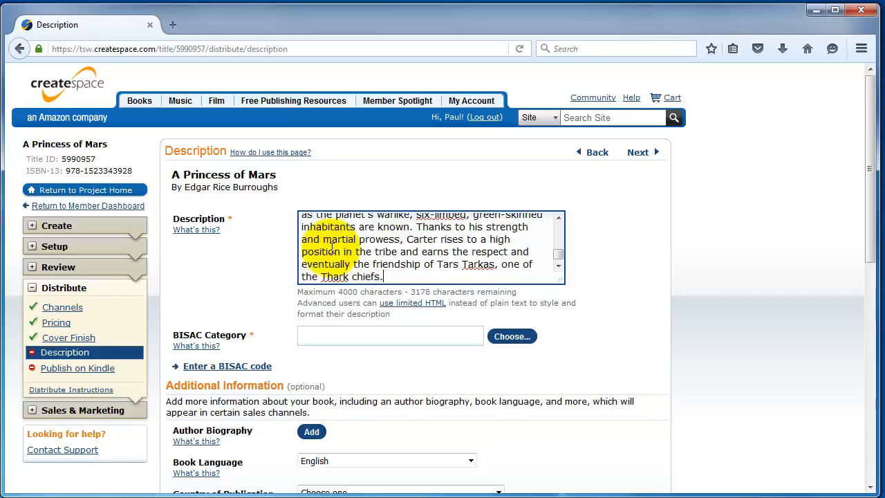
text(</p>)
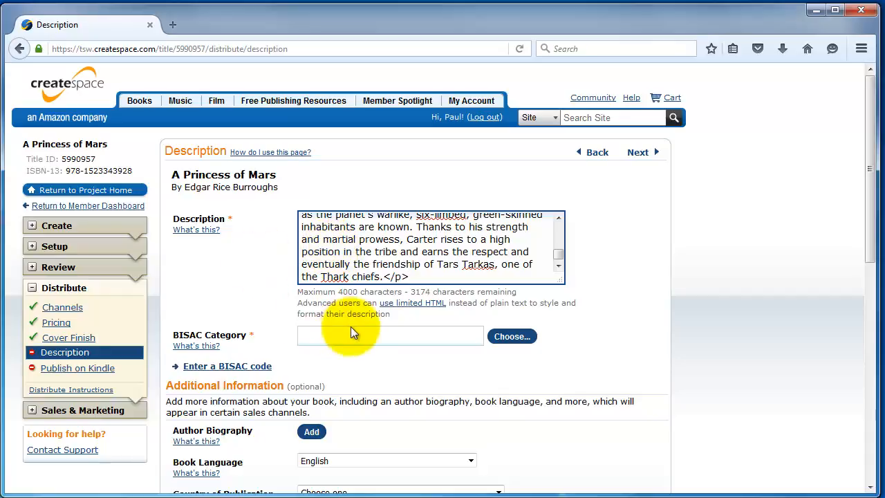
mouse_move(520, 337)
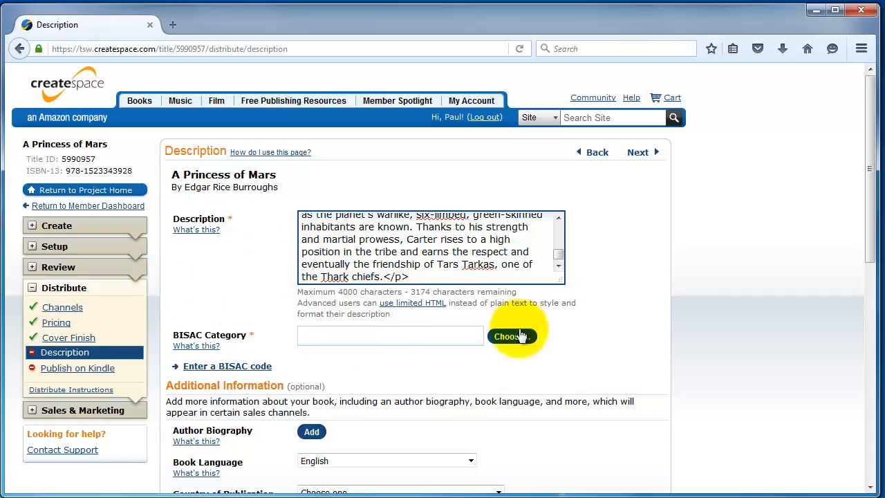
mouse_move(531, 343)
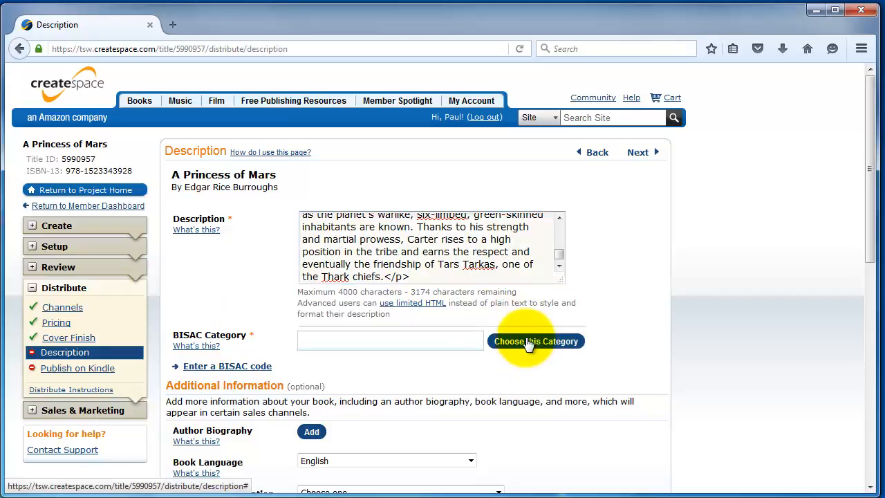
Choose BISAC category Fiction / Science Fiction / Space Opera
click(536, 341)
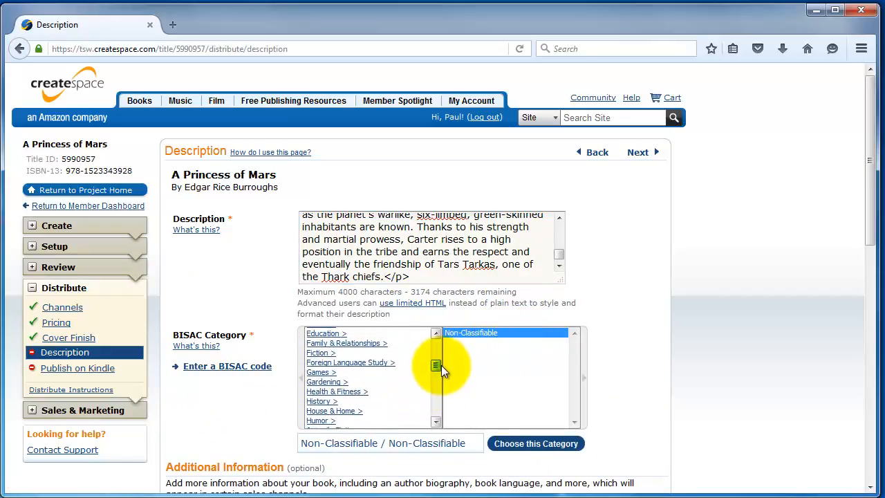
click(321, 353)
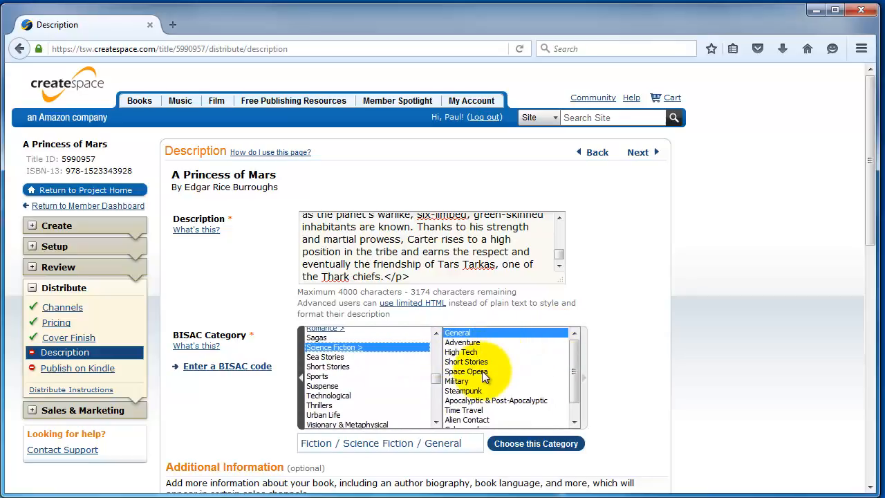
click(466, 371)
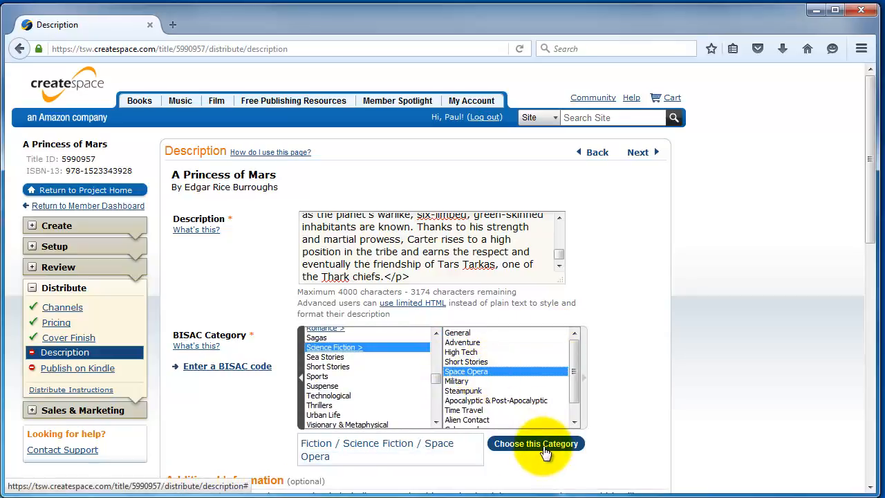
click(535, 443)
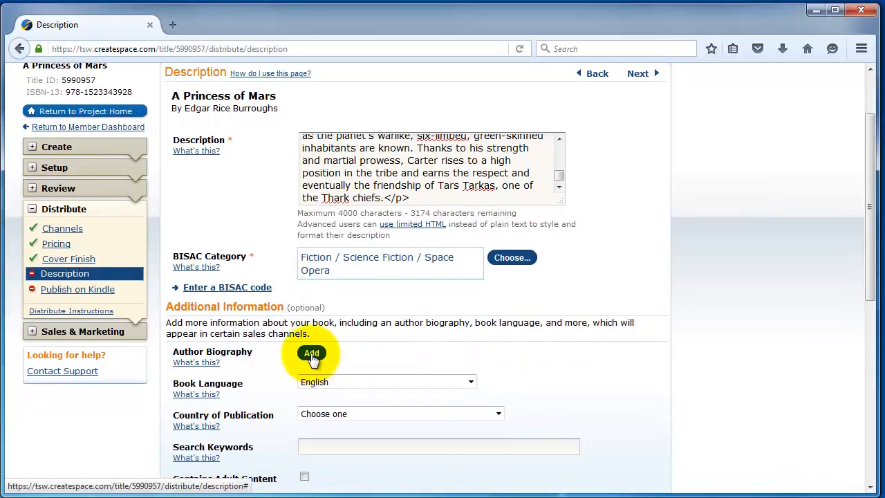
Add the Author Biography field and set Country of Publication to United States
click(311, 353)
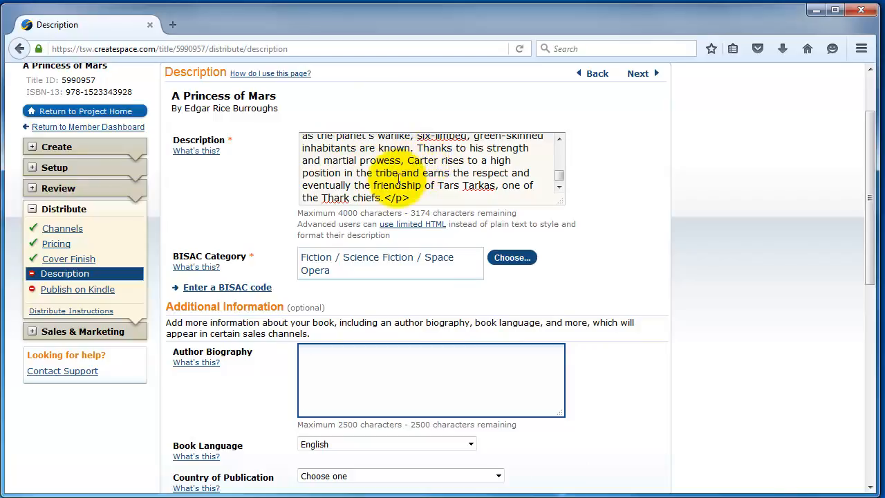
click(372, 376)
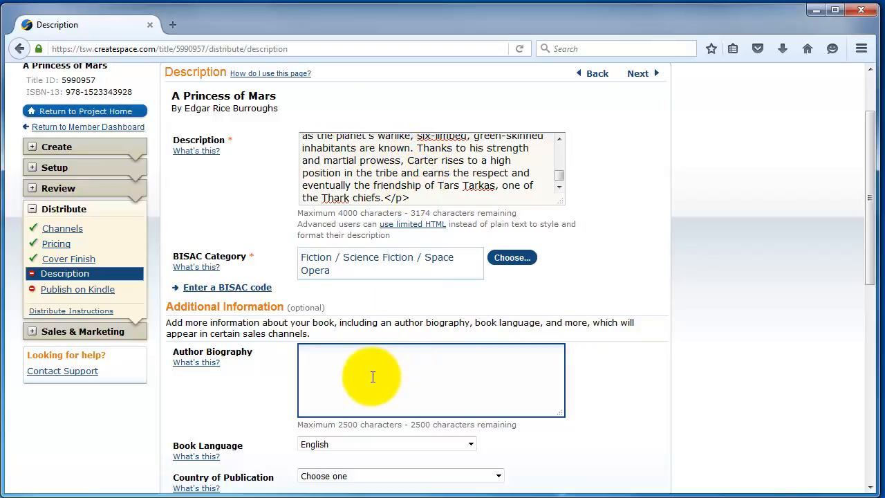
mouse_move(351, 368)
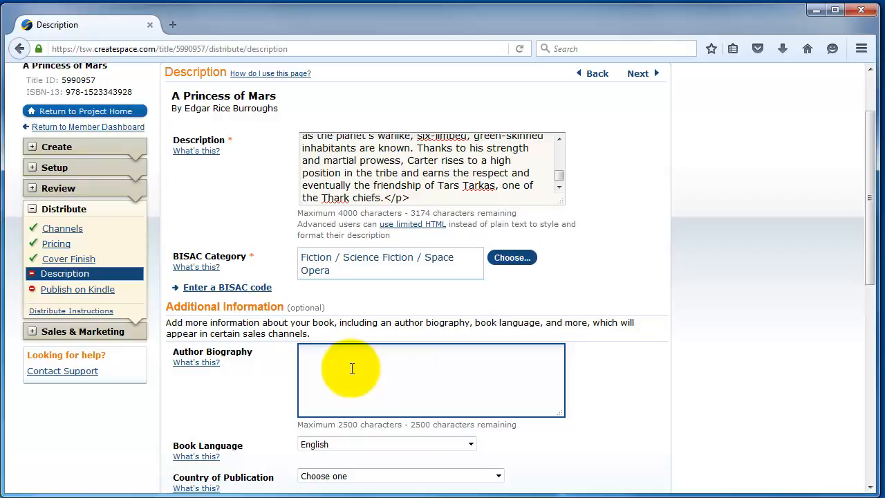
click(351, 368)
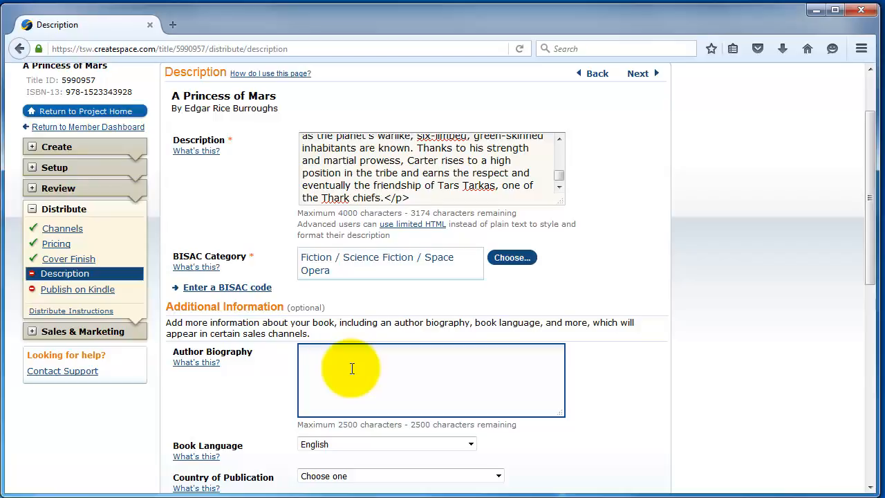
scroll(down, 3)
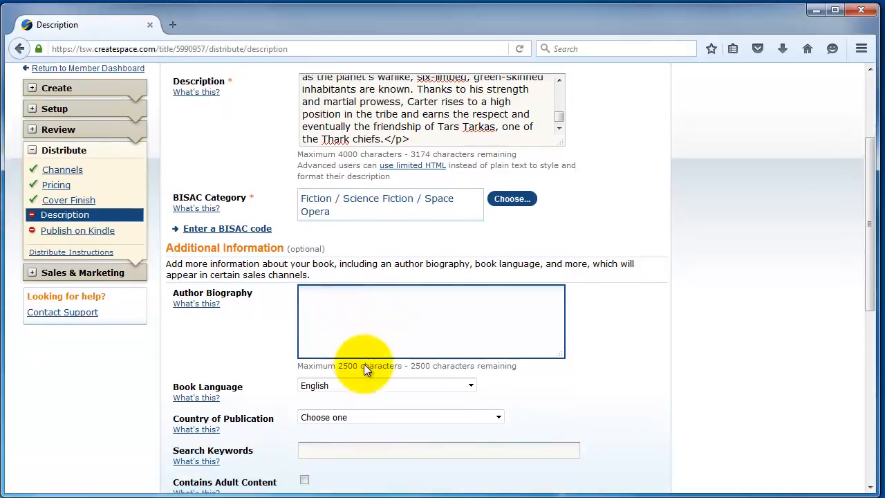
scroll(down, 3)
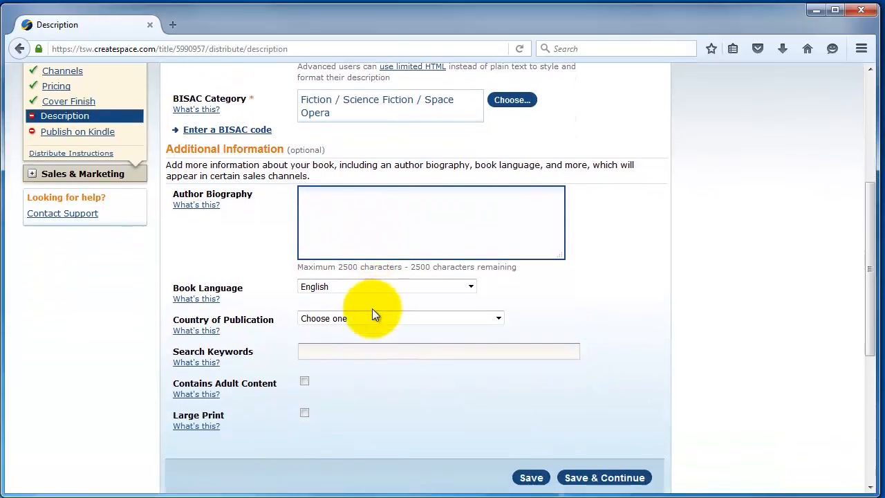
click(430, 221)
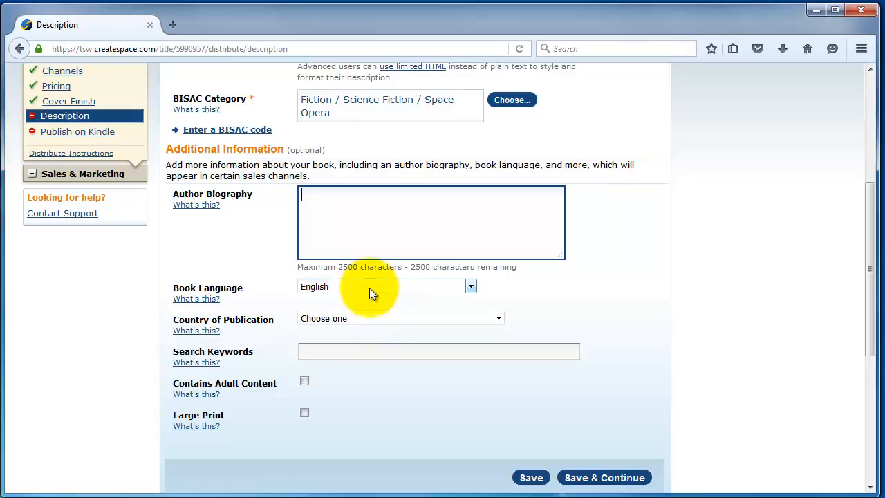
mouse_move(365, 325)
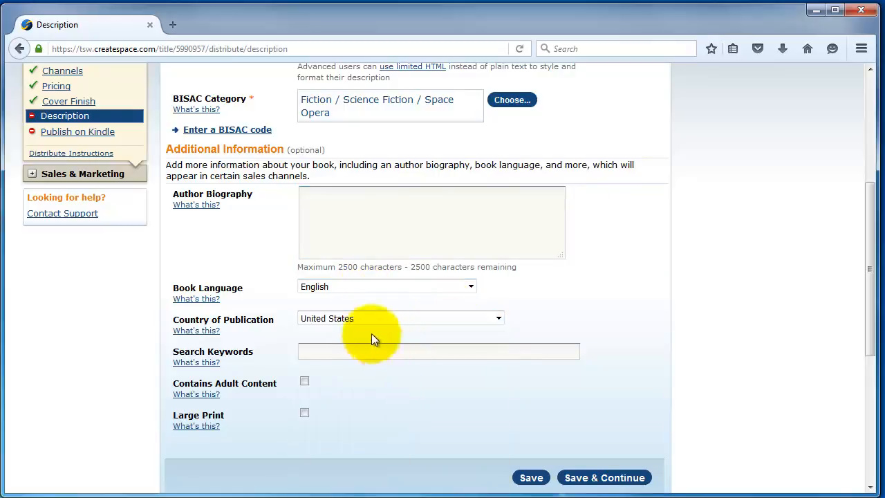
Enter search keywords Science Fiction, Space Opera, Classics, Space Romance, Action
click(437, 352)
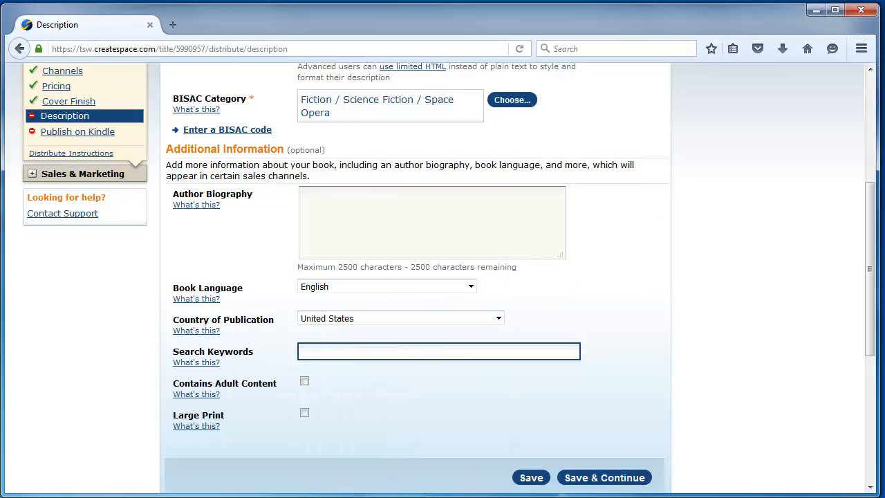
text(Science Fiction, Space Opera, Classics, Space Romance)
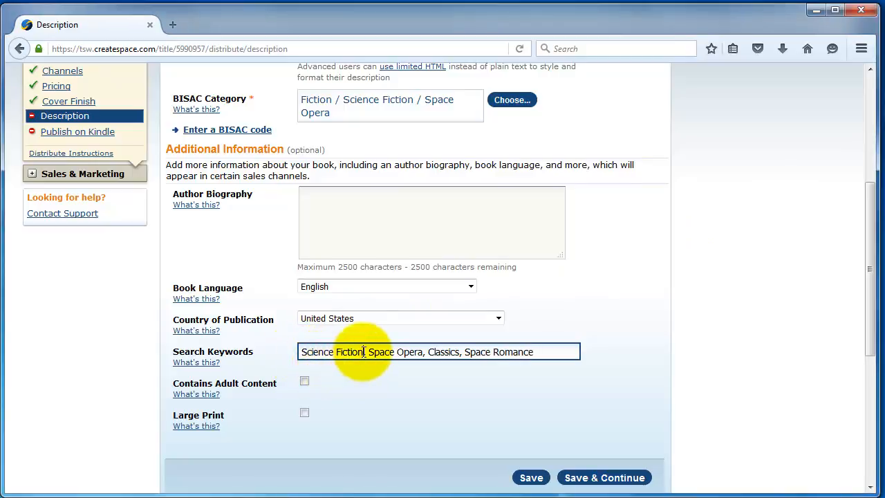
double_click(332, 352)
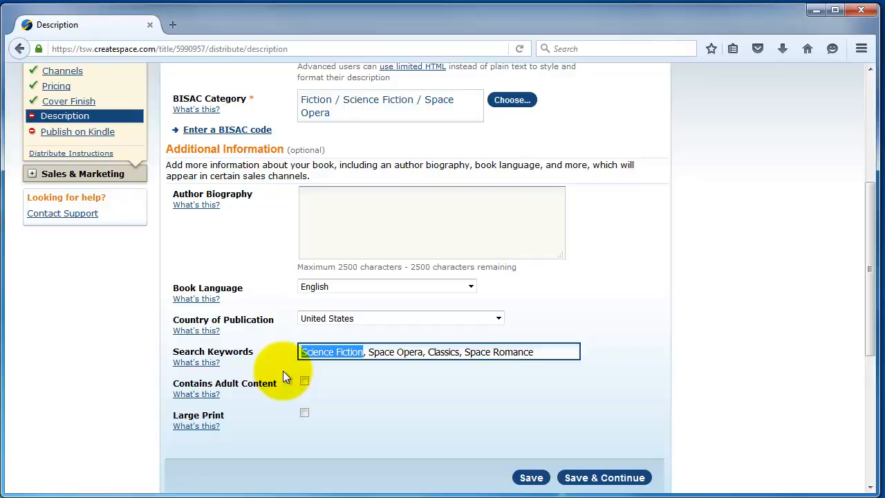
mouse_move(533, 354)
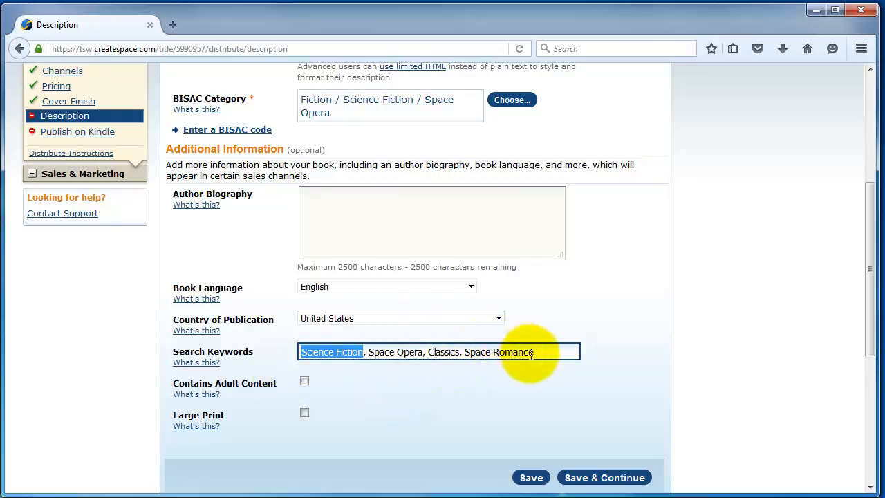
click(541, 351)
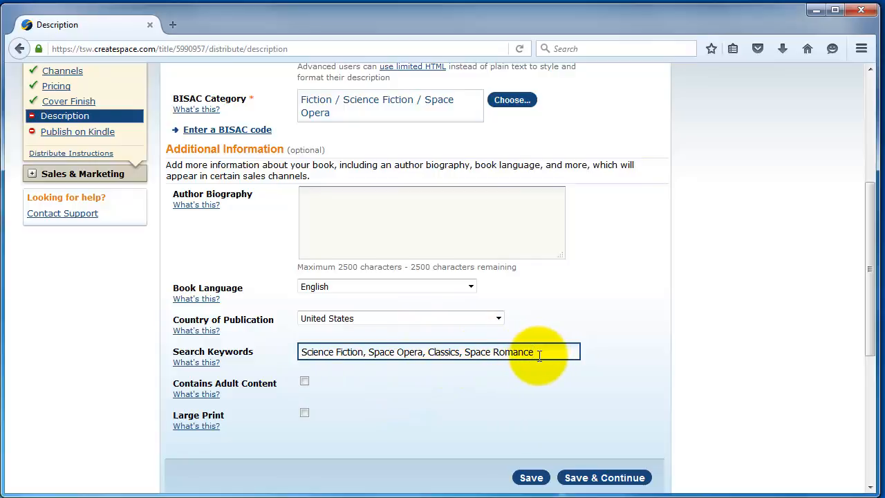
text(, Action)
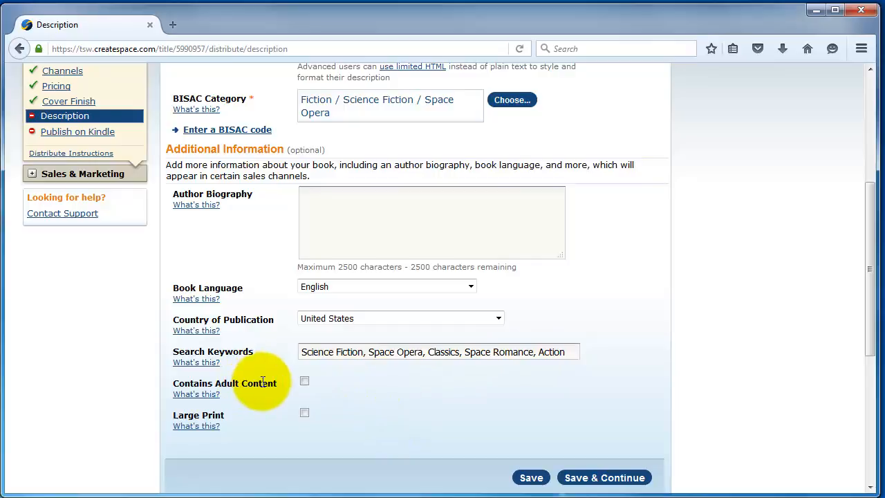
mouse_move(311, 387)
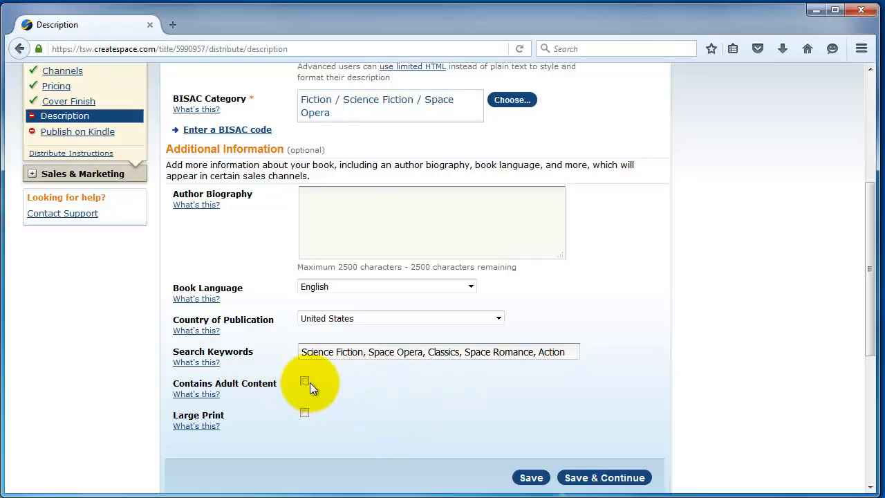
mouse_move(336, 384)
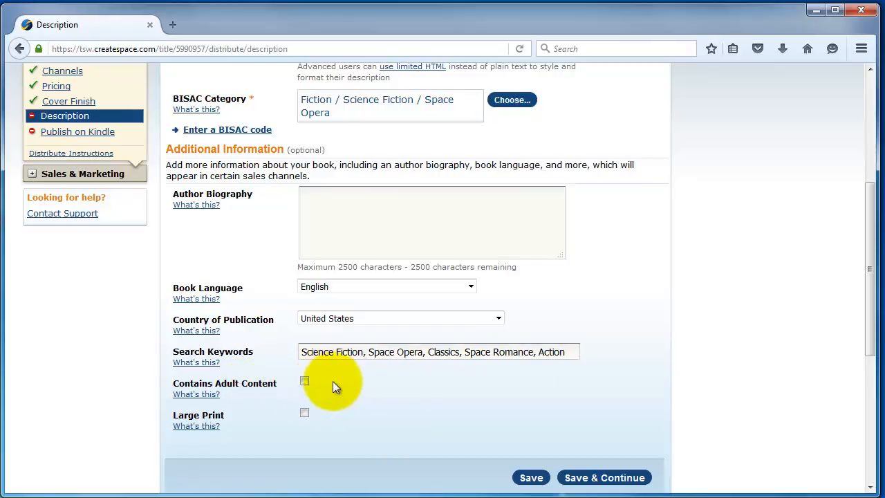
mouse_move(319, 423)
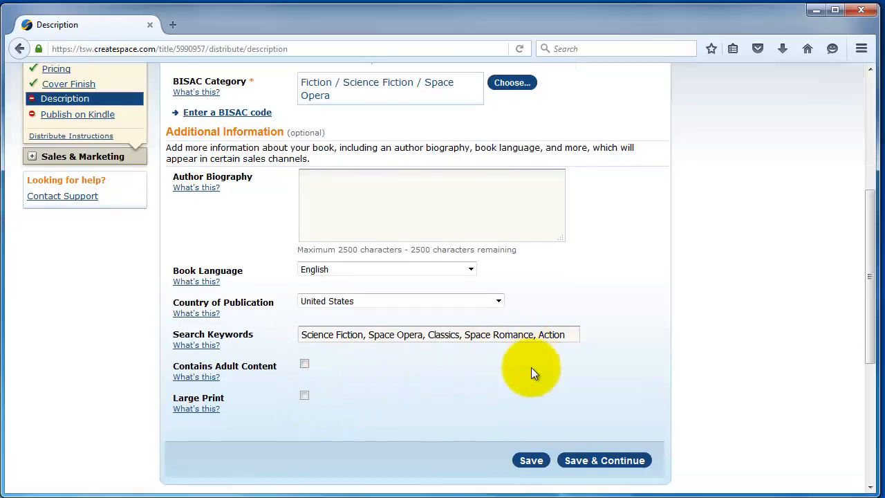
scroll(down, 3)
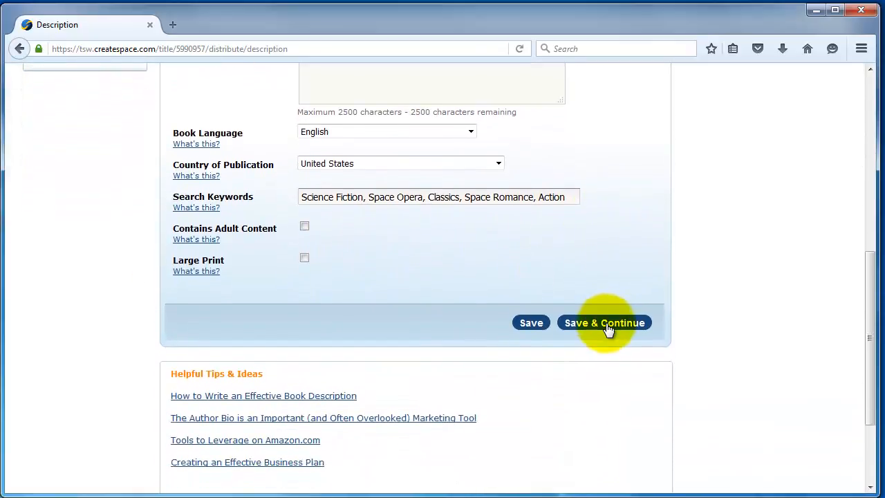
Save the description details and scroll through the Publish on Kindle page
click(605, 322)
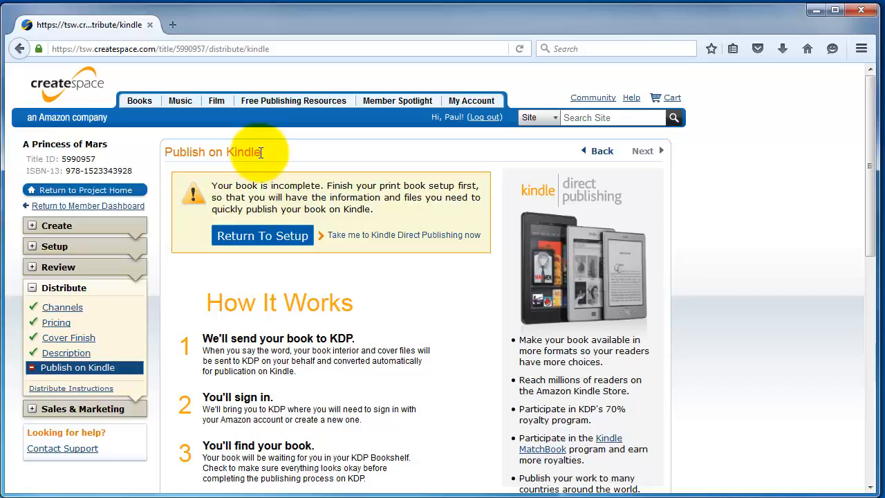
scroll(down, 3)
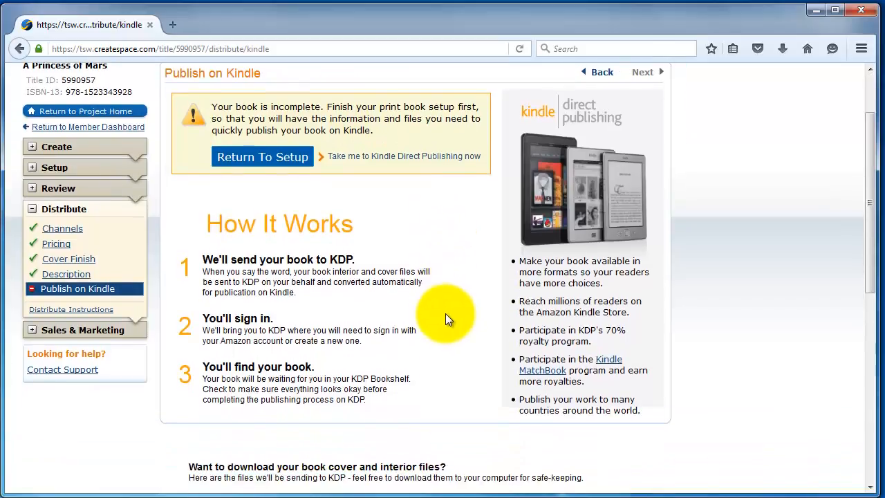
mouse_move(432, 310)
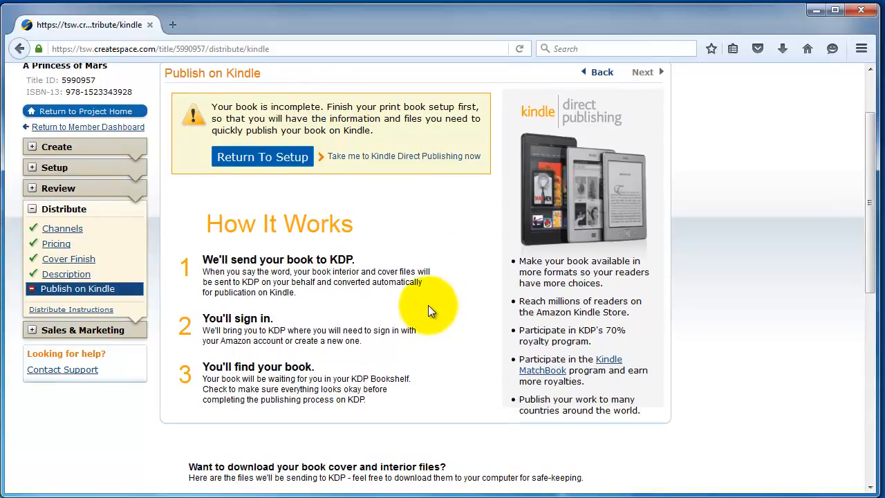
scroll(down, 3)
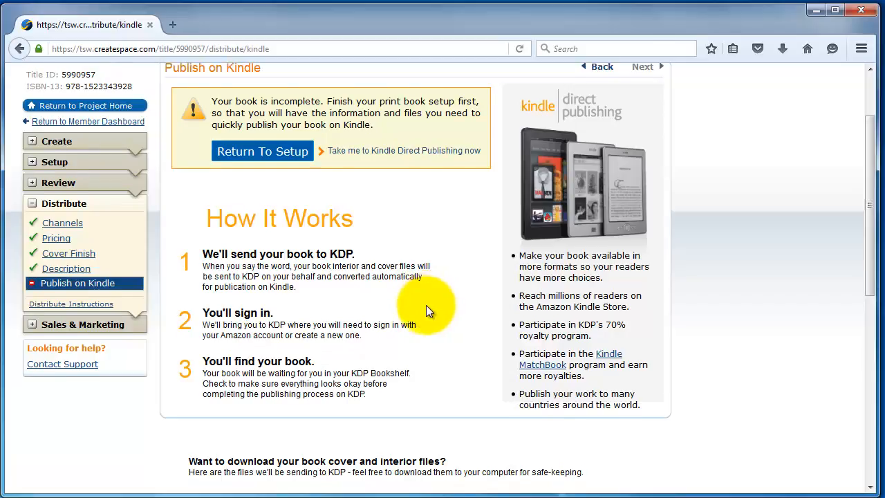
scroll(down, 3)
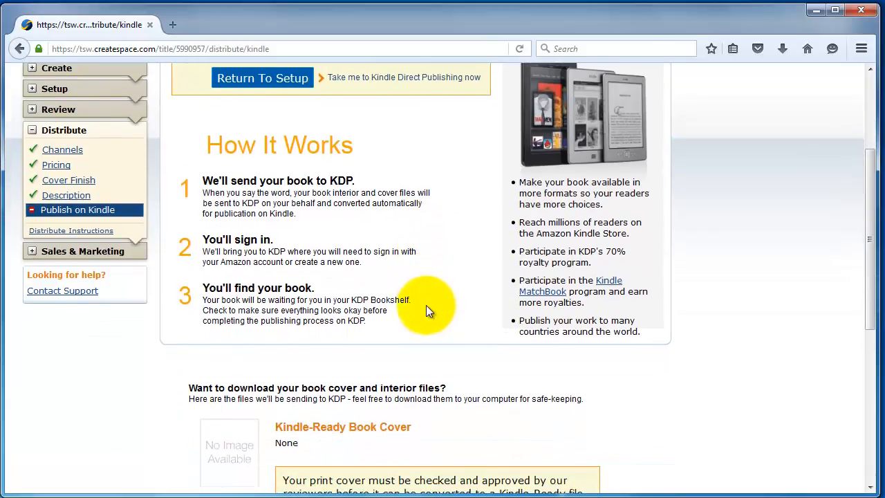
mouse_move(423, 311)
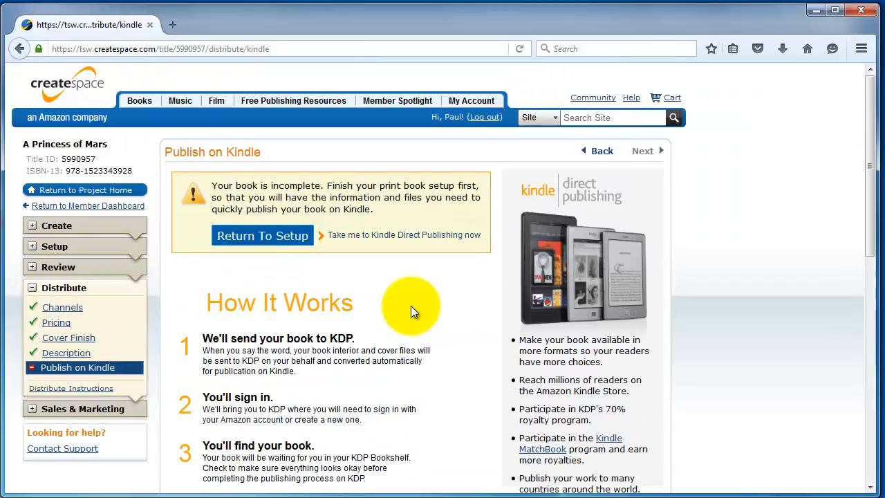
scroll(down, 3)
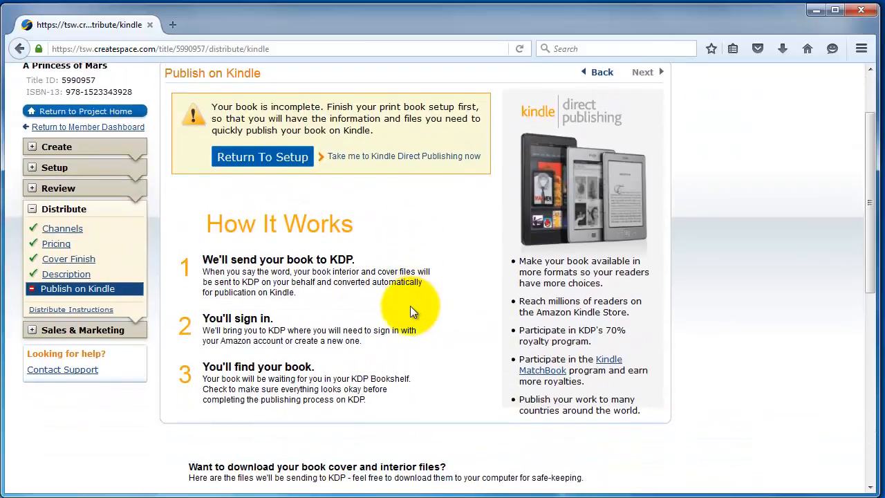
scroll(down, 3)
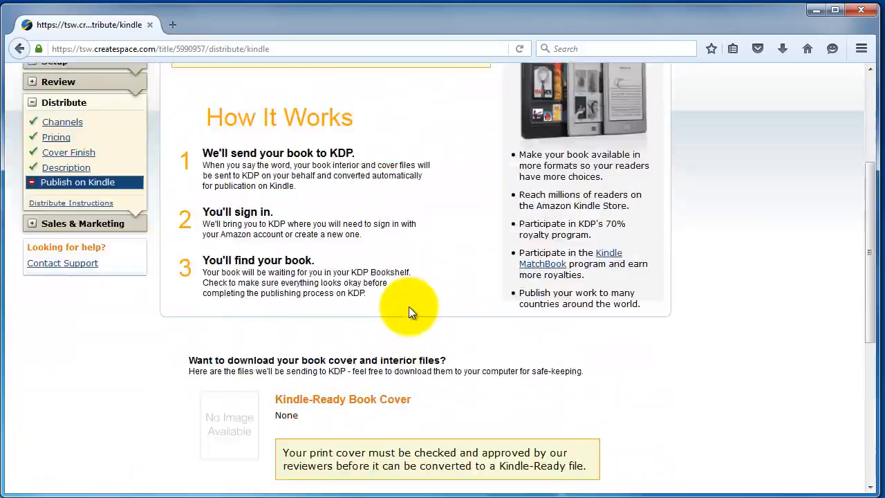
scroll(up, 3)
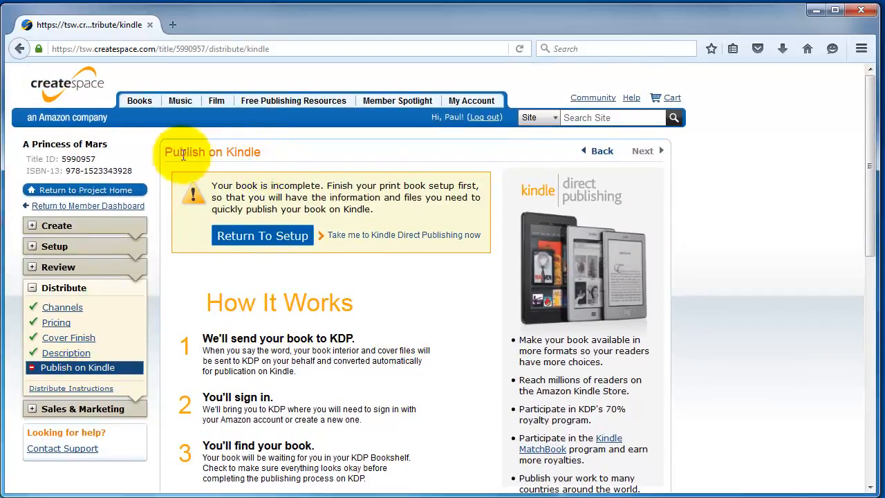
mouse_move(30, 277)
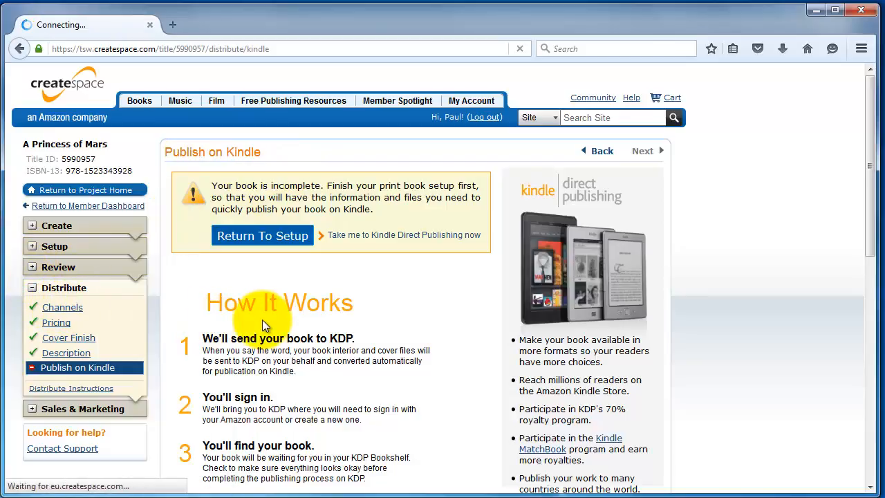
mouse_move(309, 326)
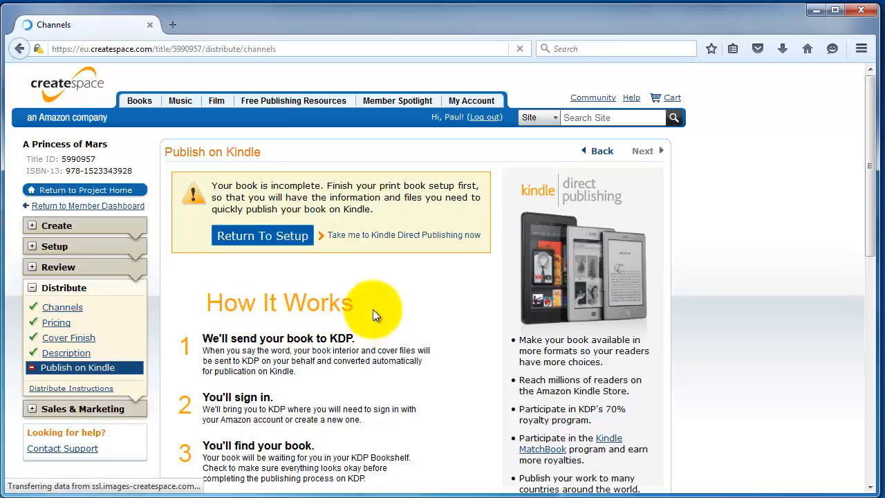
Select Bookstores and Online Retailers so all standard and expanded channels are chosen, then reveal the Review and Setup lists
click(61, 307)
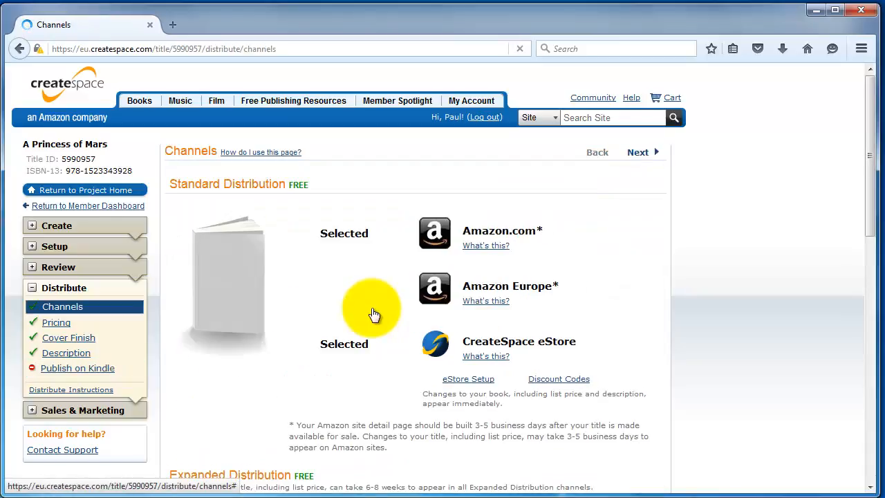
scroll(down, 3)
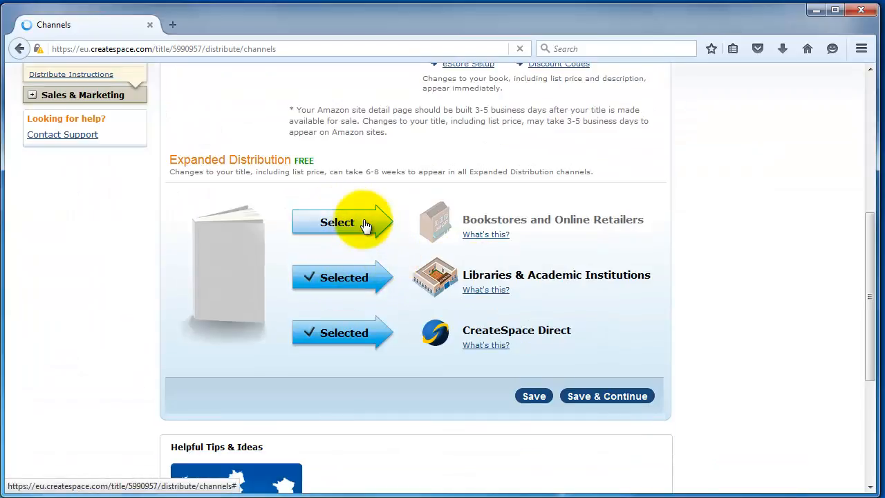
click(337, 221)
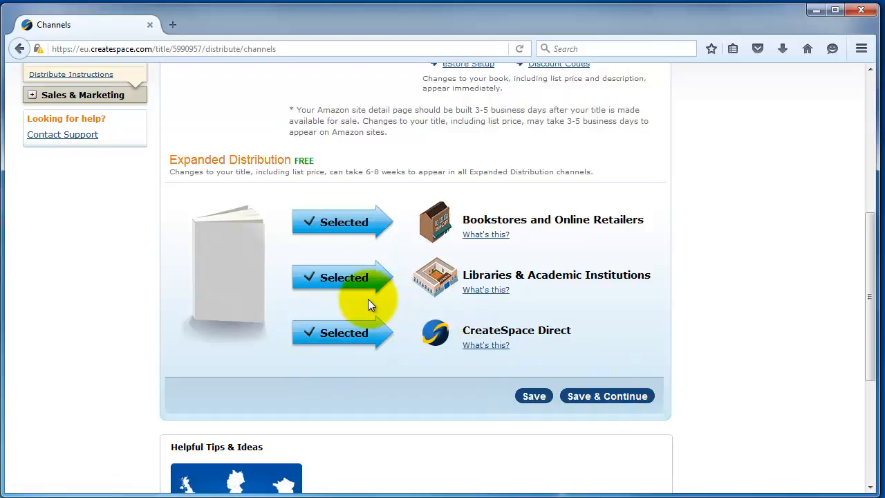
scroll(up, 3)
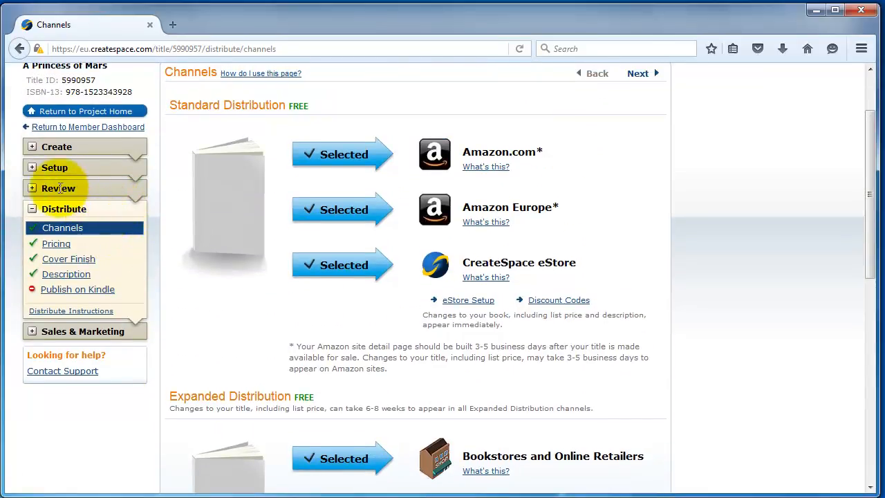
click(58, 188)
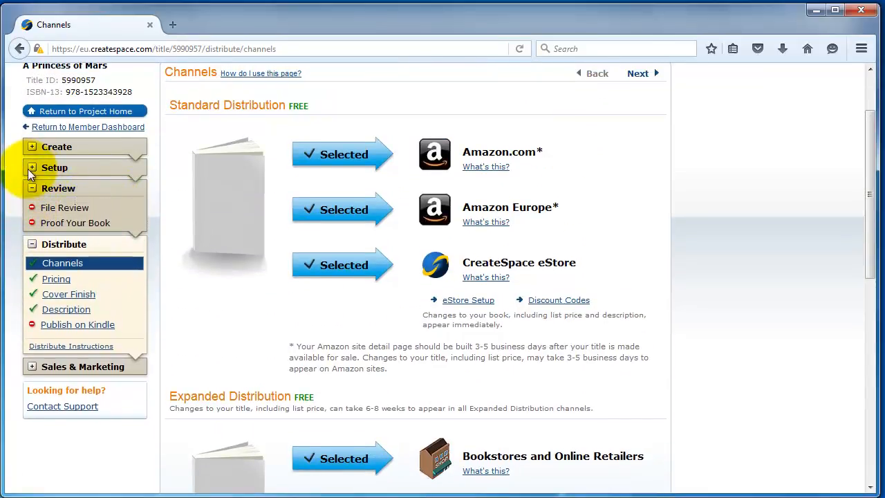
click(54, 167)
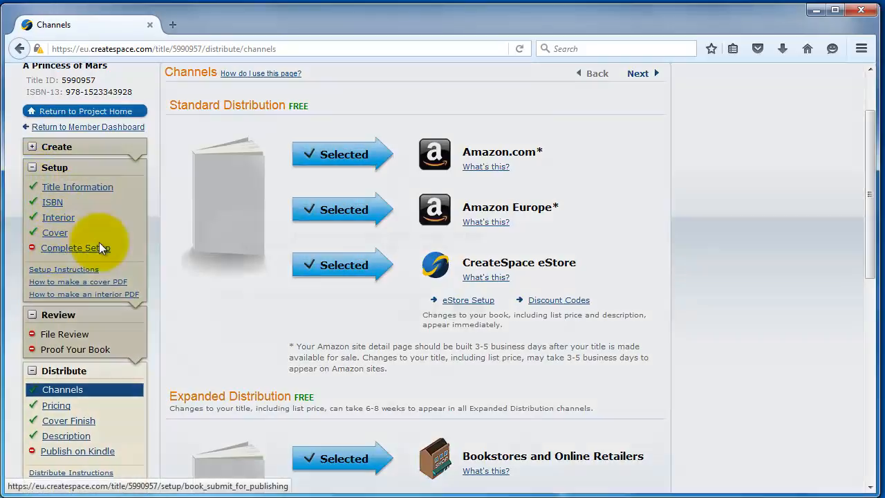
Leave Channels without saving and review the summary of title, ISBN, 5" x 8" interior PDF and glossy cover
click(74, 248)
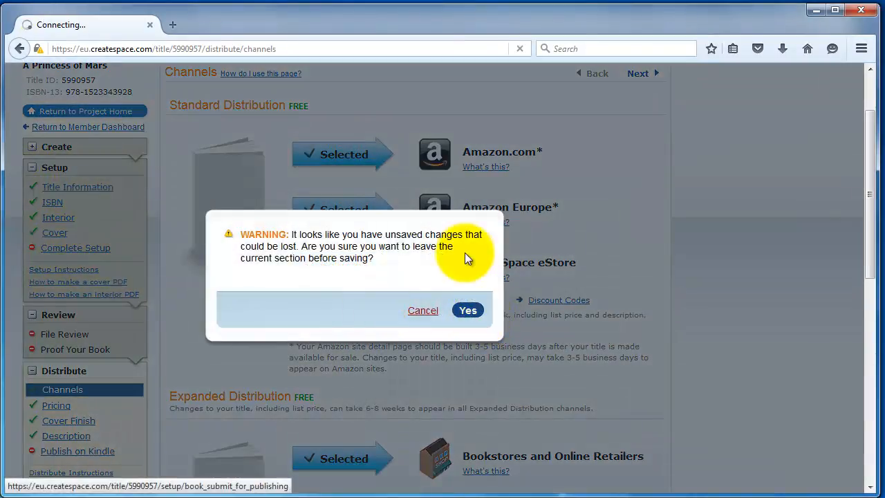
click(468, 310)
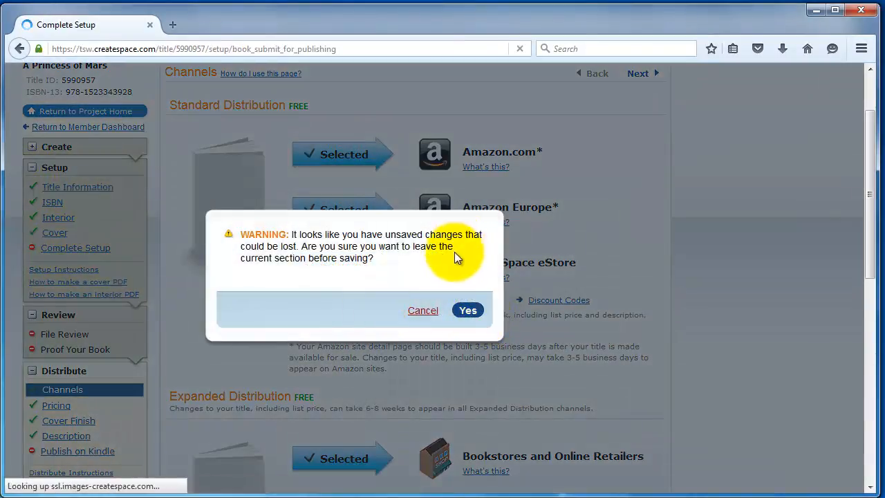
click(467, 310)
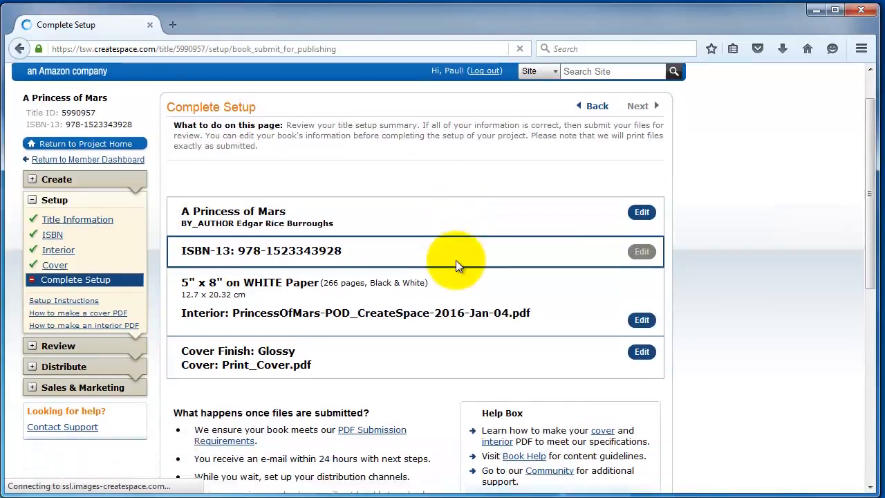
scroll(down, 3)
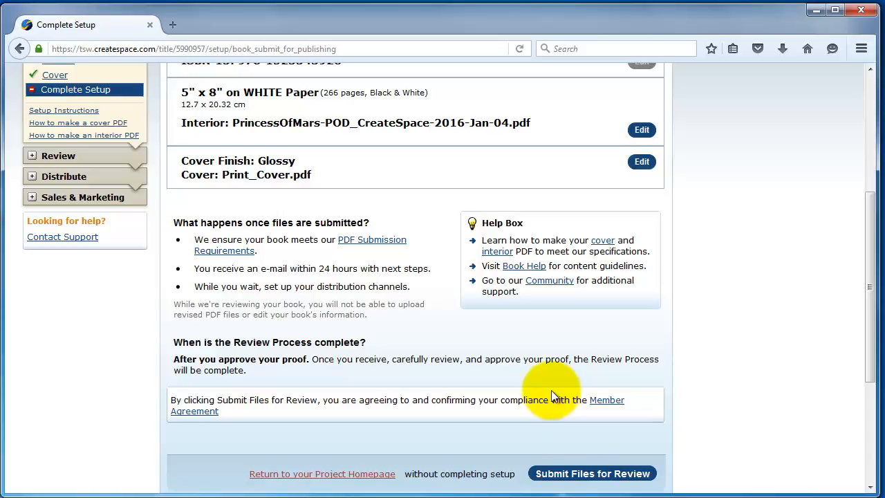
mouse_move(6, 130)
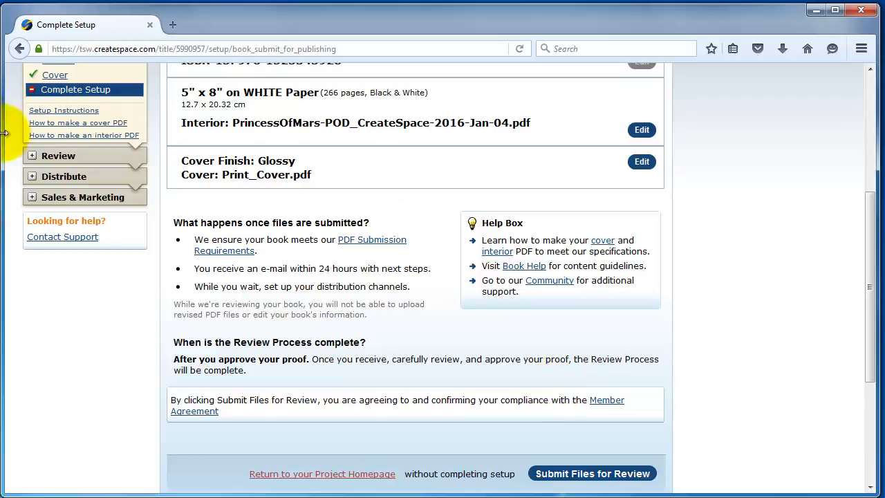
click(58, 155)
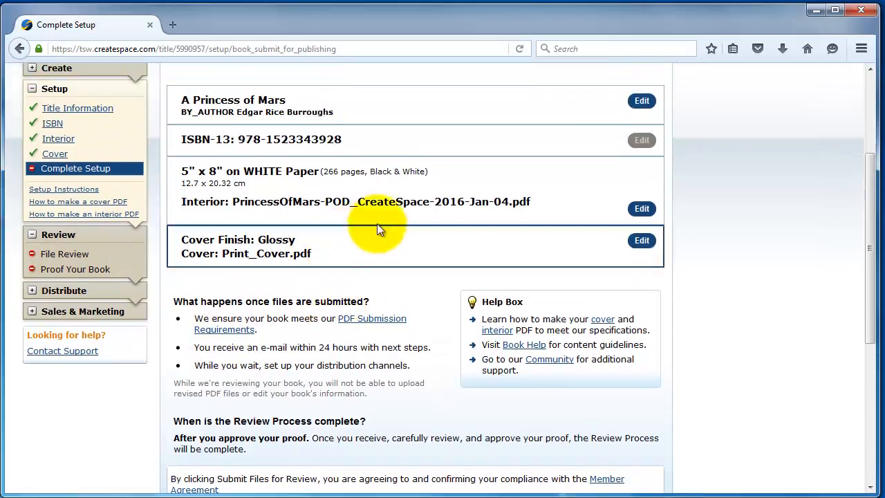
scroll(down, 3)
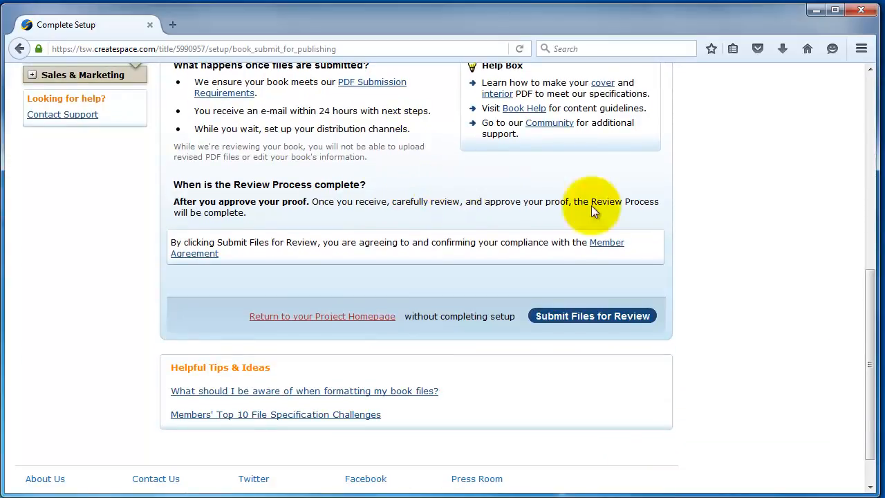